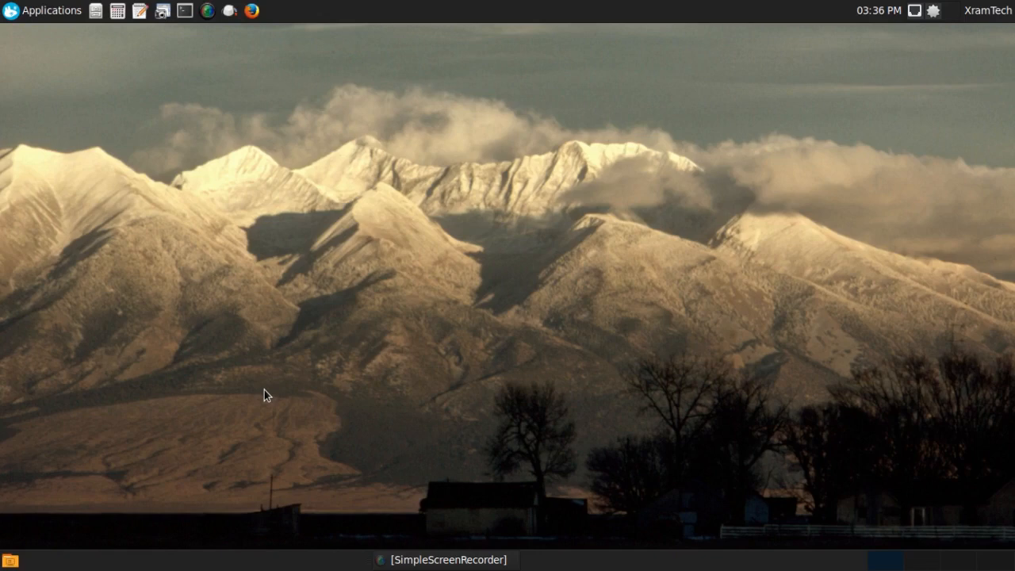
pyautogui.moveTo(254, 400)
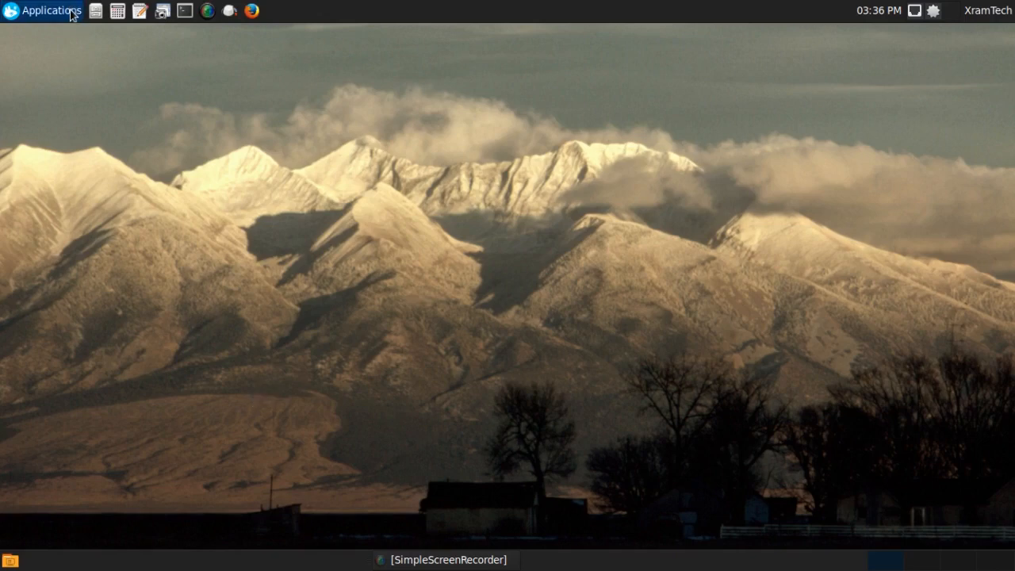
# Toggle the Whisker Menu closed and open again, leaving the applications list showing
pyautogui.click(44, 9)
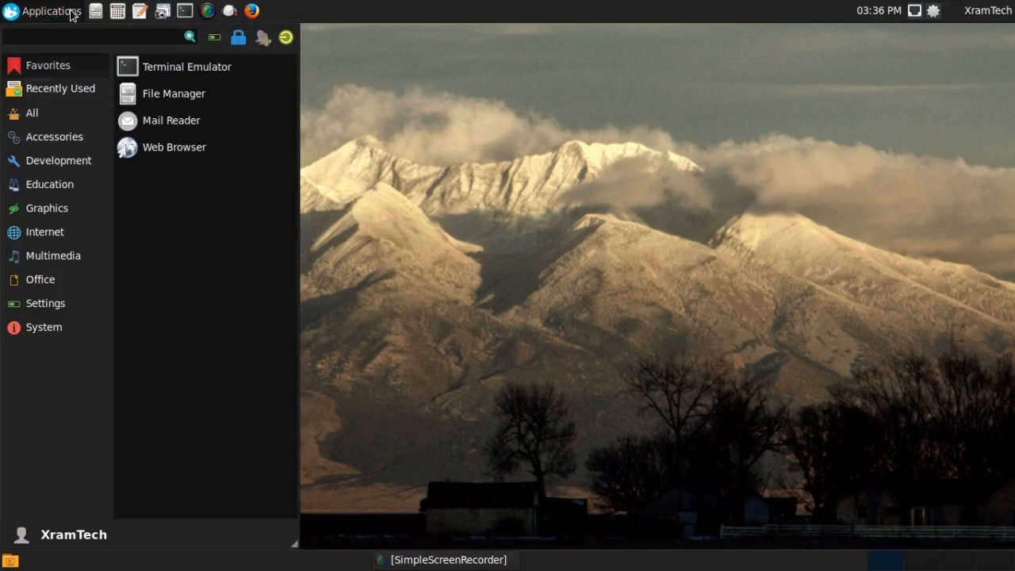
pyautogui.click(47, 11)
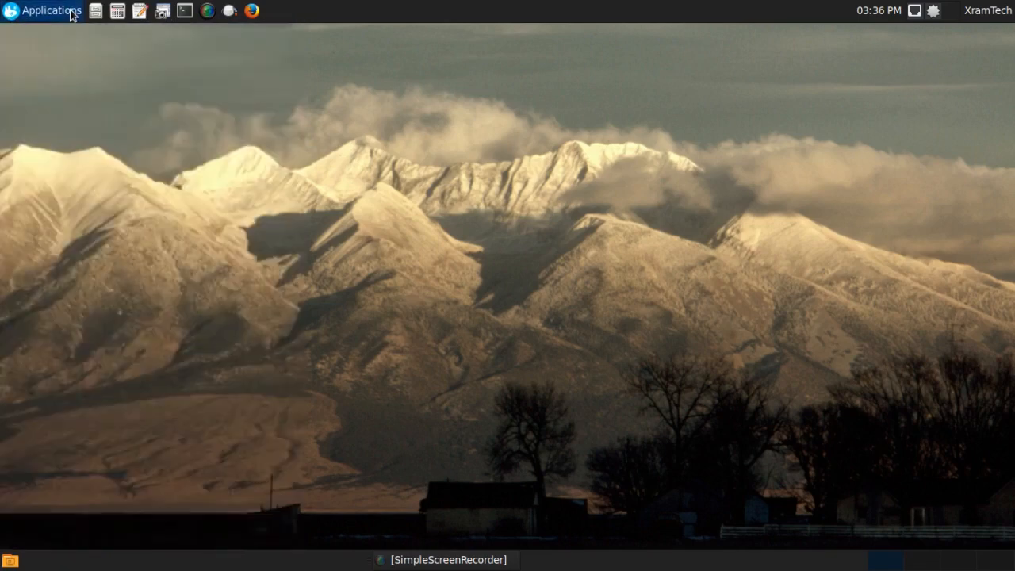
pyautogui.moveTo(320, 30)
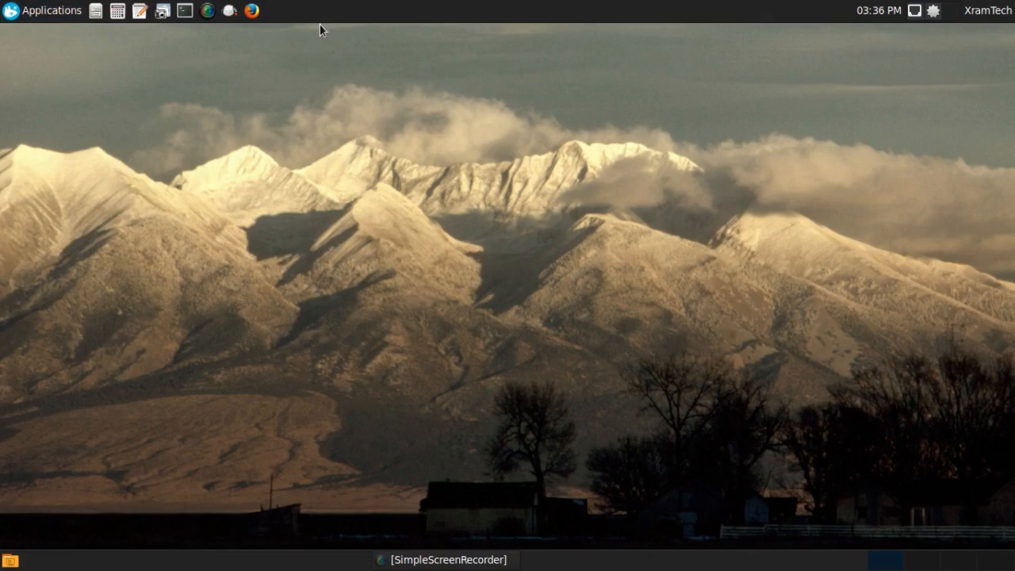
pyautogui.moveTo(333, 89)
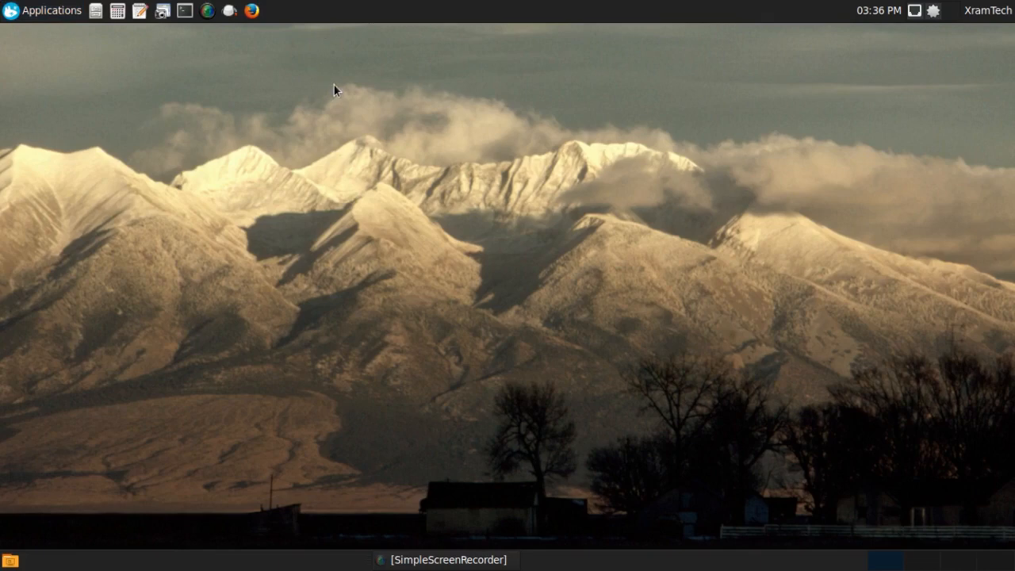
pyautogui.moveTo(521, 124)
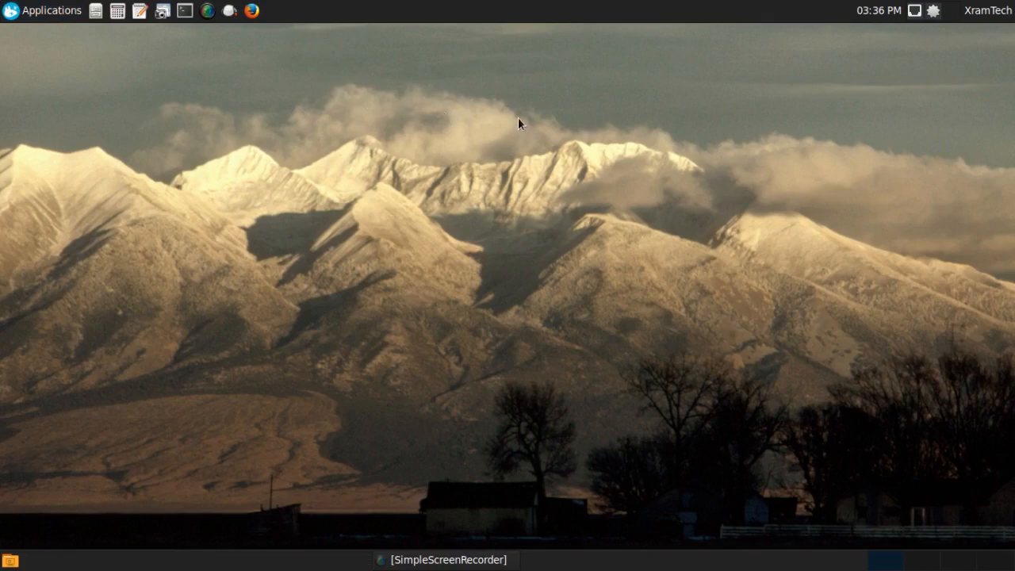
pyautogui.moveTo(516, 117)
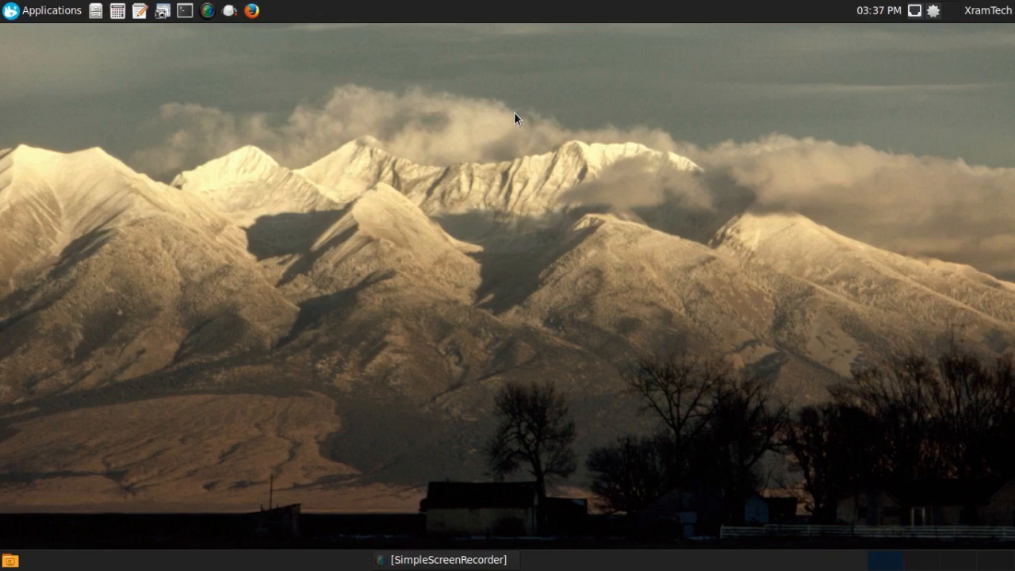
pyautogui.click(41, 10)
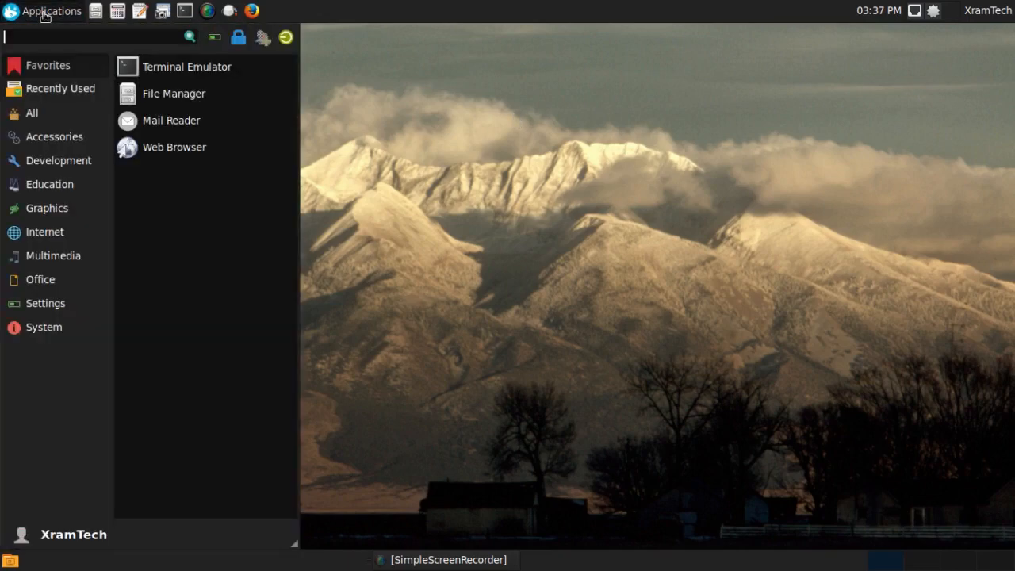
# Browse the Recently Used and Accessories categories, listing apps like Calculator and Mousepad
pyautogui.click(60, 89)
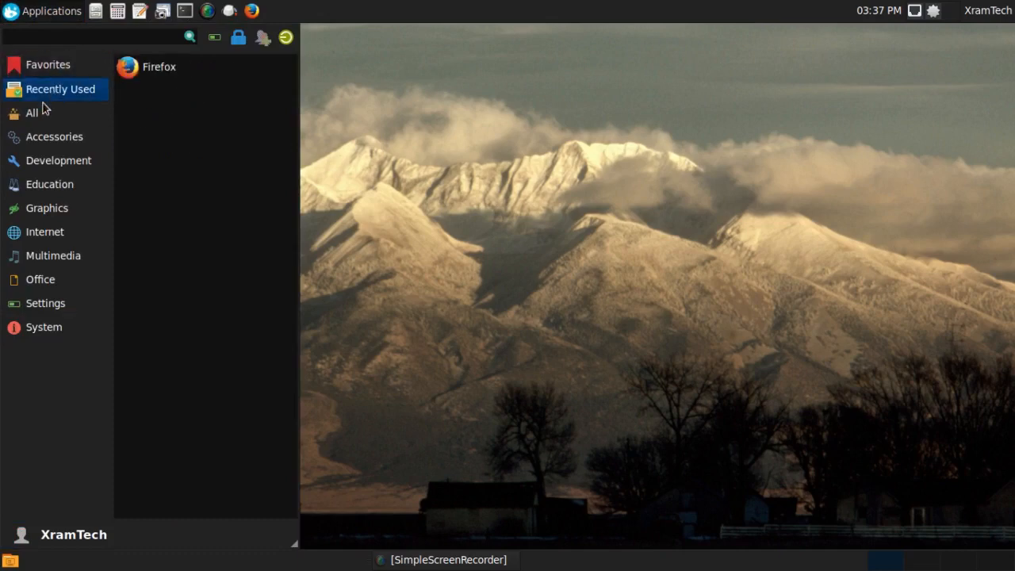
pyautogui.click(54, 136)
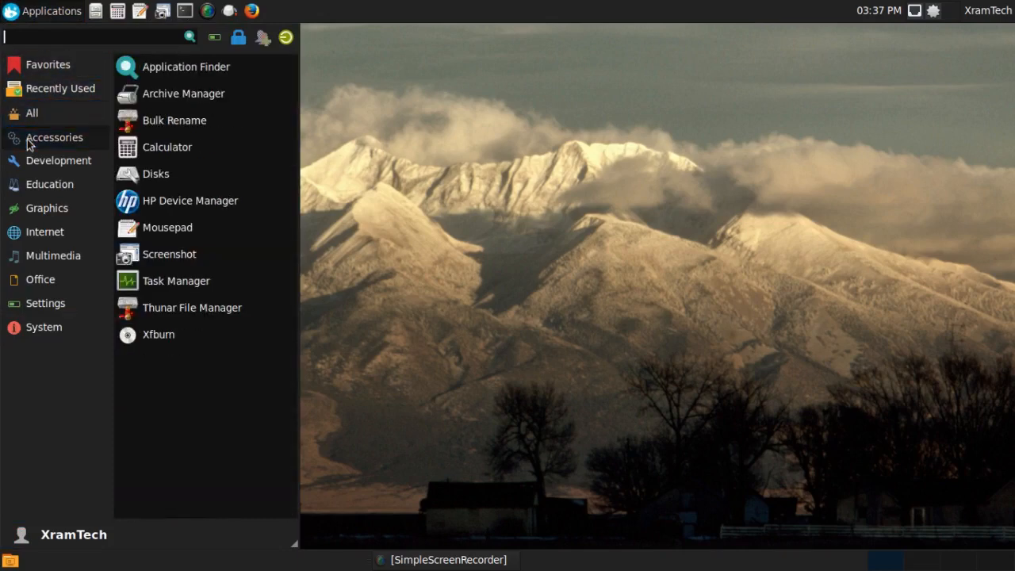
pyautogui.click(54, 137)
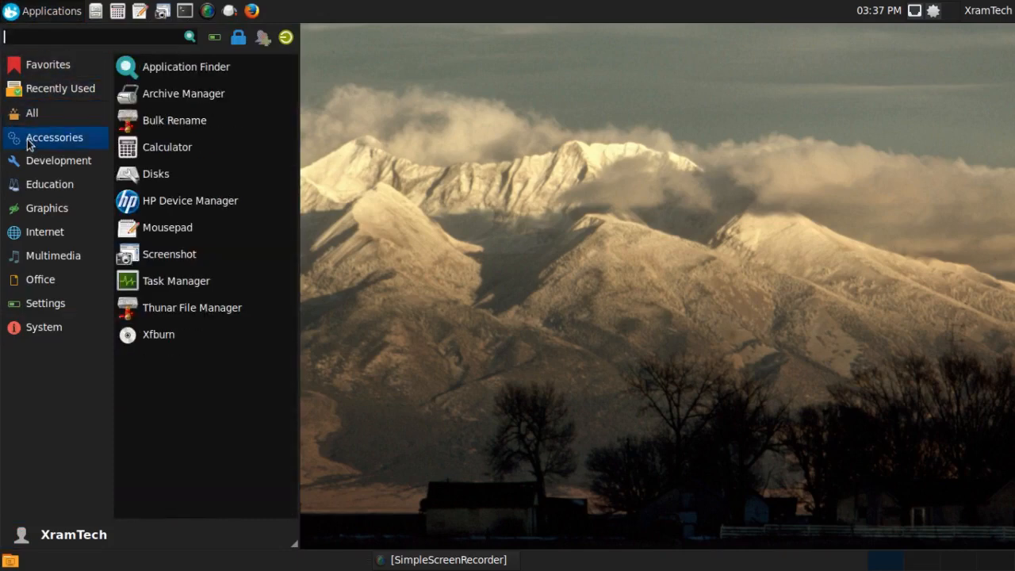
pyautogui.moveTo(185, 67)
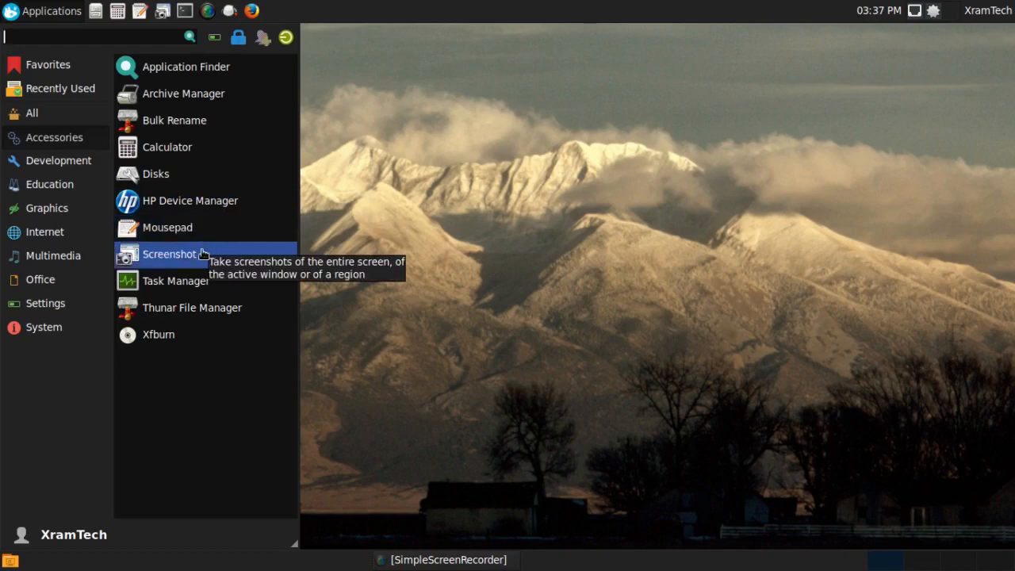
pyautogui.moveTo(174, 281)
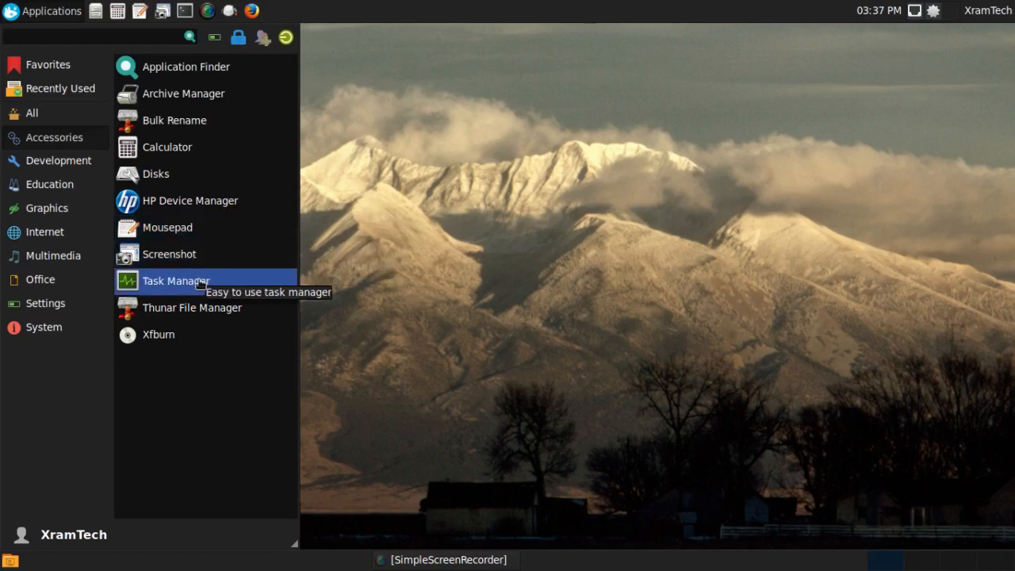
pyautogui.moveTo(158, 333)
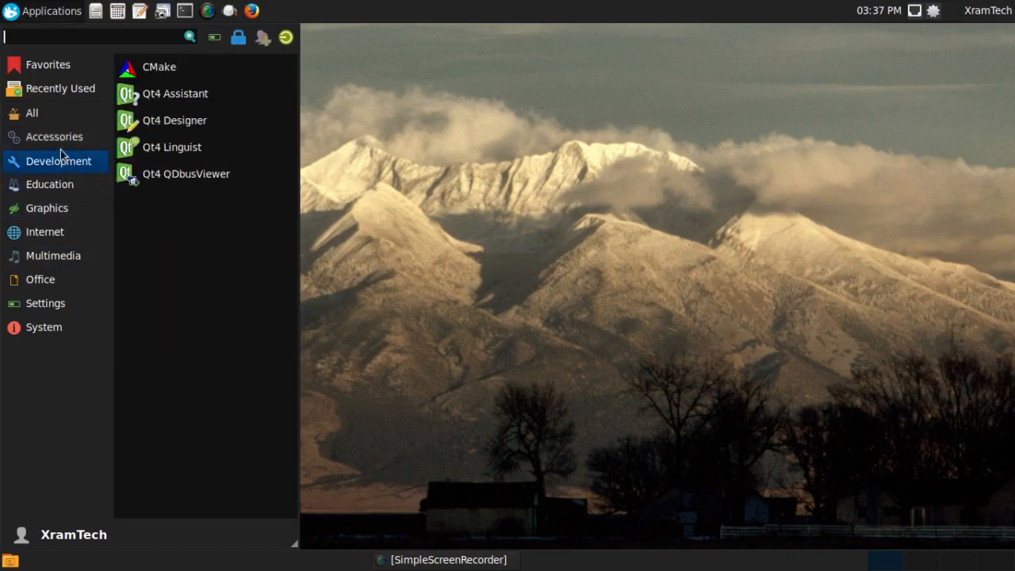
pyautogui.moveTo(57, 162)
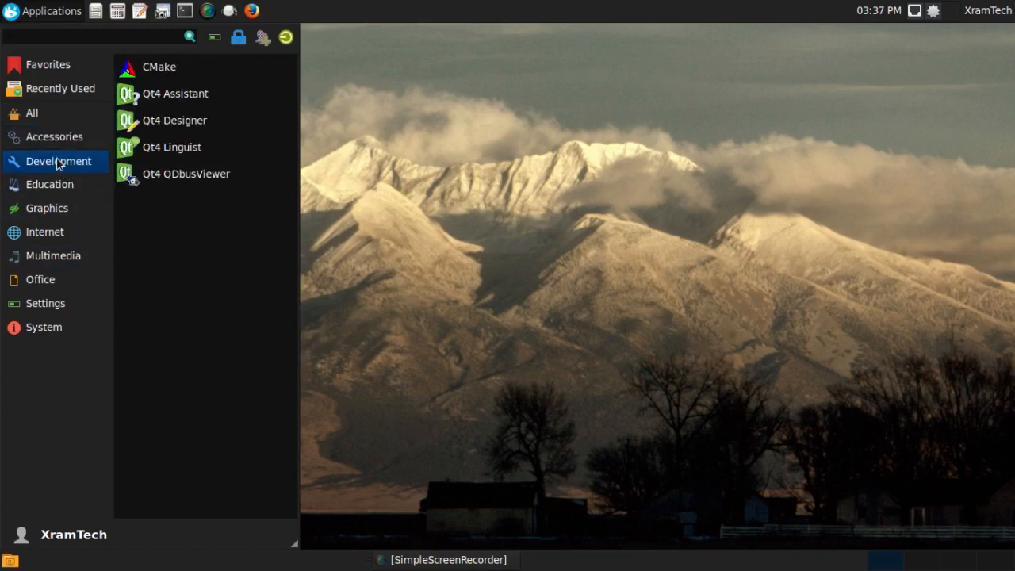
pyautogui.moveTo(159, 67)
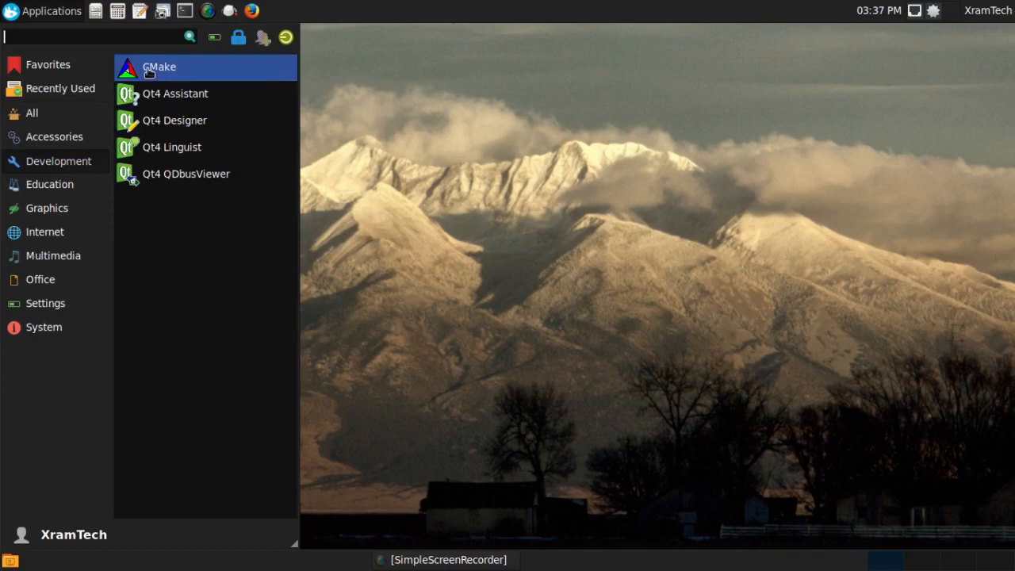
pyautogui.moveTo(175, 93)
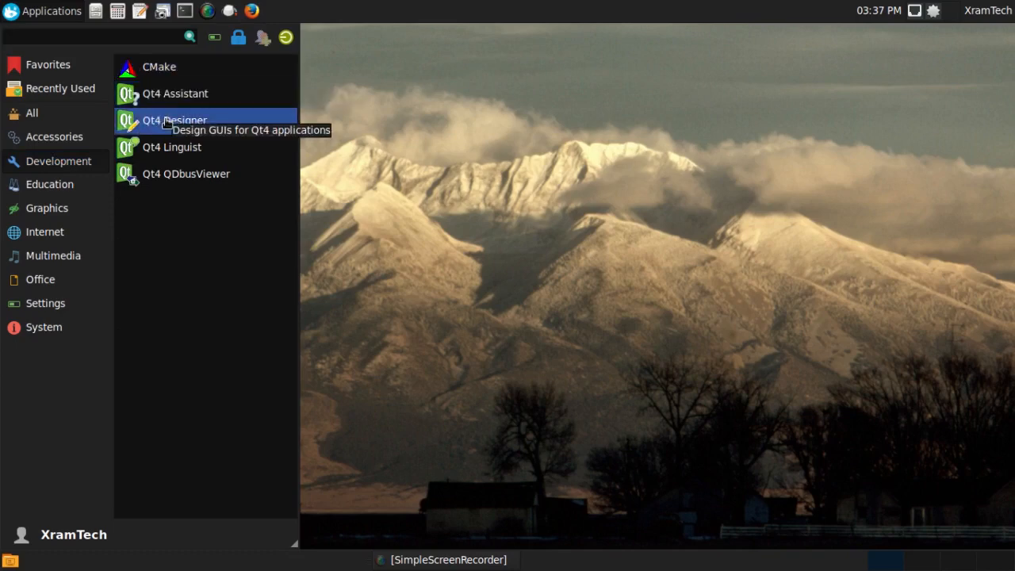
pyautogui.moveTo(172, 146)
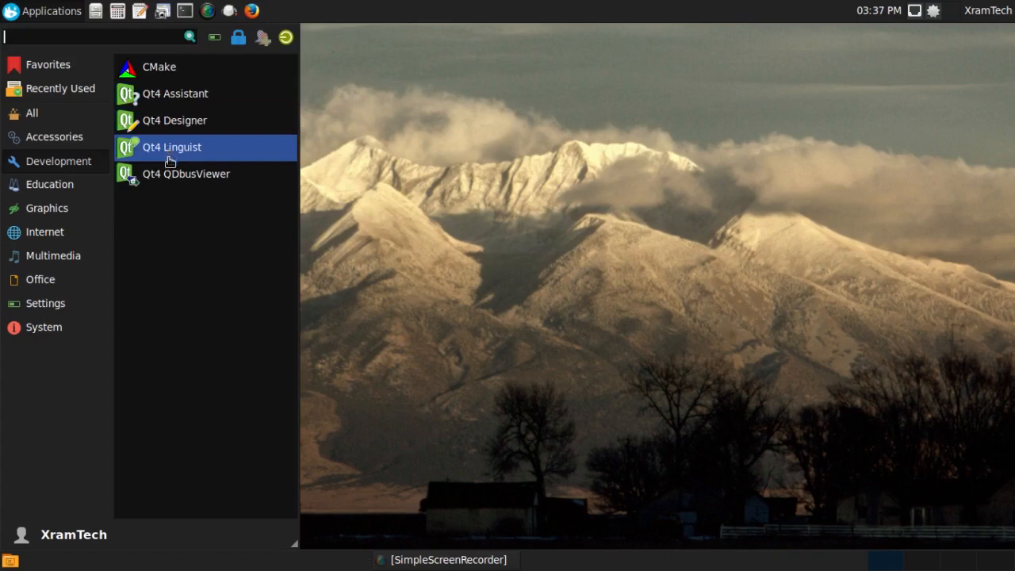
pyautogui.moveTo(187, 173)
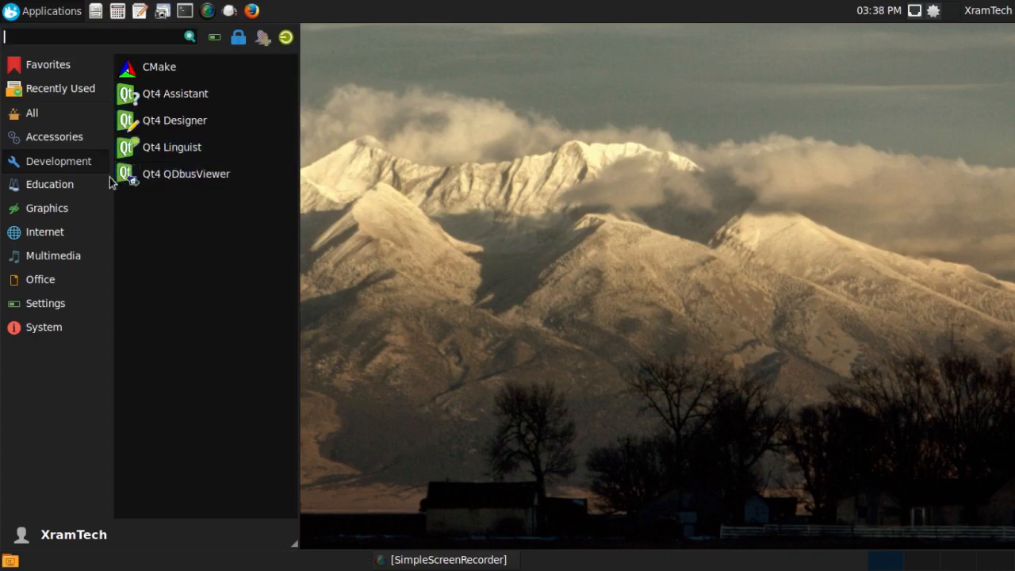
# Browse the Graphics, Multimedia and Office categories, ending on the LibreOffice apps
pyautogui.click(49, 185)
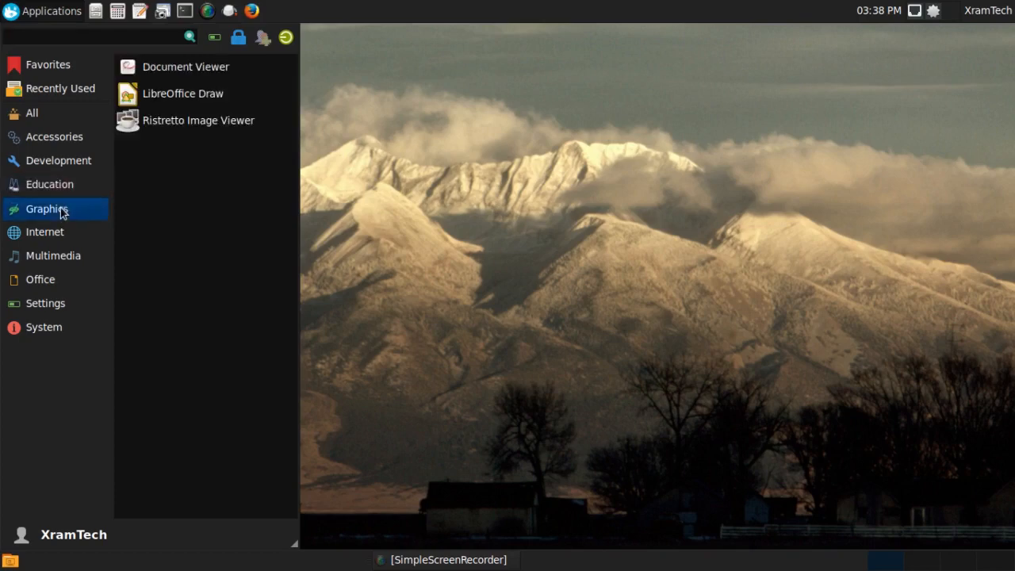
pyautogui.click(87, 38)
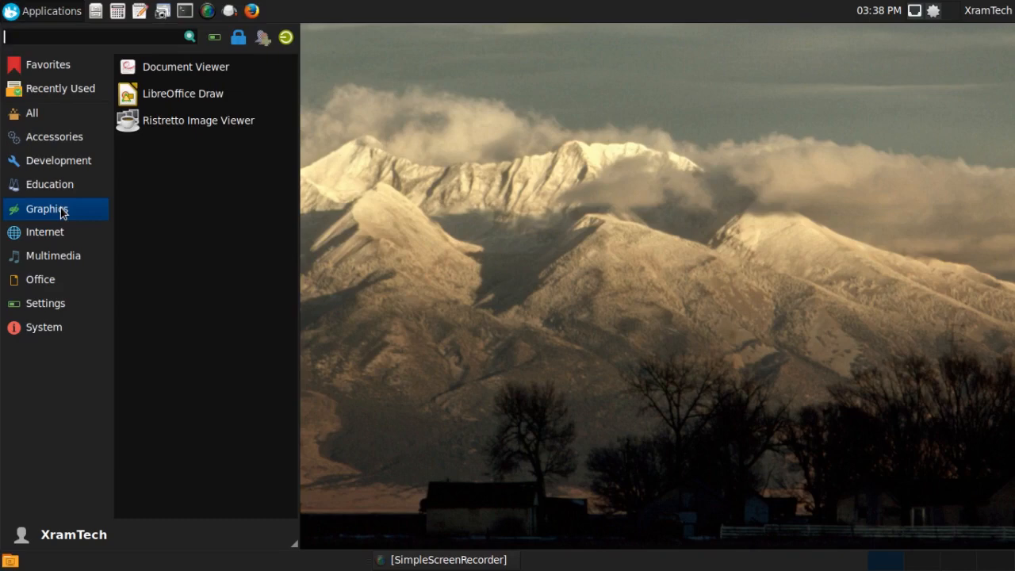
pyautogui.moveTo(70, 209)
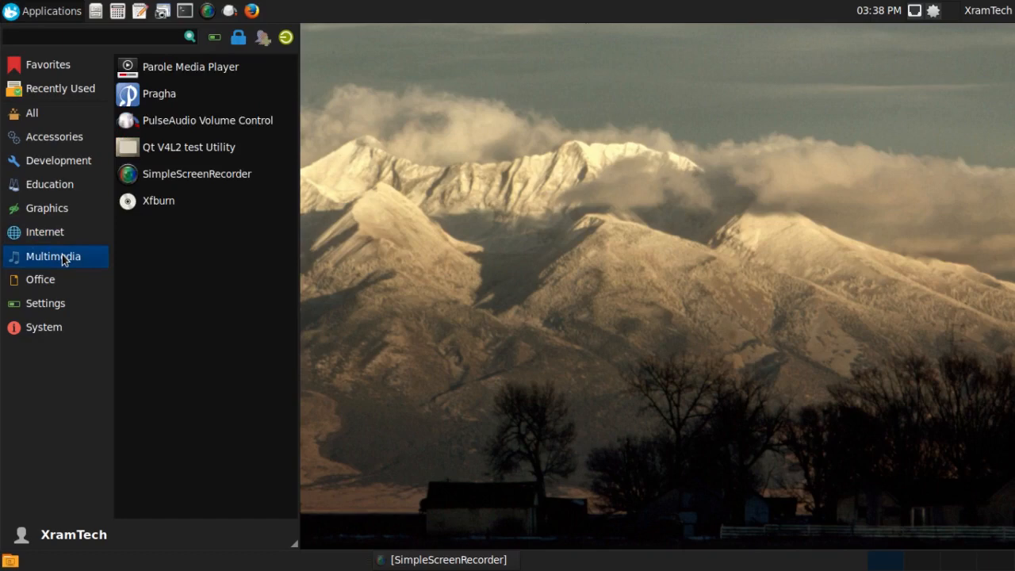
pyautogui.click(55, 38)
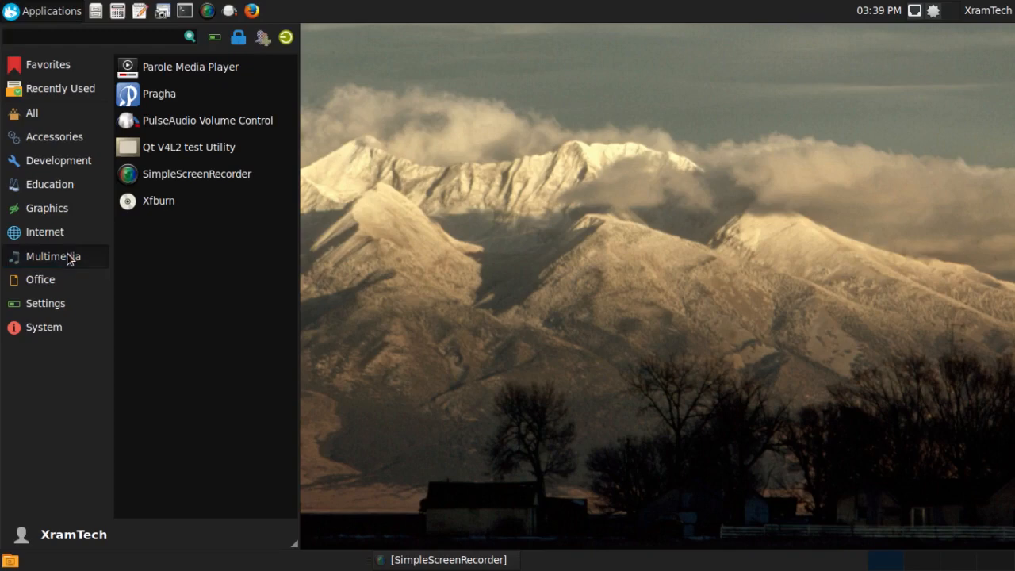
pyautogui.click(42, 279)
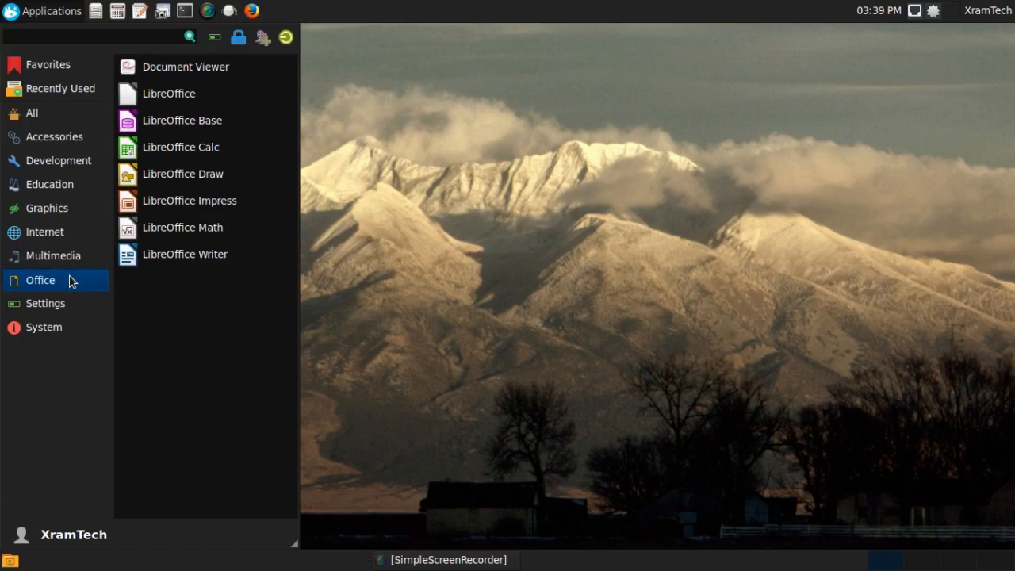
pyautogui.click(87, 38)
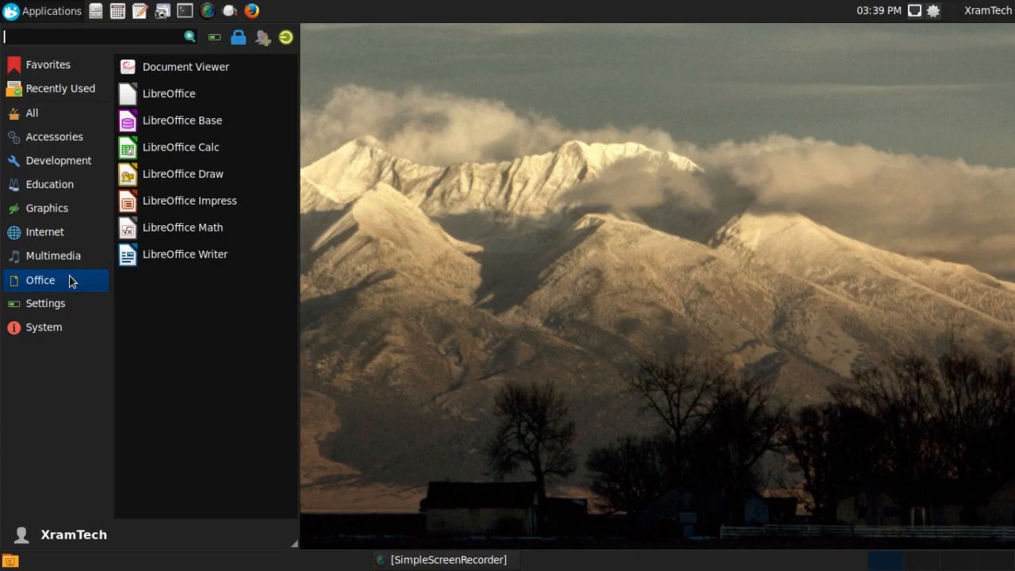
pyautogui.moveTo(71, 295)
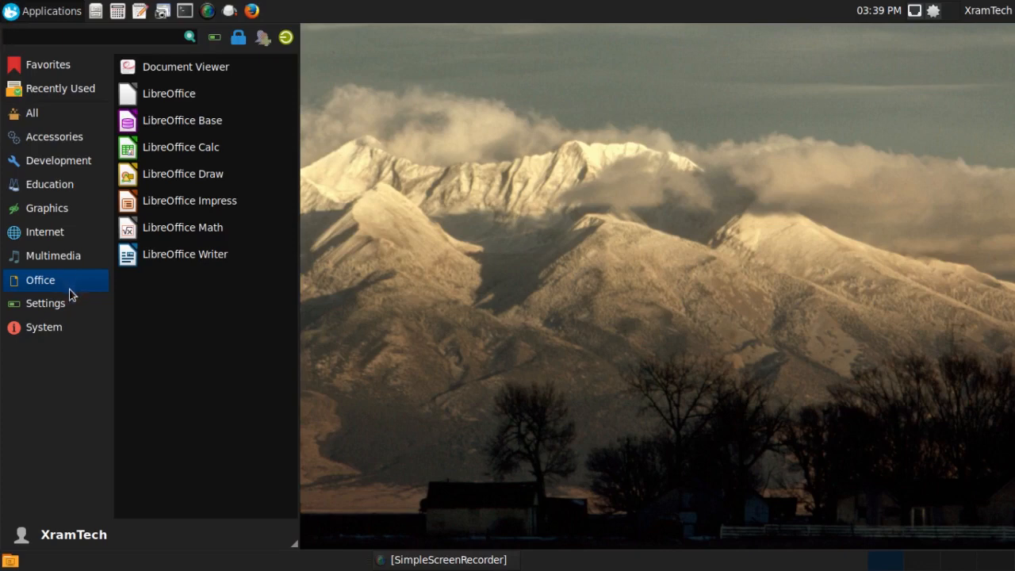
pyautogui.click(45, 304)
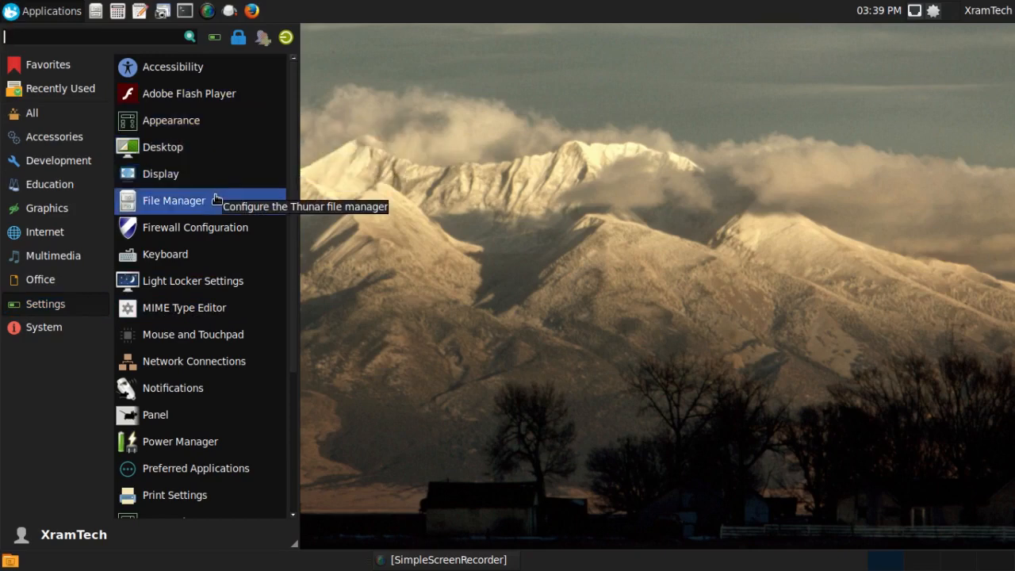
pyautogui.moveTo(182, 228)
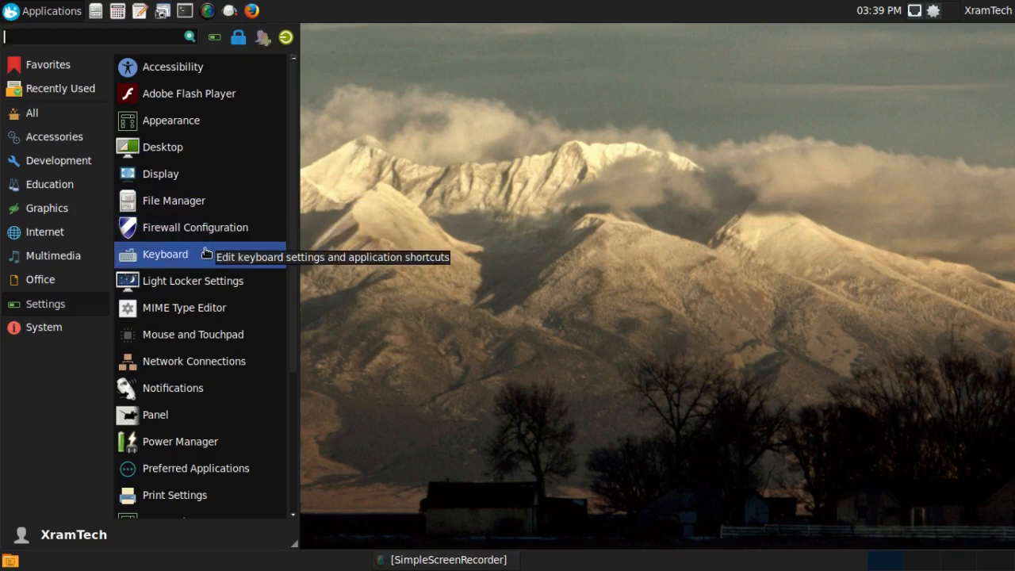
pyautogui.moveTo(205, 309)
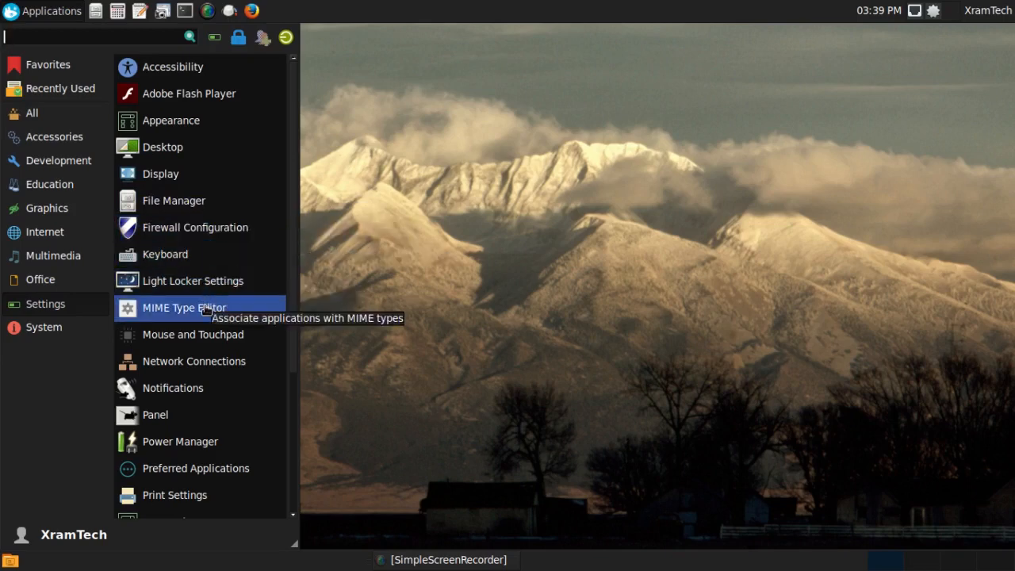
pyautogui.moveTo(199, 333)
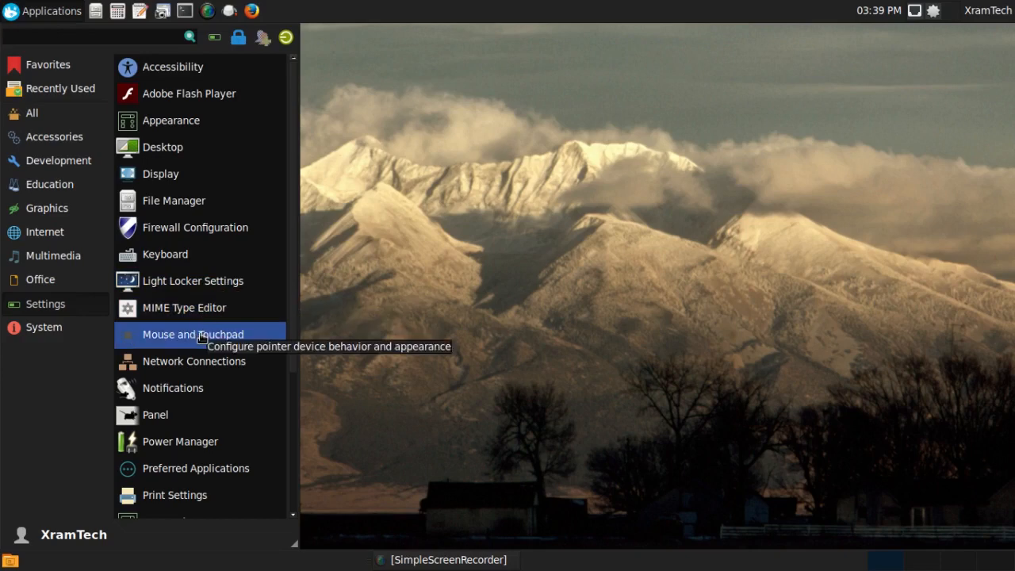
pyautogui.moveTo(173, 387)
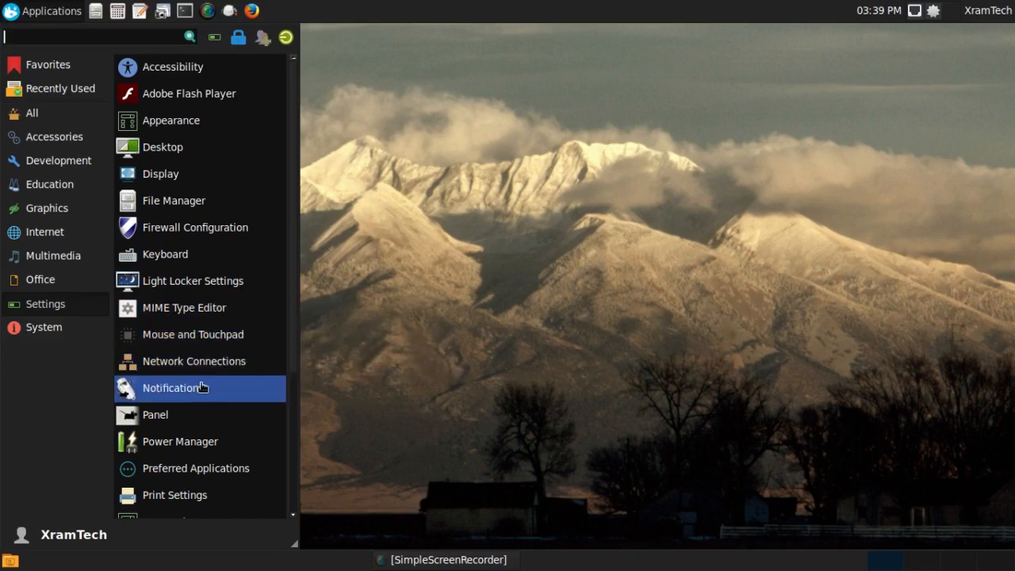
pyautogui.moveTo(200, 441)
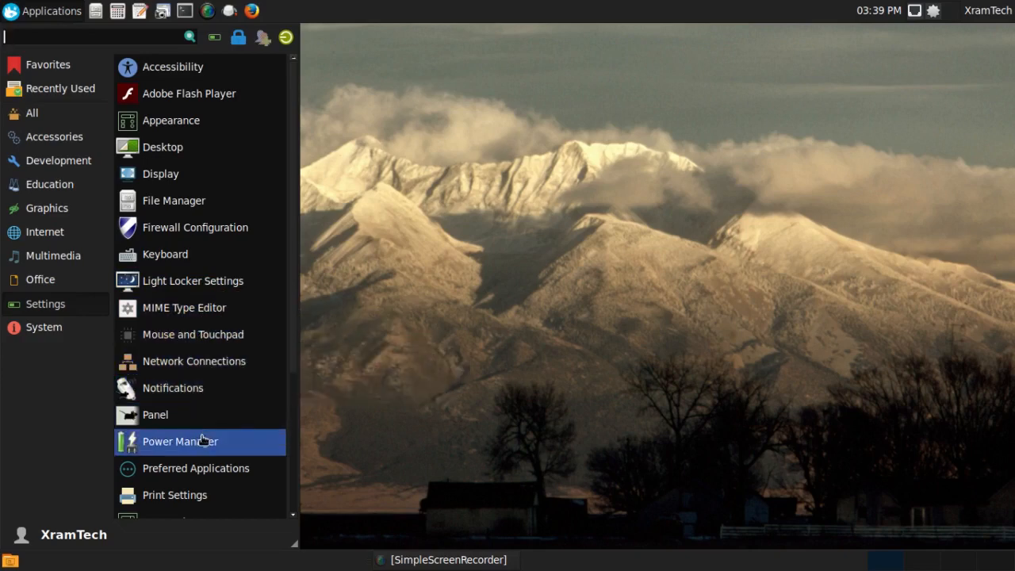
pyautogui.moveTo(208, 468)
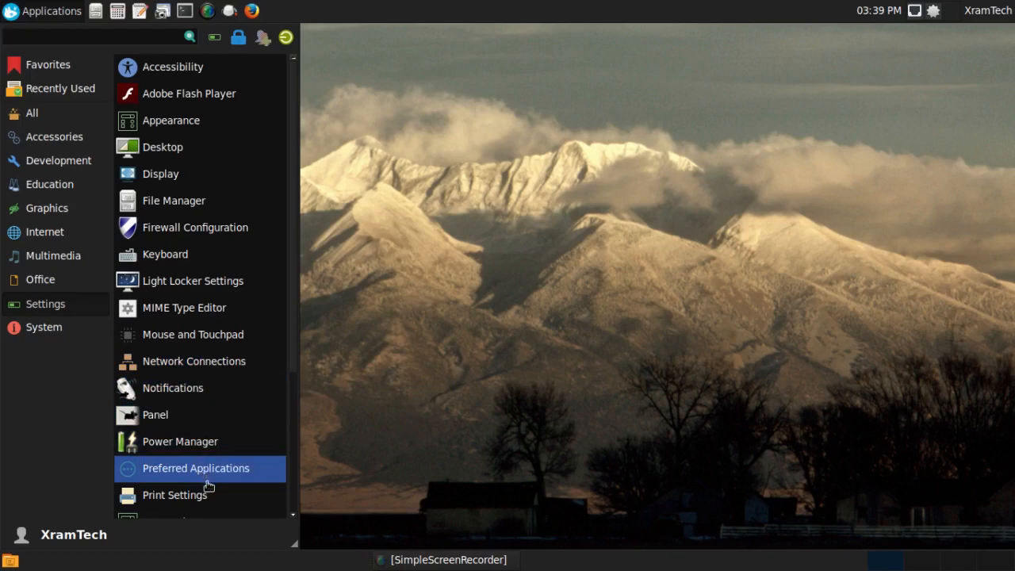
pyautogui.moveTo(175, 495)
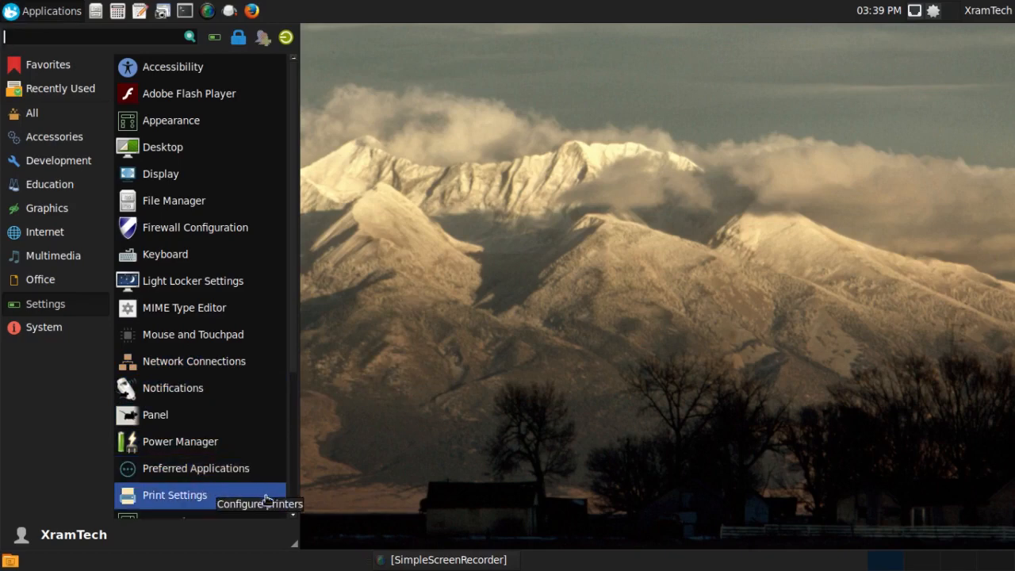
pyautogui.scroll(-3)
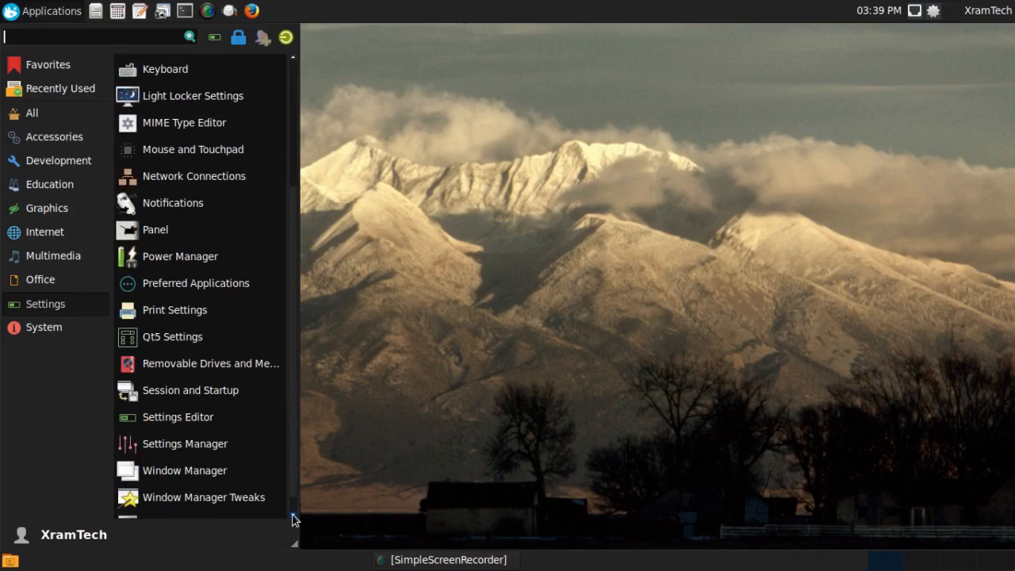
pyautogui.scroll(-3)
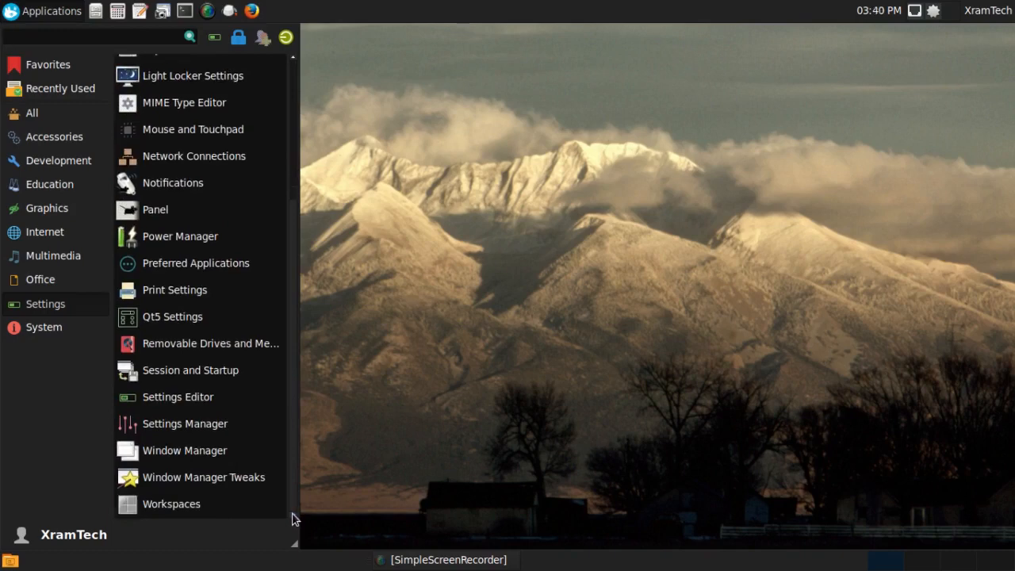
pyautogui.moveTo(184, 424)
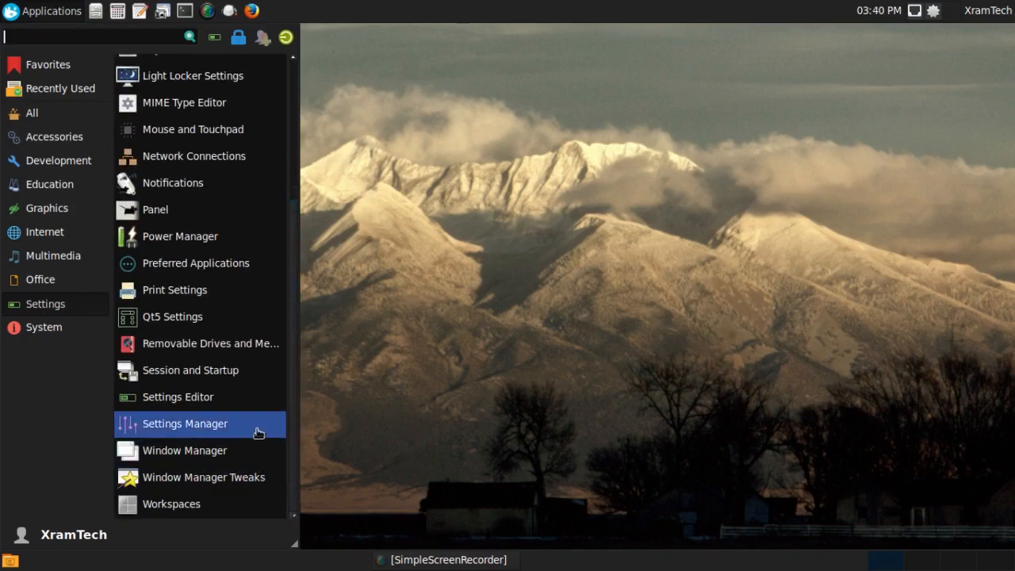
pyautogui.moveTo(176, 323)
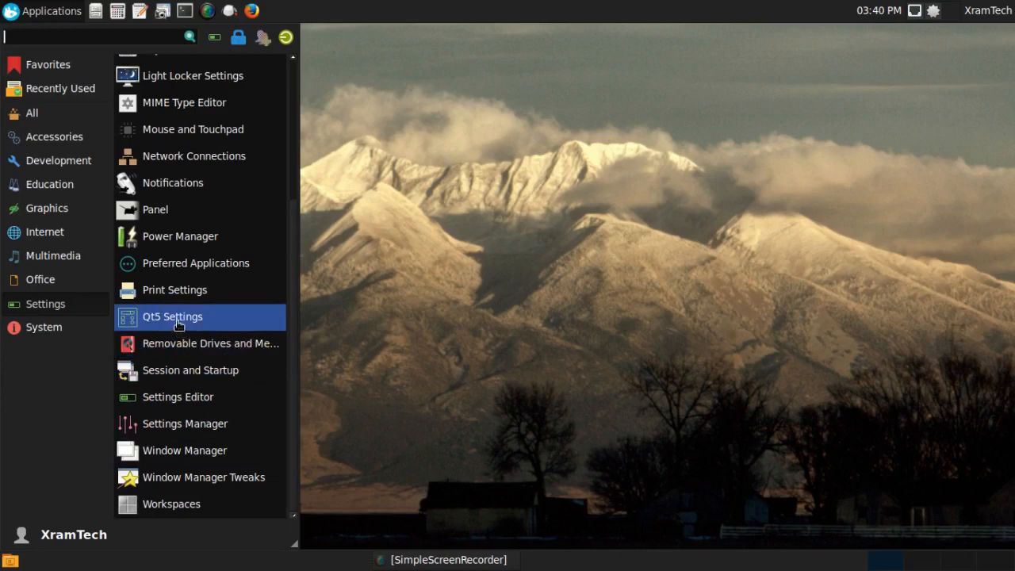
pyautogui.moveTo(171, 317)
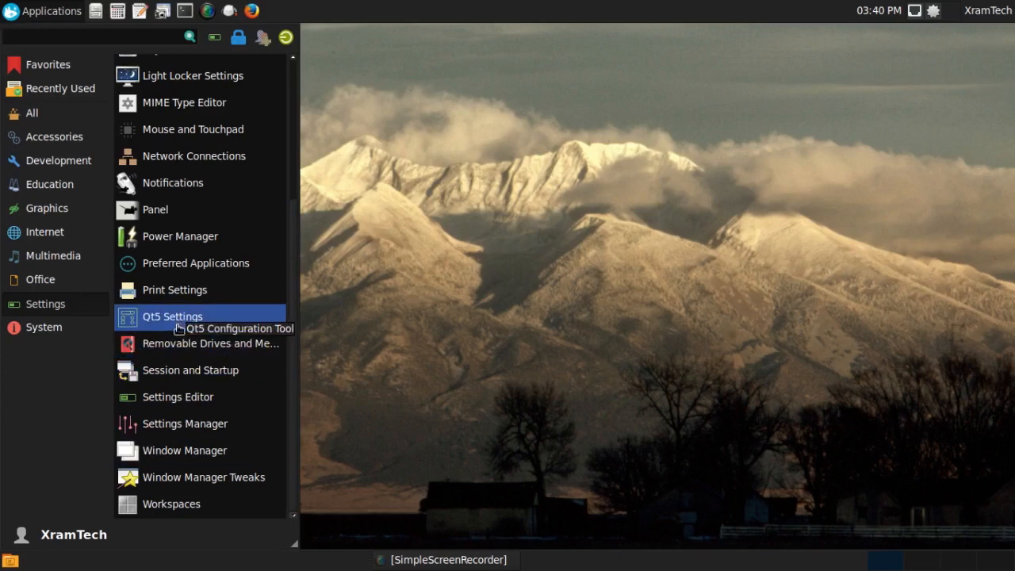
pyautogui.moveTo(176, 343)
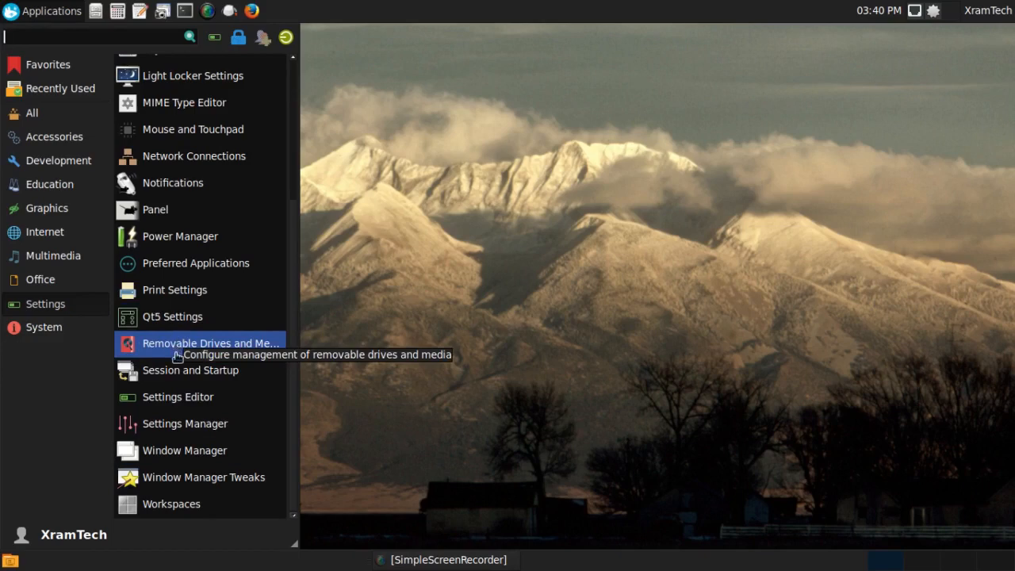
pyautogui.moveTo(178, 396)
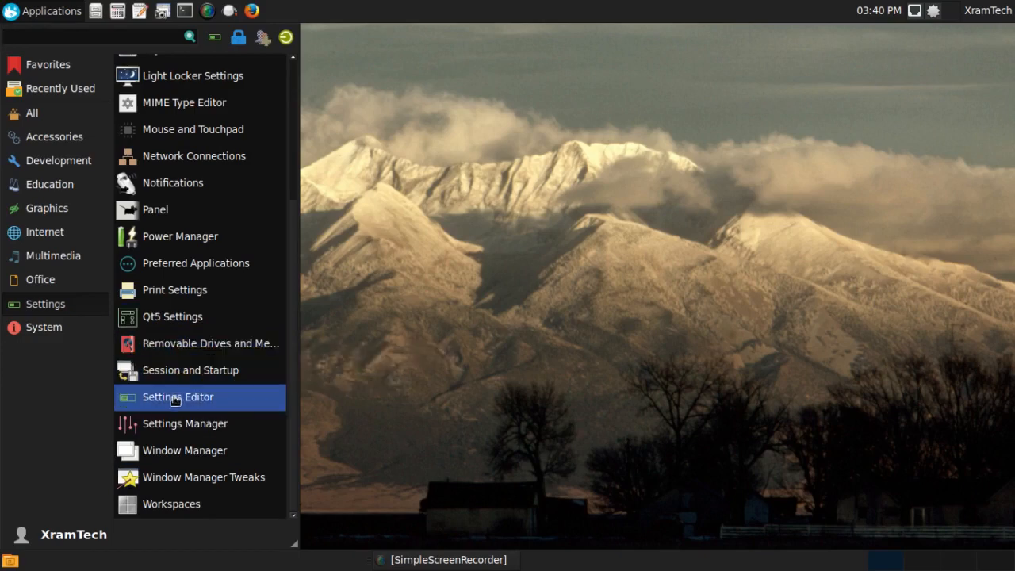
pyautogui.moveTo(184, 422)
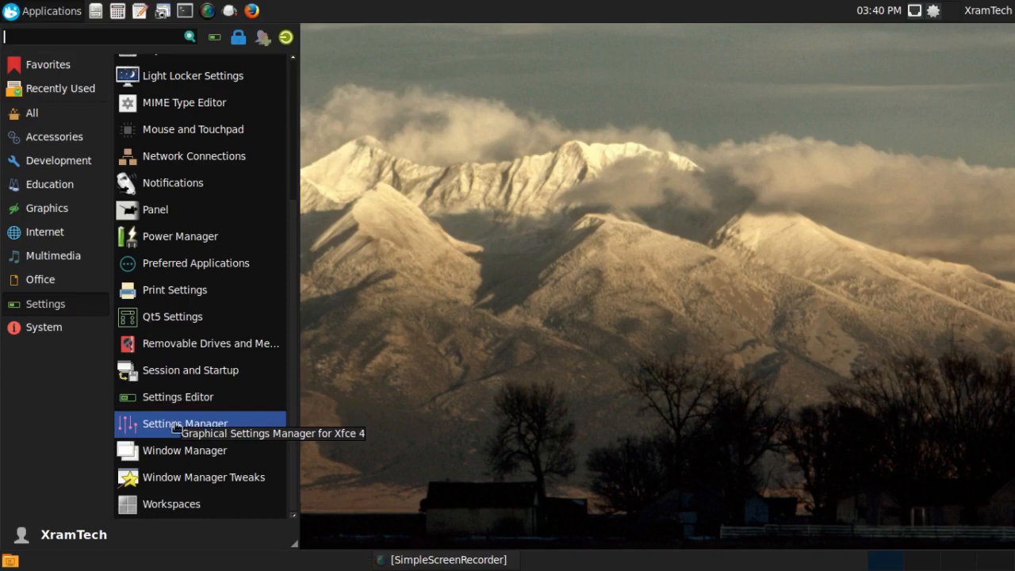
pyautogui.moveTo(203, 476)
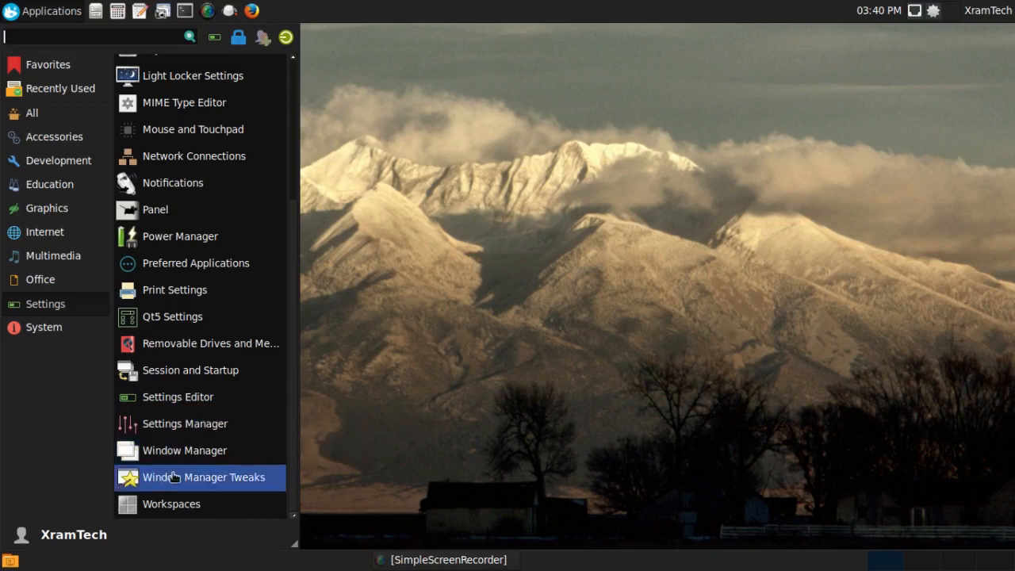
pyautogui.moveTo(171, 505)
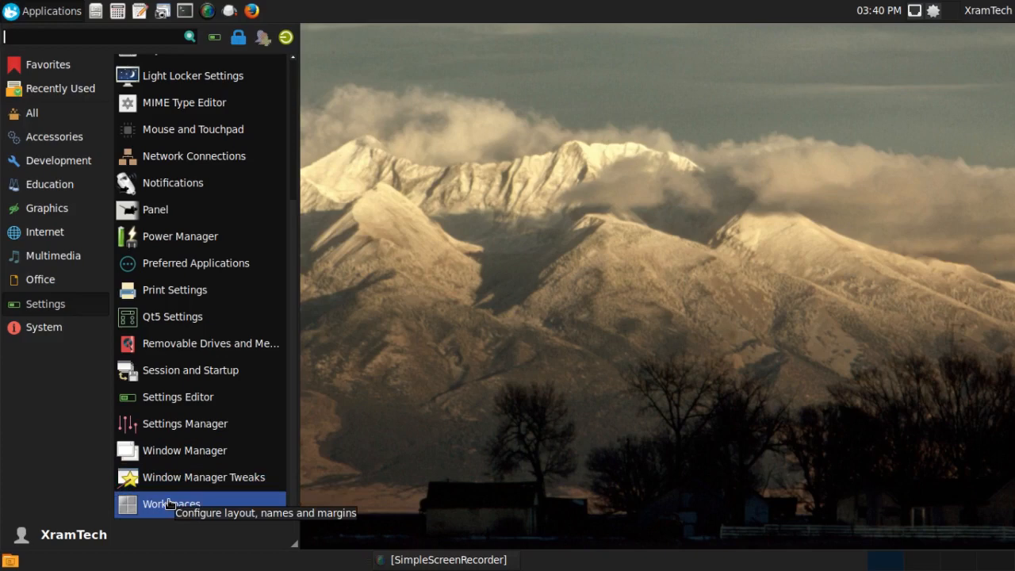
# List the System category tools such as Software Update, Task Manager and Xfce Terminal
pyautogui.click(45, 327)
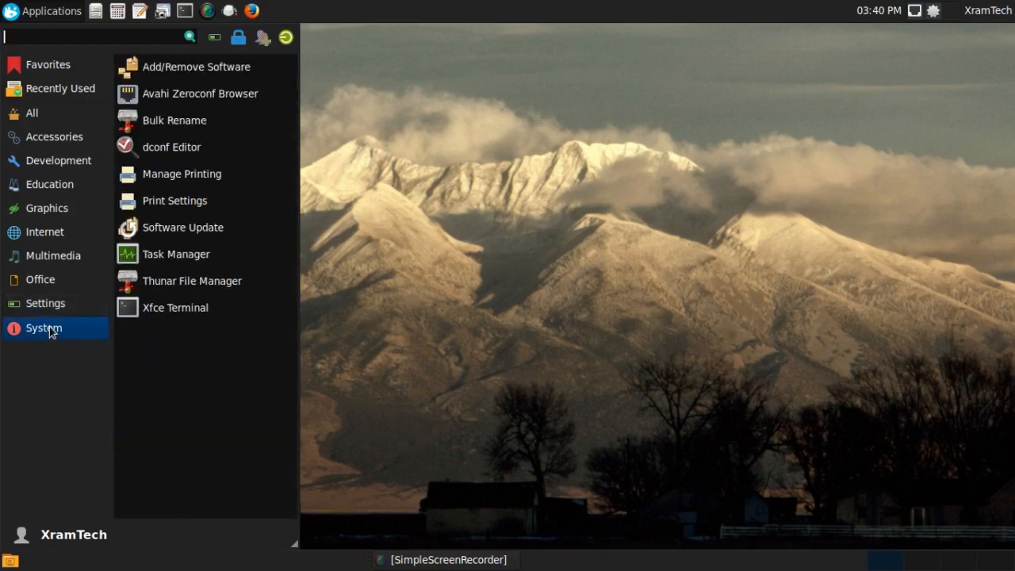
pyautogui.moveTo(196, 67)
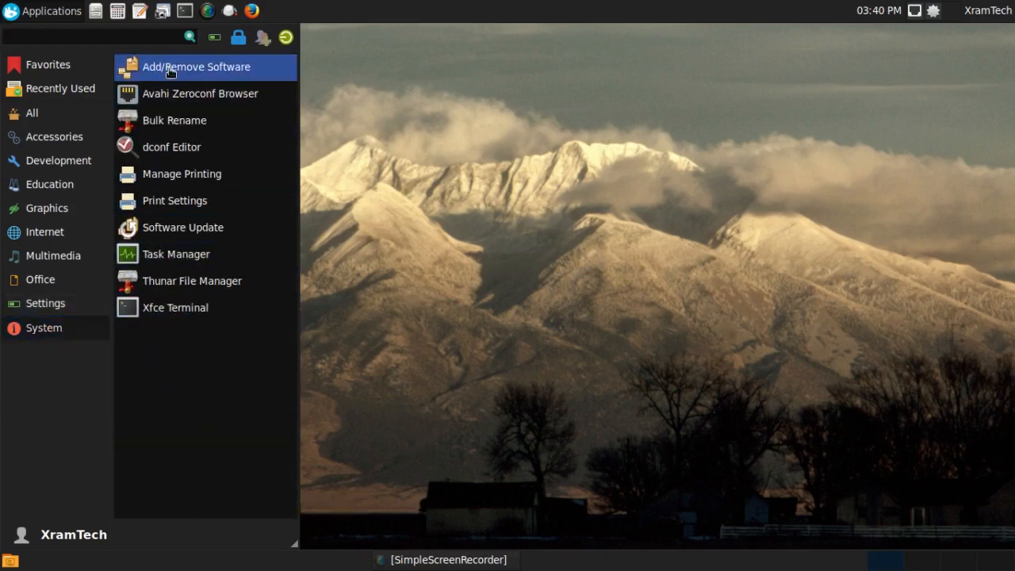
pyautogui.moveTo(175, 92)
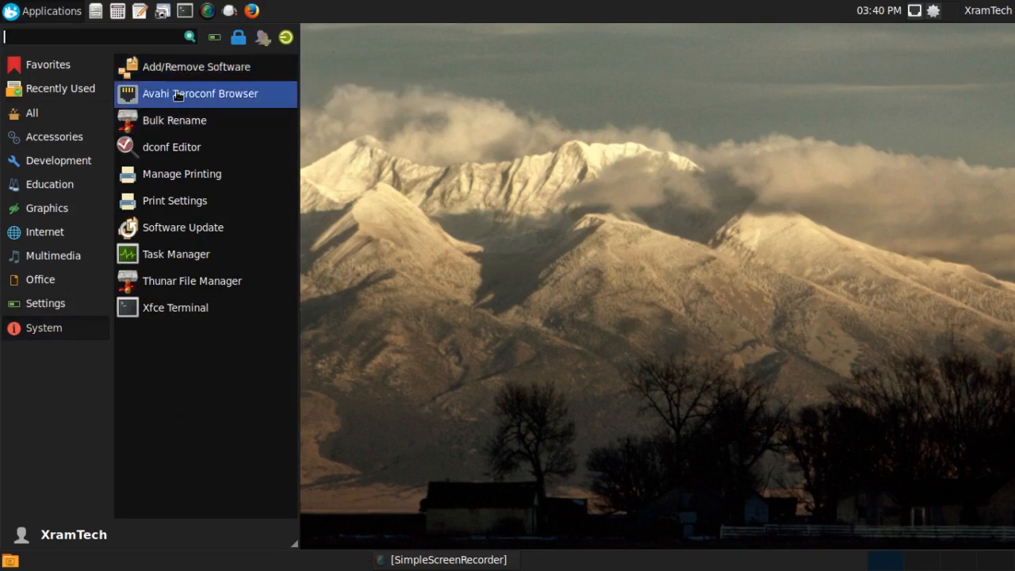
pyautogui.moveTo(198, 93)
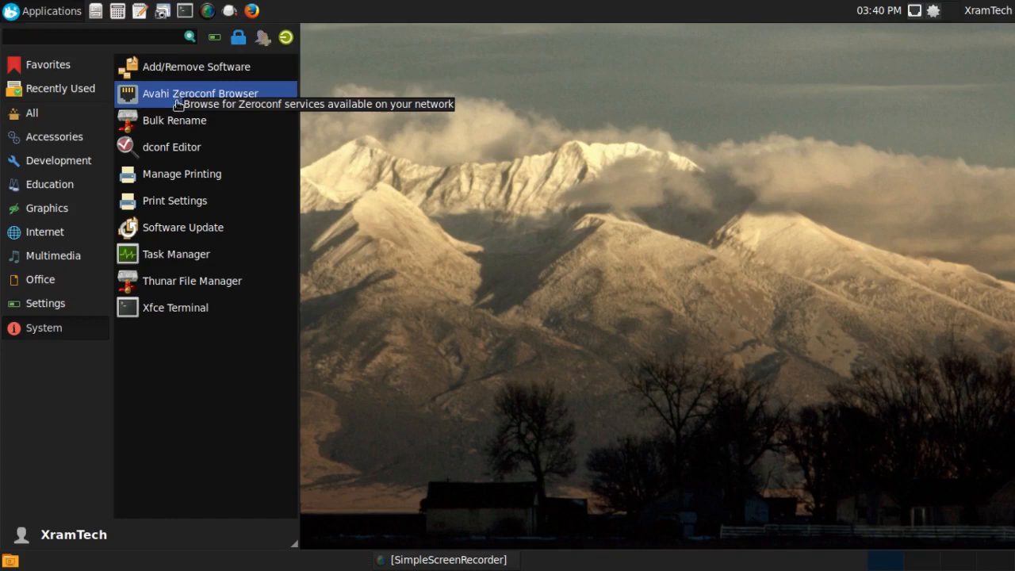
pyautogui.moveTo(171, 146)
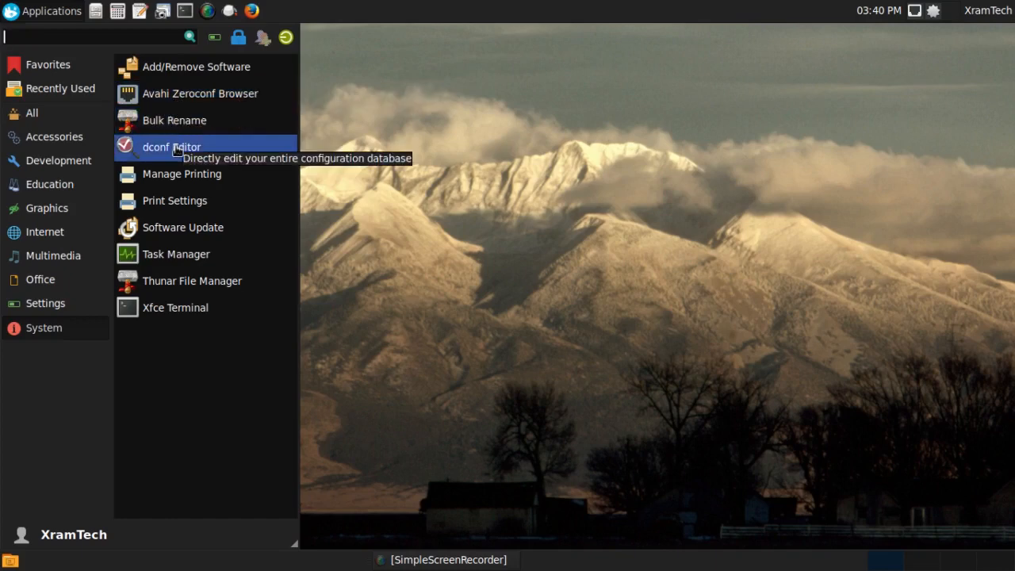
pyautogui.moveTo(181, 173)
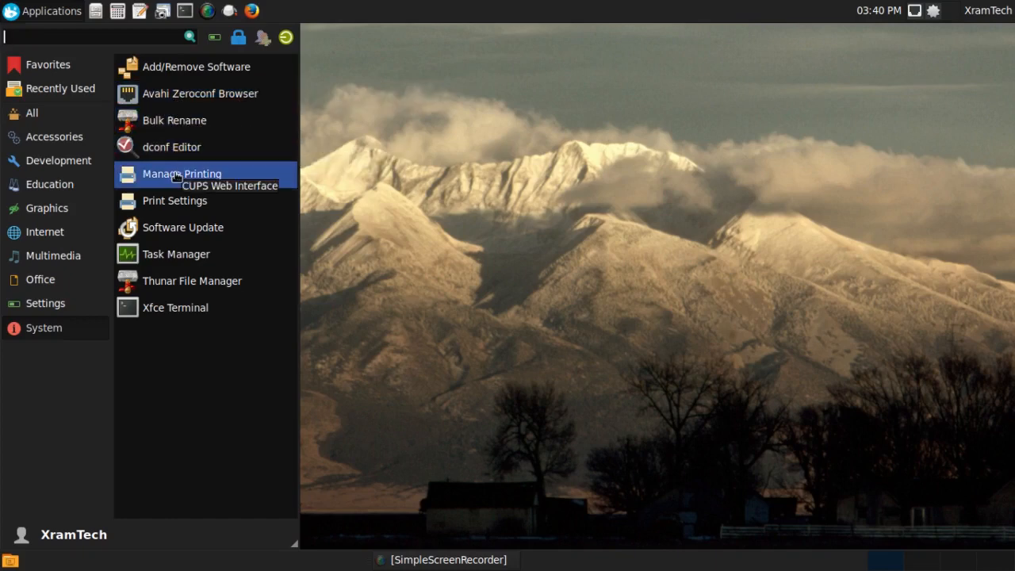
pyautogui.moveTo(175, 200)
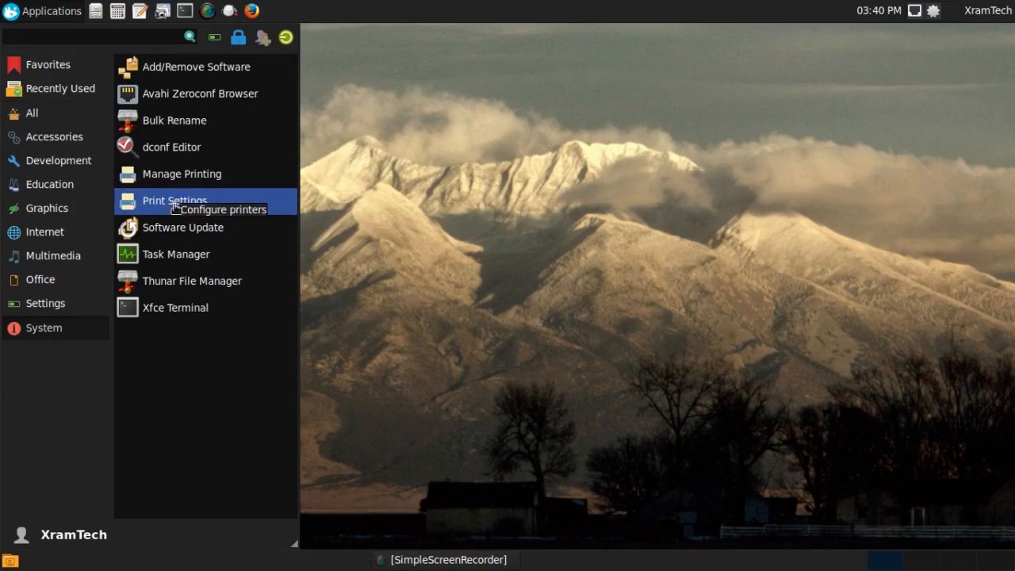
pyautogui.moveTo(175, 254)
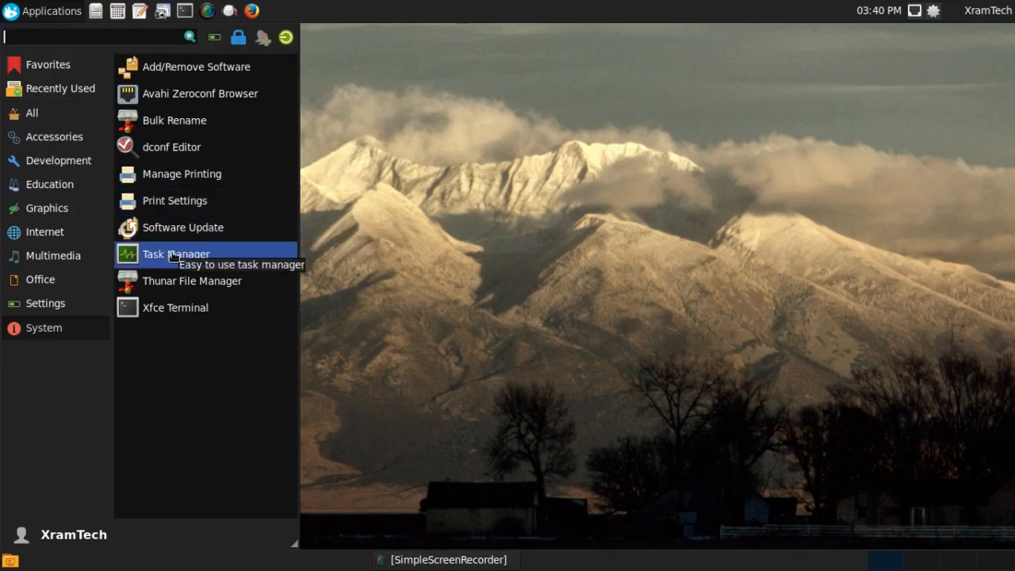
pyautogui.moveTo(175, 308)
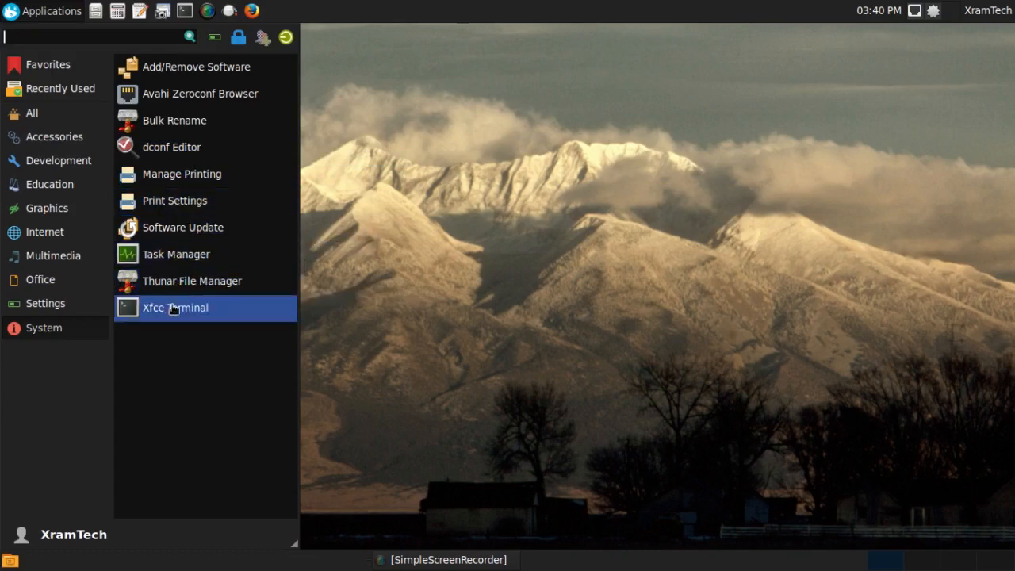
pyautogui.moveTo(174, 308)
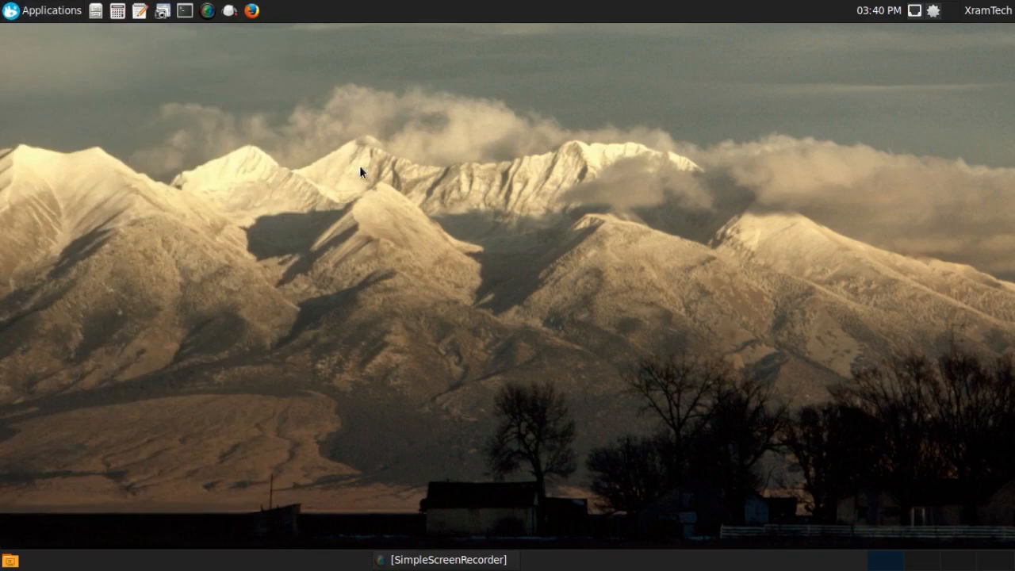
pyautogui.moveTo(35, 69)
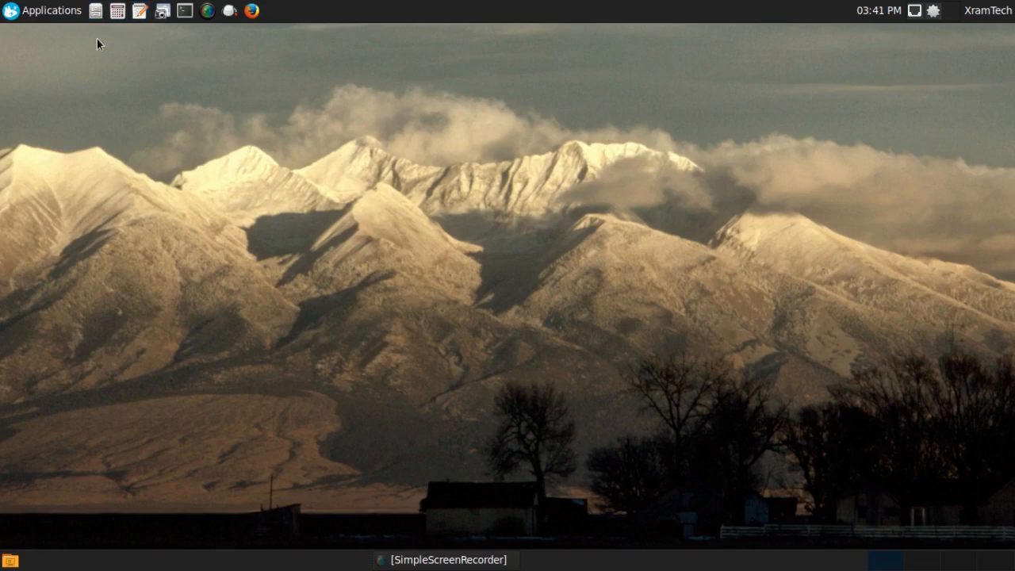
pyautogui.moveTo(66, 57)
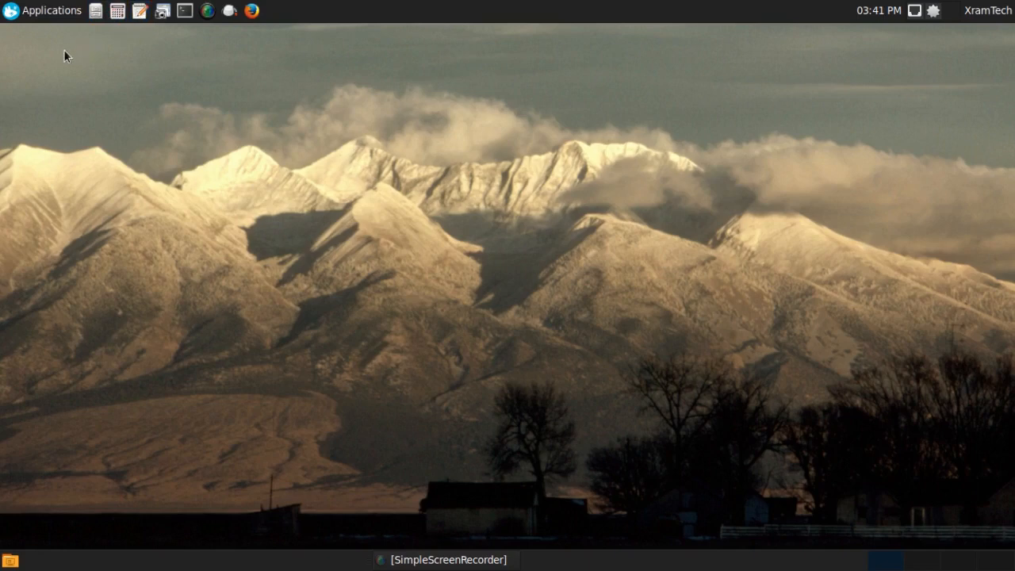
# Reopen the menu on the Graphics category with Document Viewer, LibreOffice Draw and Ristretto
pyautogui.click(43, 9)
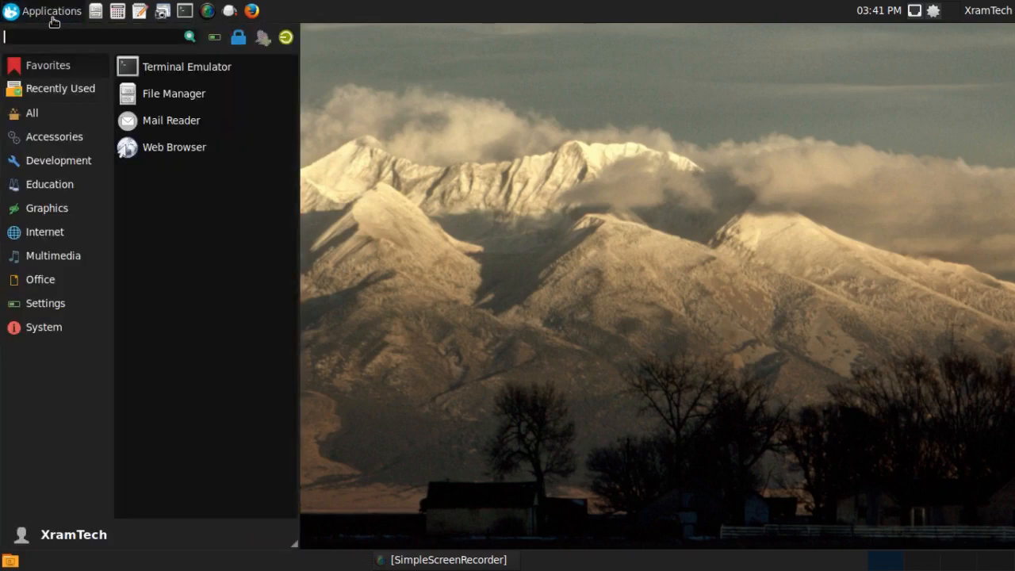
pyautogui.click(46, 207)
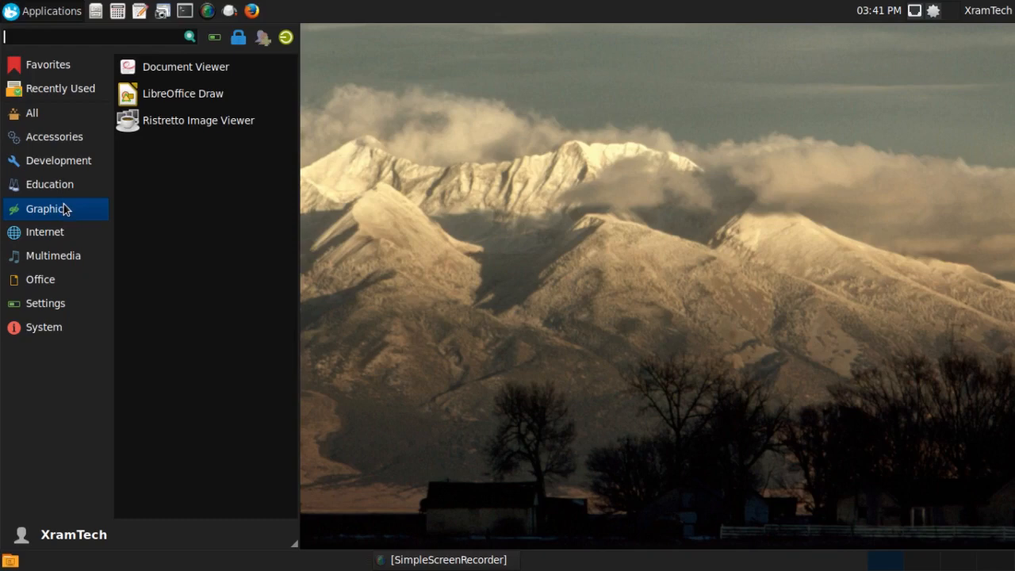
pyautogui.moveTo(184, 66)
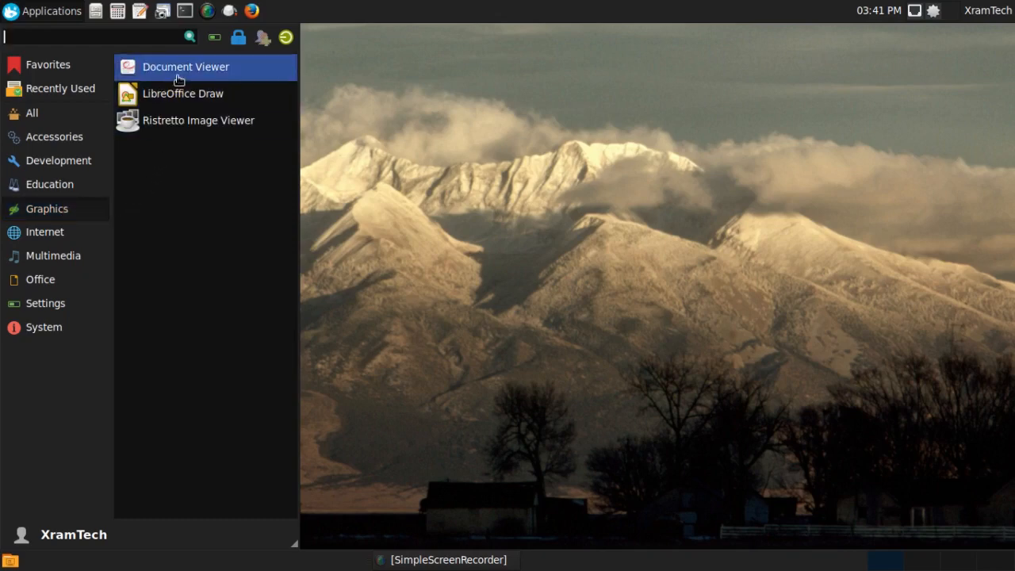
pyautogui.moveTo(186, 66)
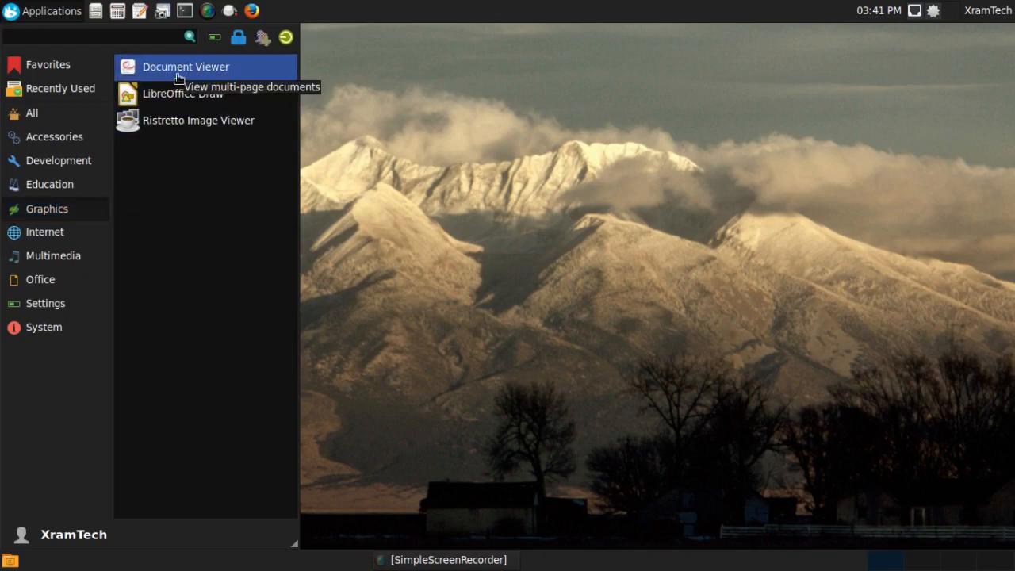
# Add the Document Viewer entry as a launcher on Panel 1 via its context menu
pyautogui.rightClick(186, 67)
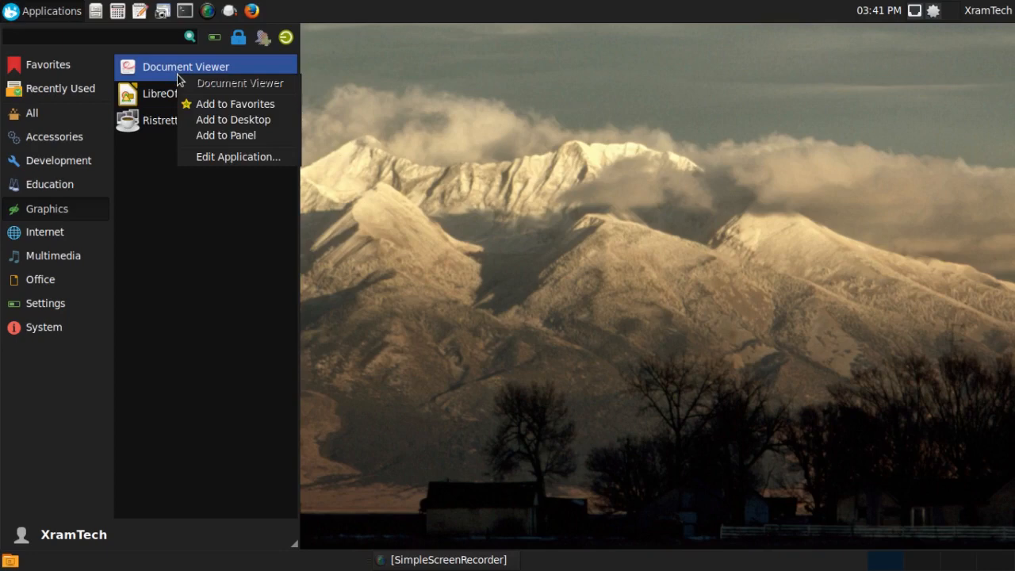
pyautogui.moveTo(212, 92)
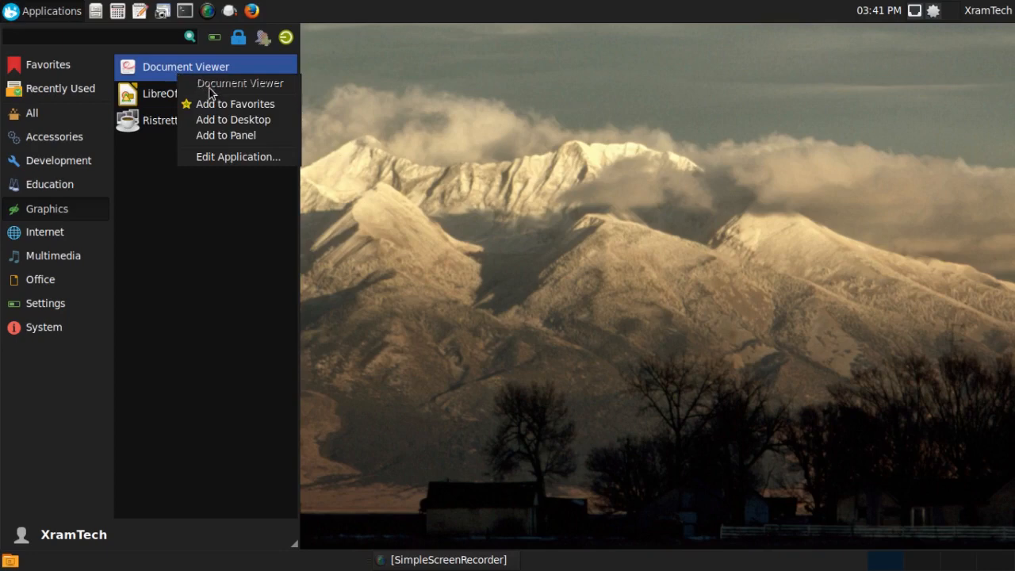
pyautogui.moveTo(228, 119)
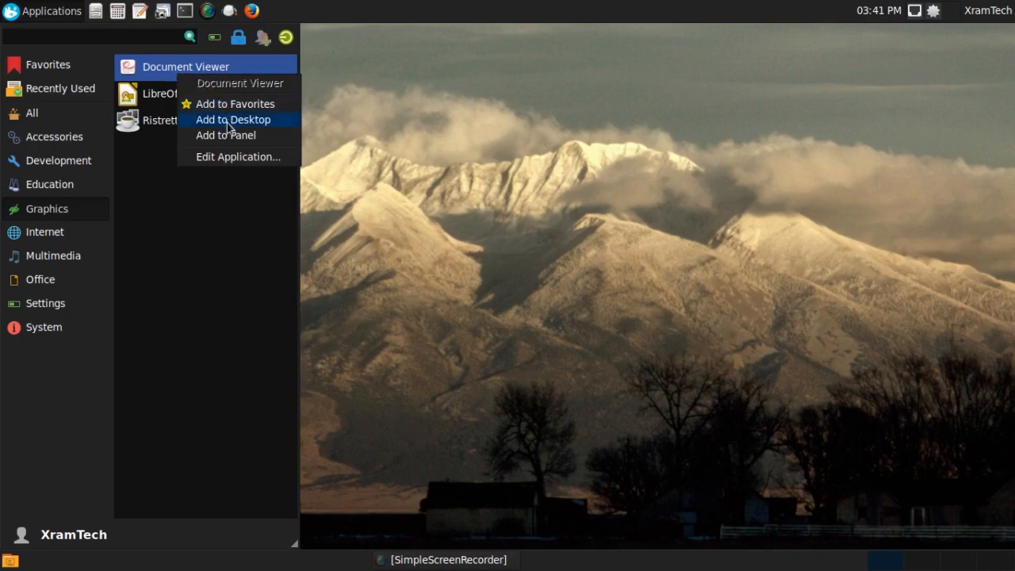
pyautogui.moveTo(225, 135)
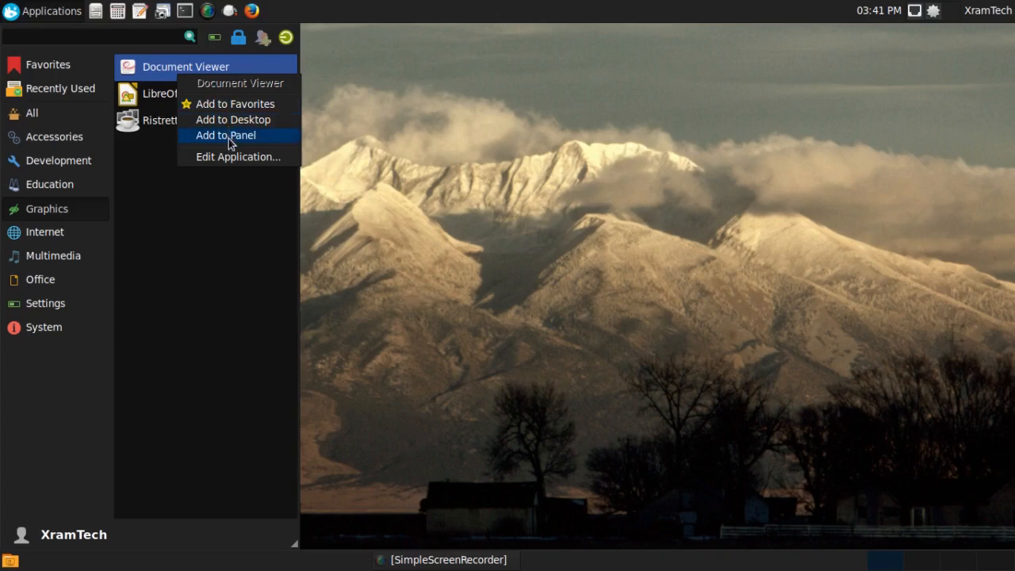
pyautogui.click(226, 137)
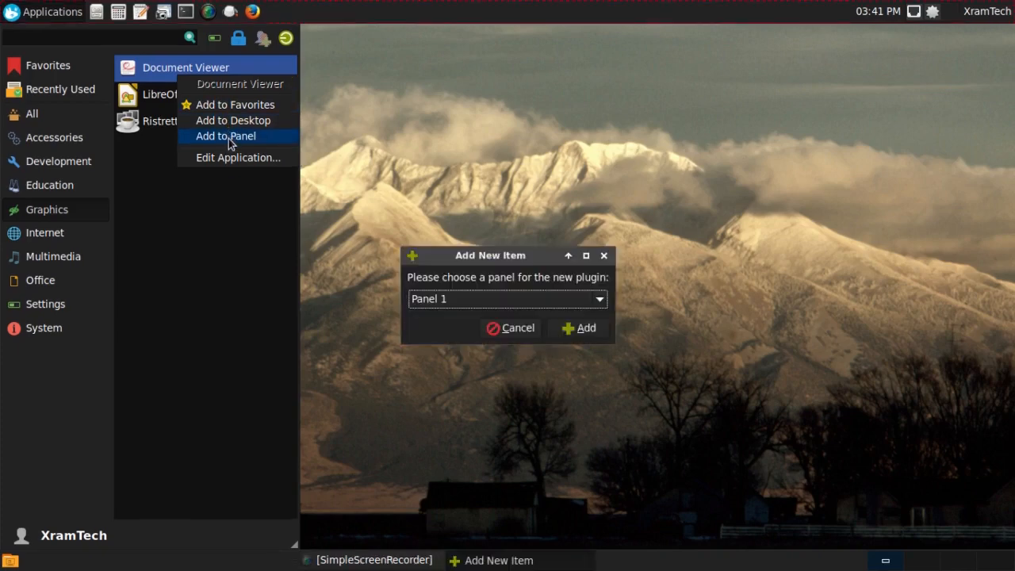
pyautogui.click(500, 298)
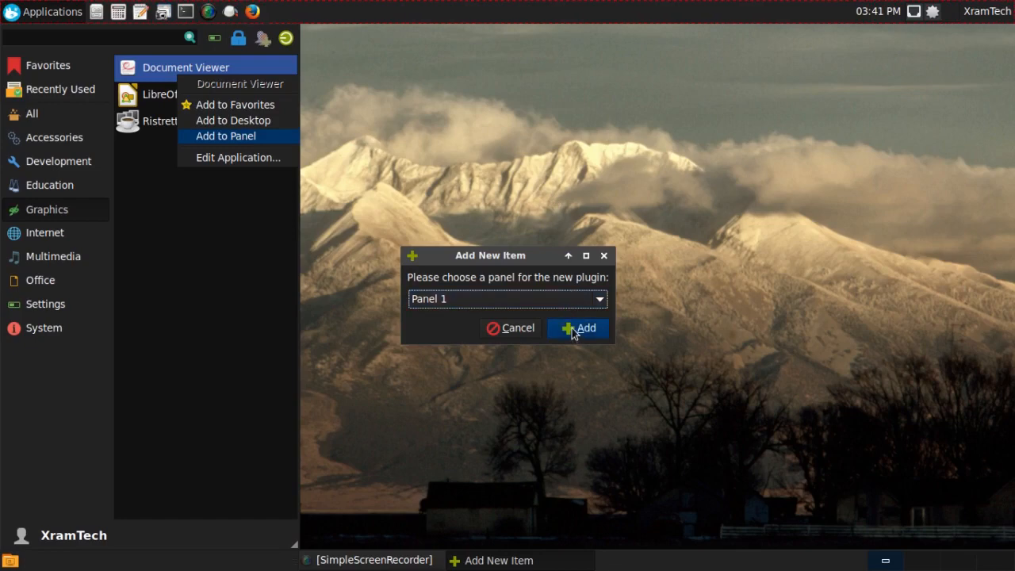
pyautogui.click(577, 327)
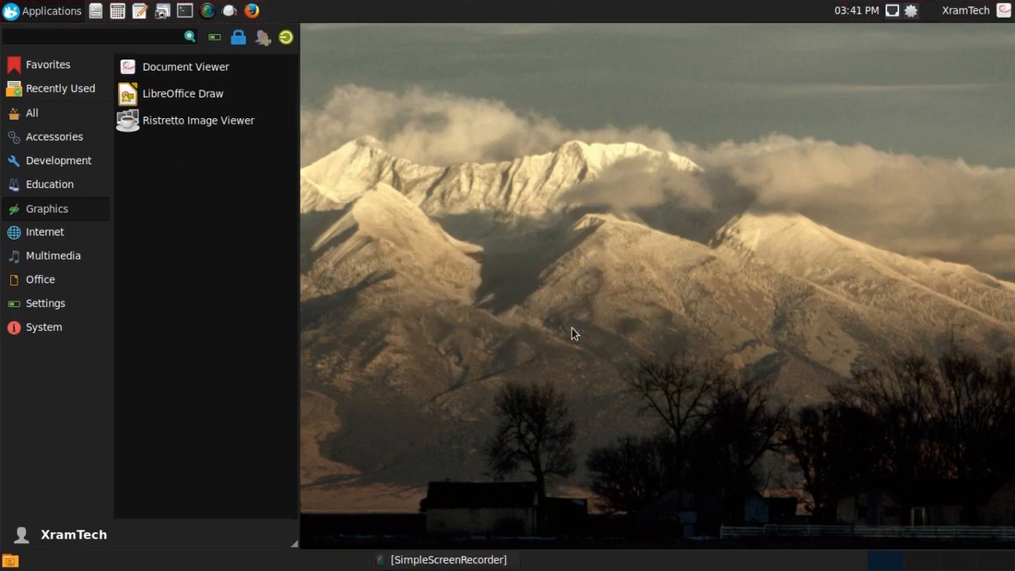
# Move the Document Viewer launcher beside the other panel launchers, then list the System apps
pyautogui.click(574, 333)
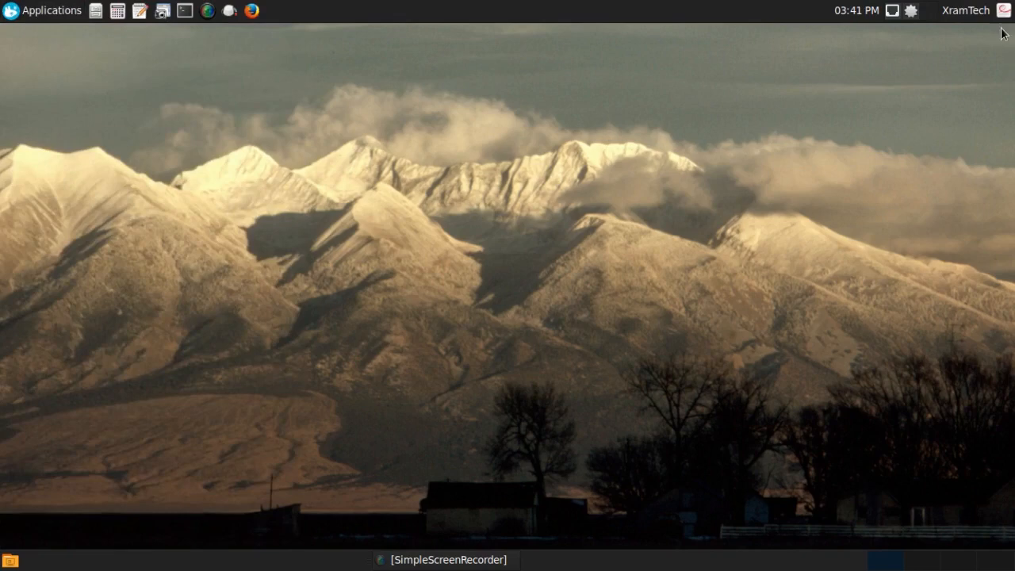
pyautogui.moveTo(1005, 10)
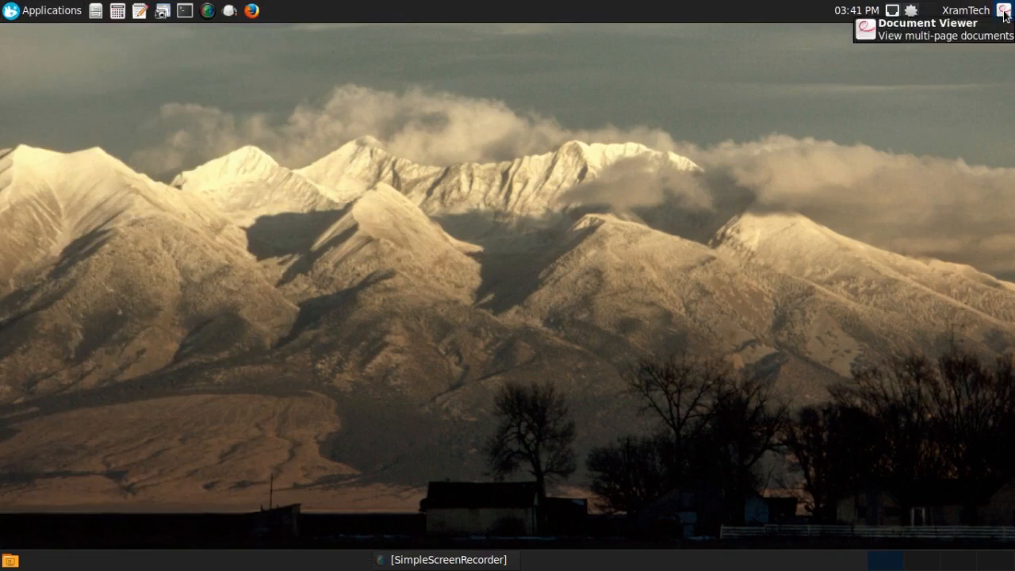
pyautogui.rightClick(1002, 10)
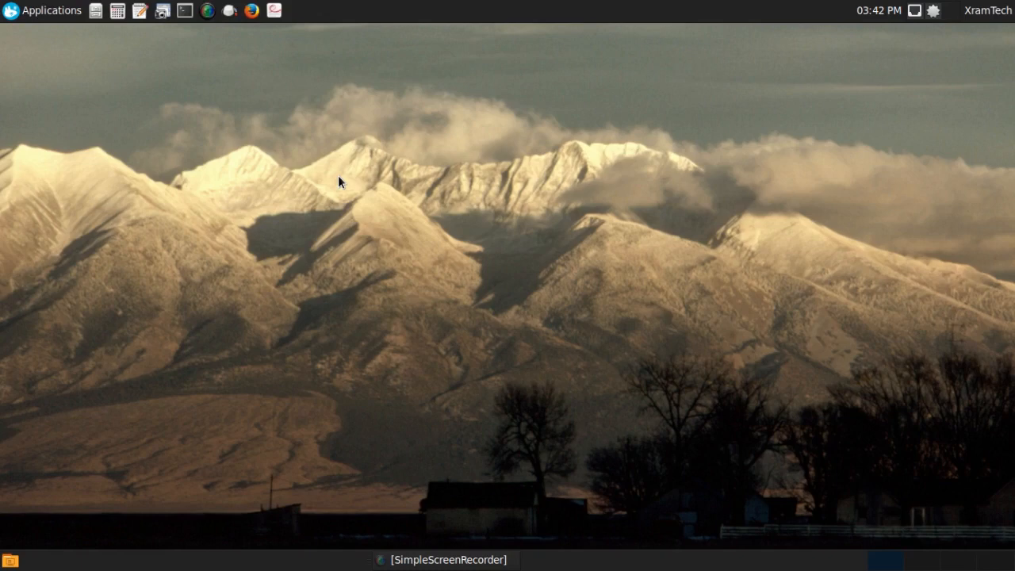
pyautogui.click(45, 9)
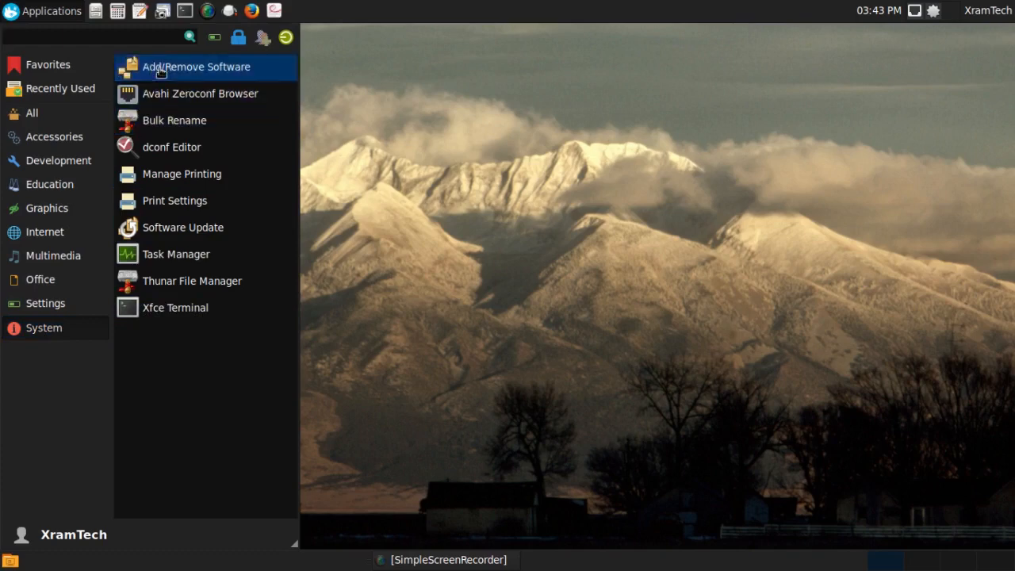
# Launch Add/Remove Software (Pamac) and maximize it to browse repository packages
pyautogui.click(197, 67)
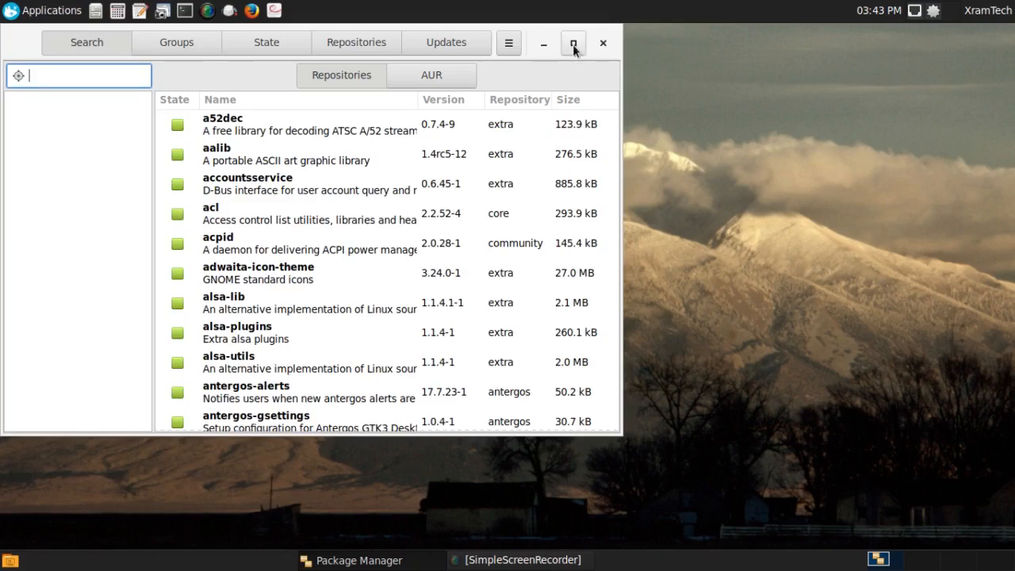
pyautogui.click(574, 42)
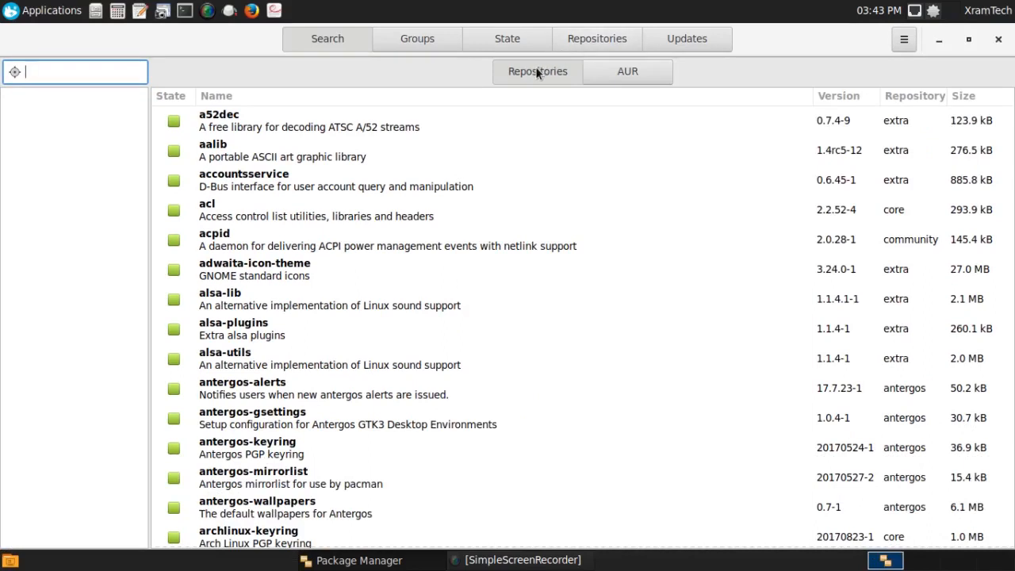
pyautogui.moveTo(543, 71)
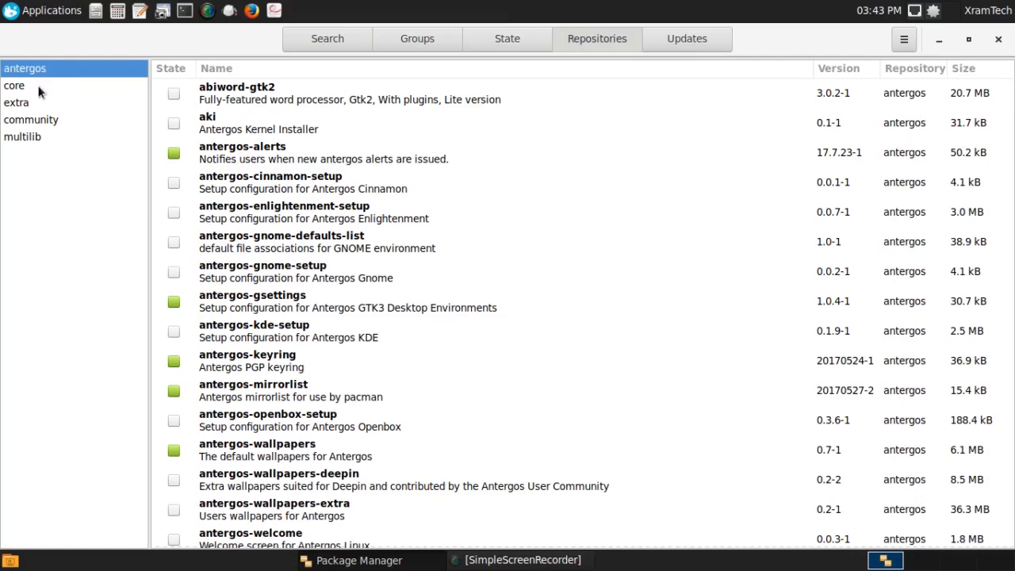
pyautogui.moveTo(35, 137)
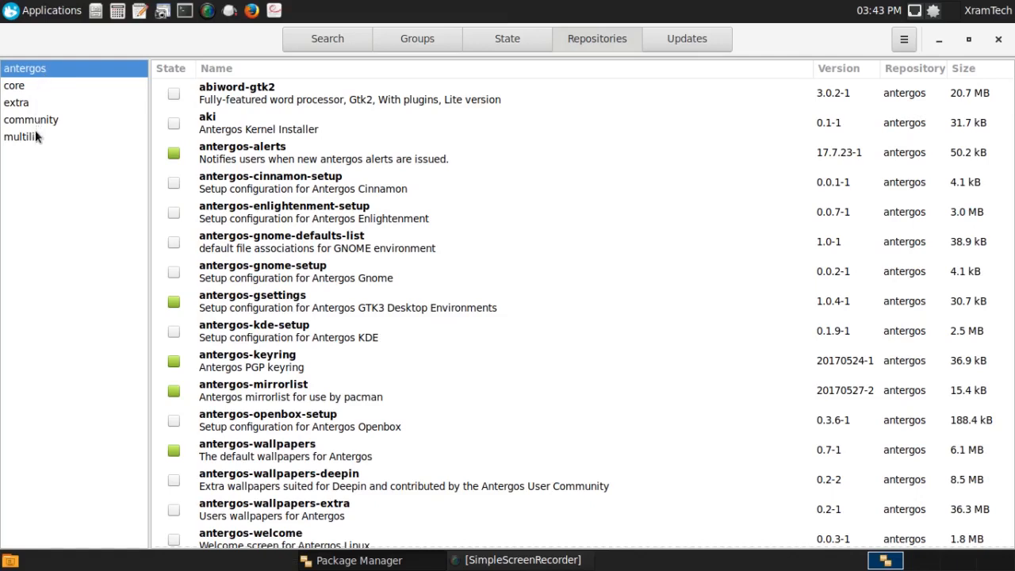
pyautogui.moveTo(114, 124)
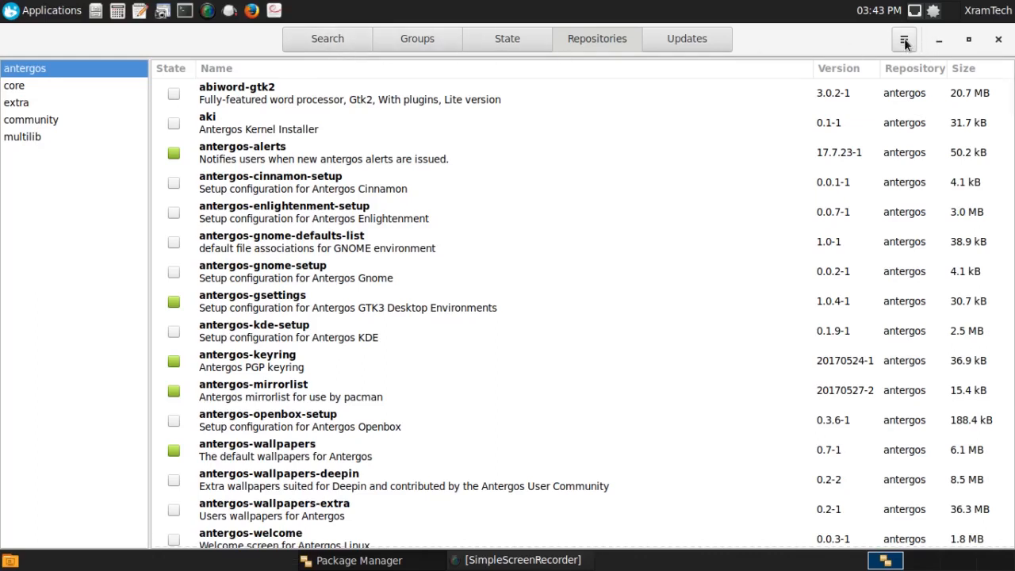
# Authenticate into Pamac Preferences and confirm AUR support is enabled on the AUR tab
pyautogui.click(904, 38)
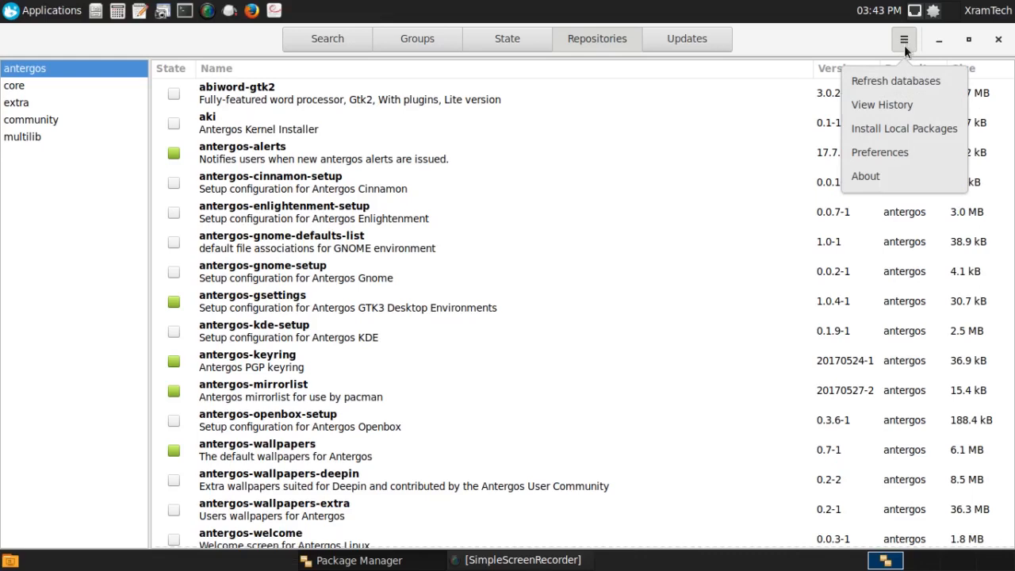
pyautogui.moveTo(879, 152)
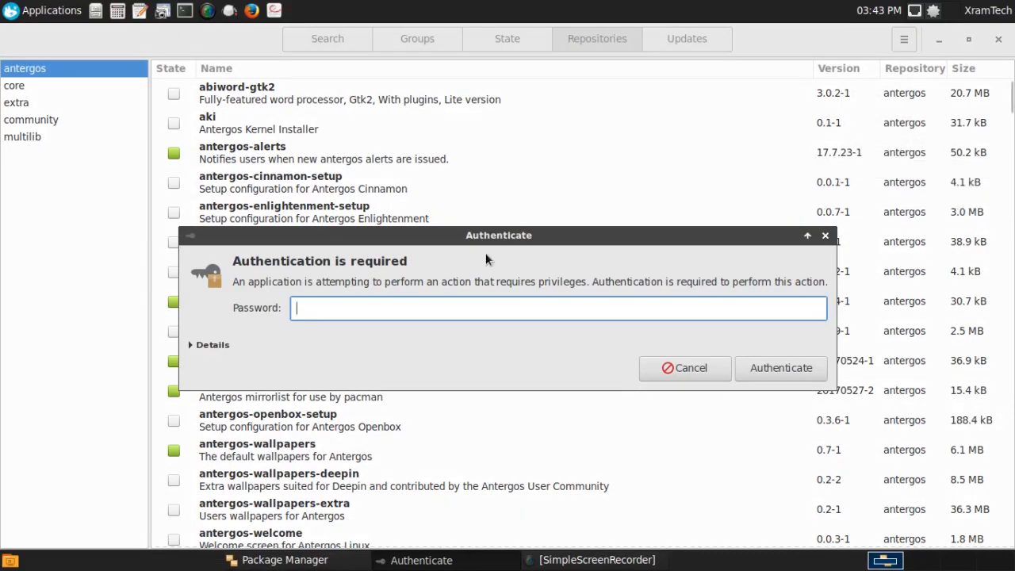
pyautogui.write('•')
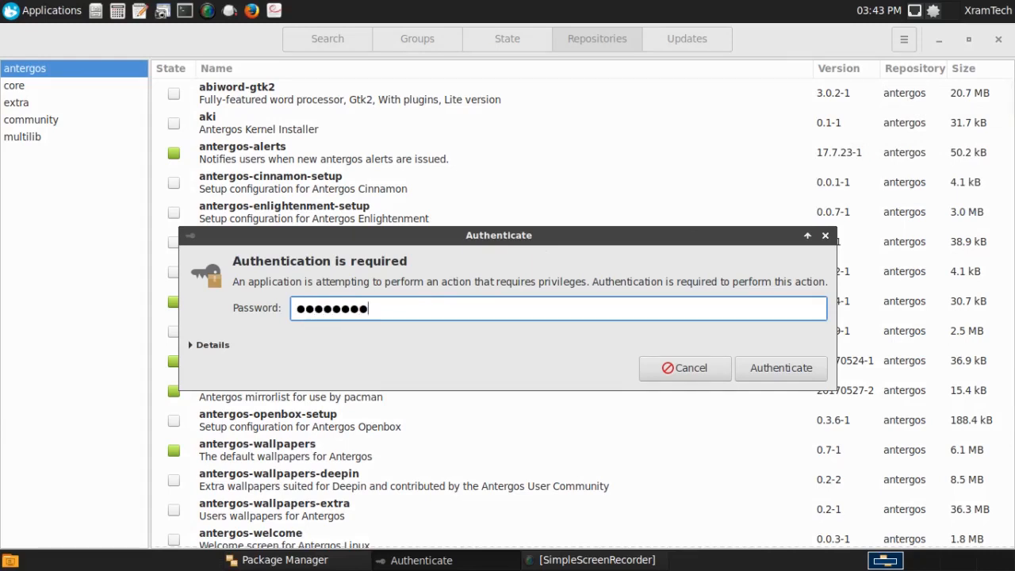
pyautogui.click(781, 368)
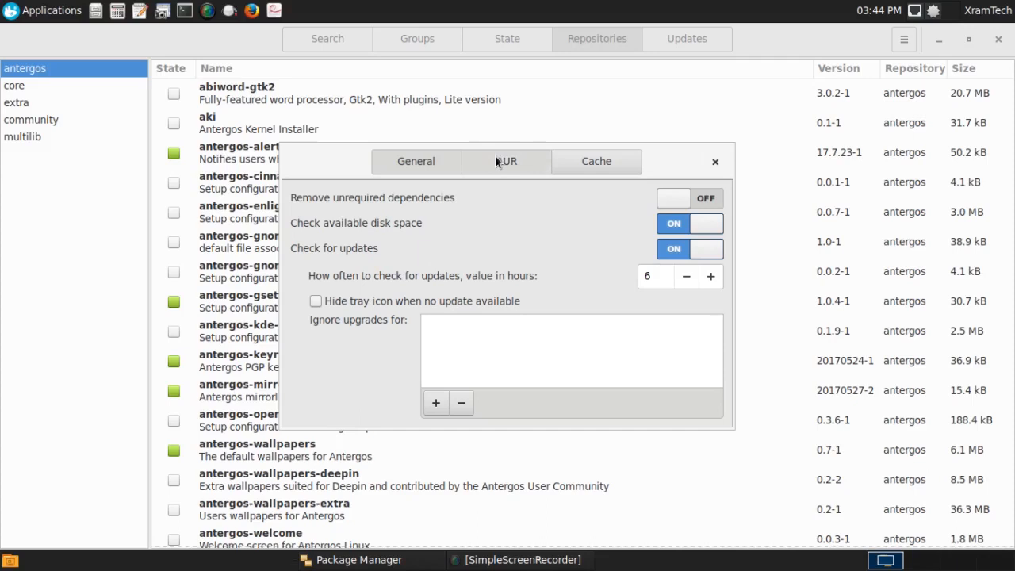
pyautogui.click(506, 162)
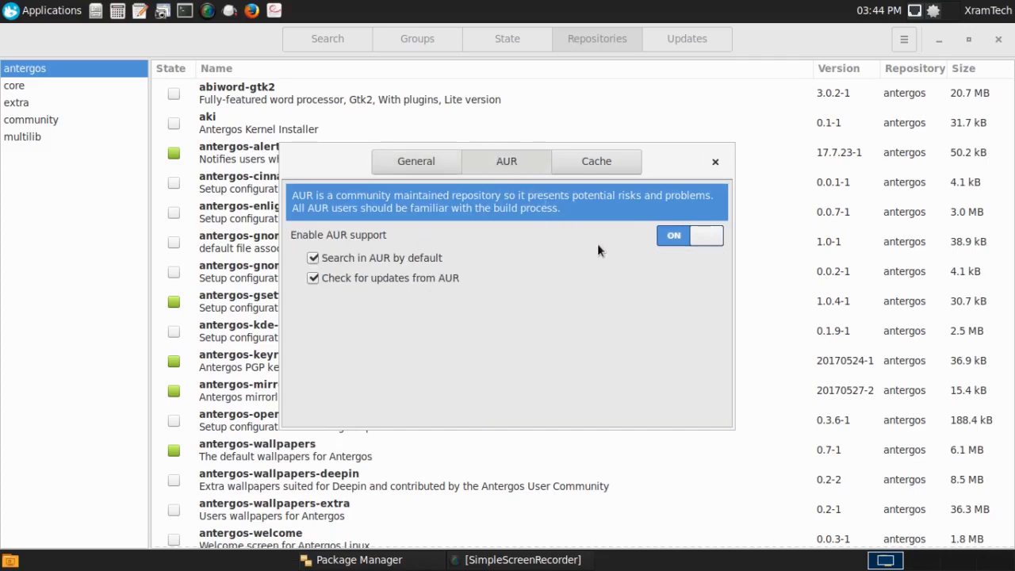
pyautogui.moveTo(633, 252)
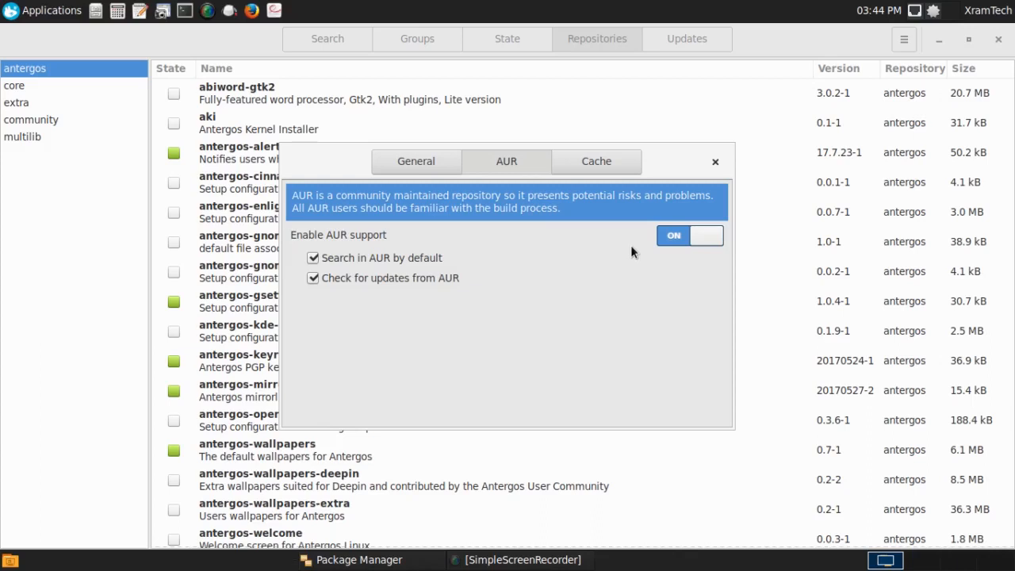
pyautogui.click(416, 161)
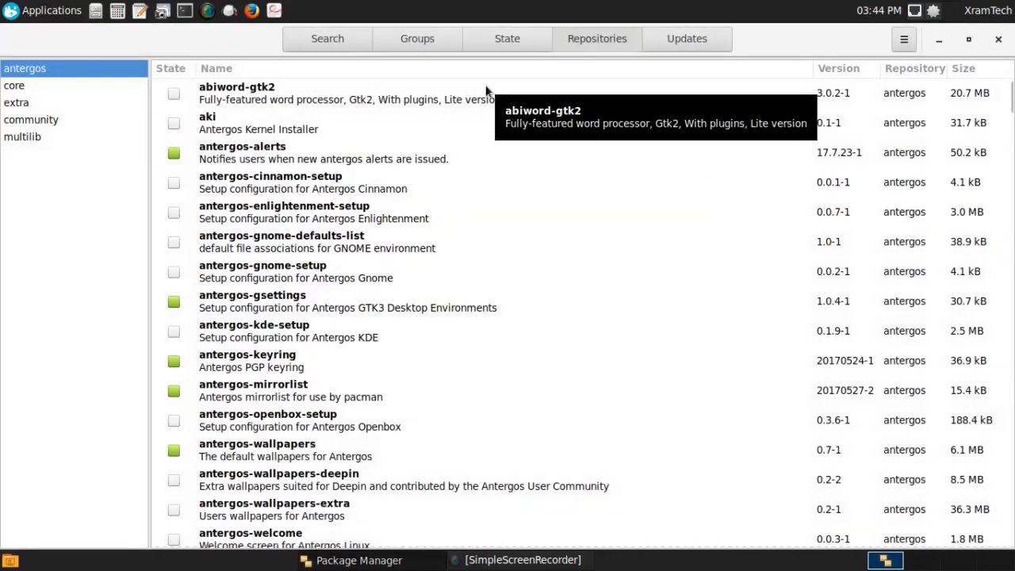
# Search for gimp, mark it for install and commit the transaction with its dependencies
pyautogui.click(326, 38)
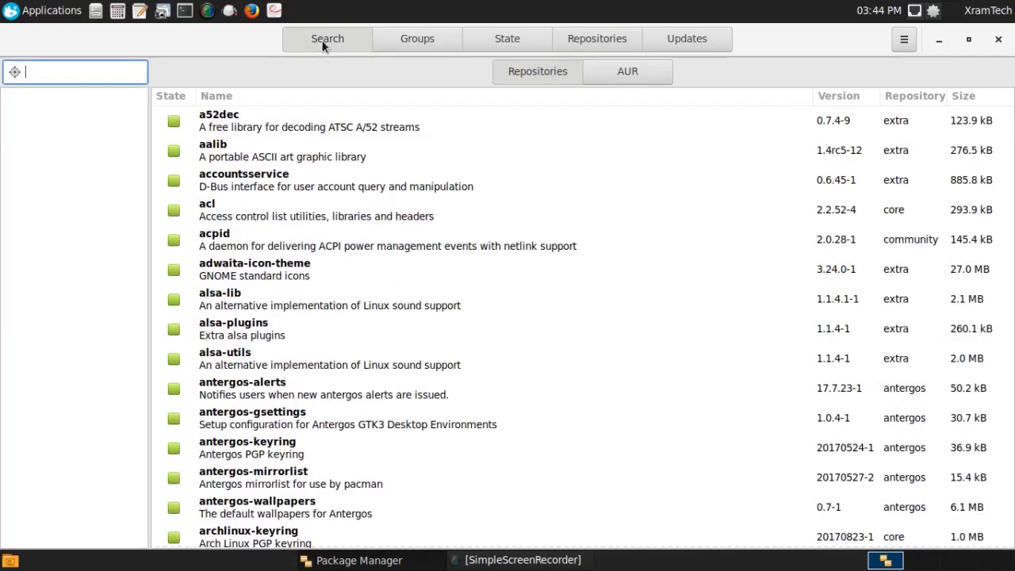
pyautogui.write('gimp')
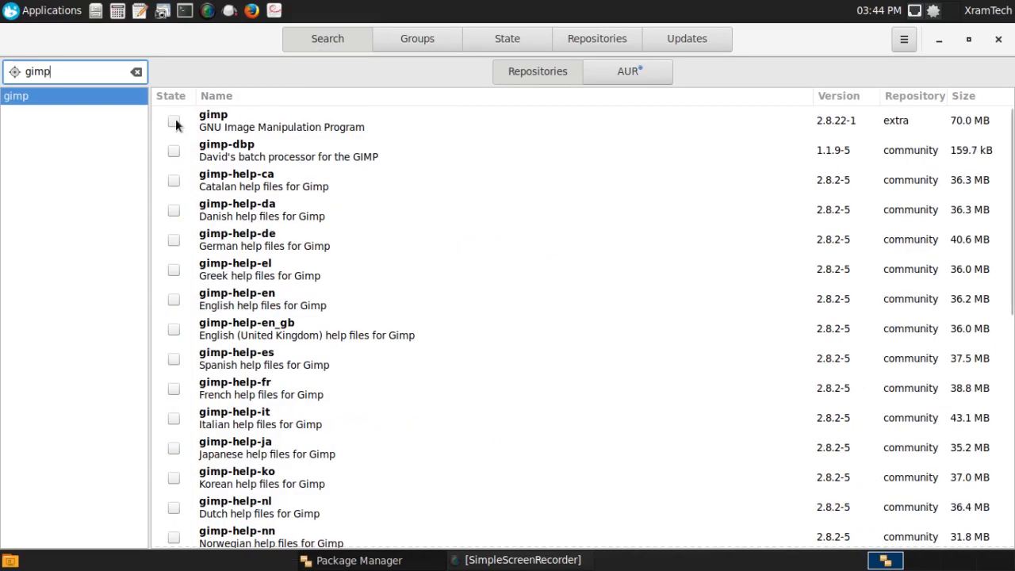
pyautogui.click(174, 121)
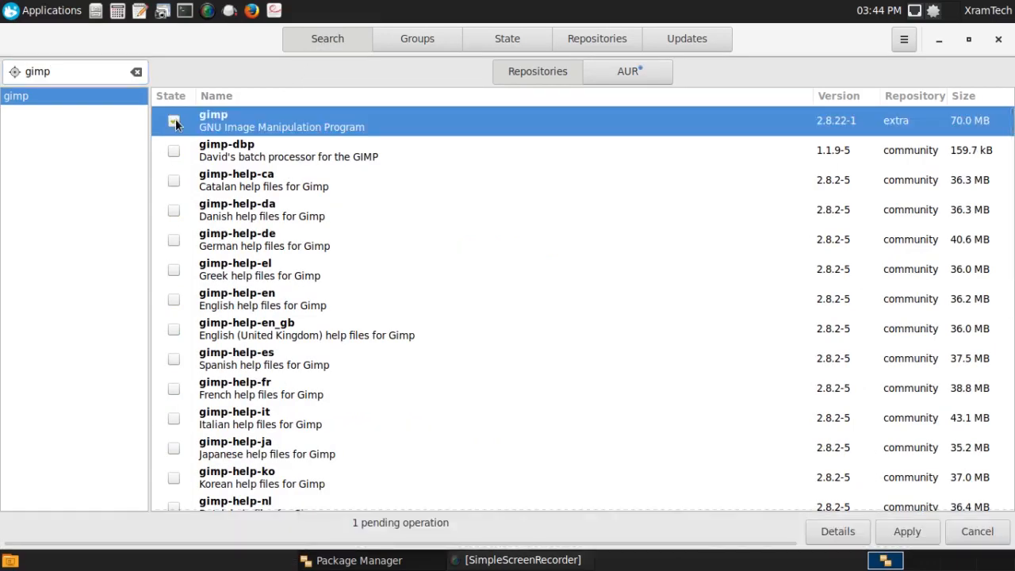
pyautogui.click(174, 120)
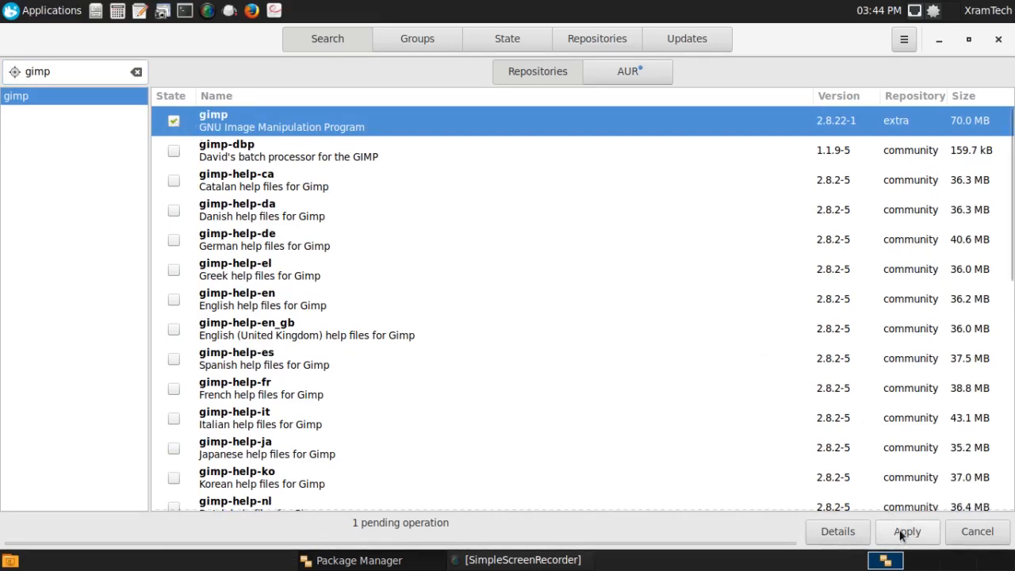
pyautogui.click(907, 532)
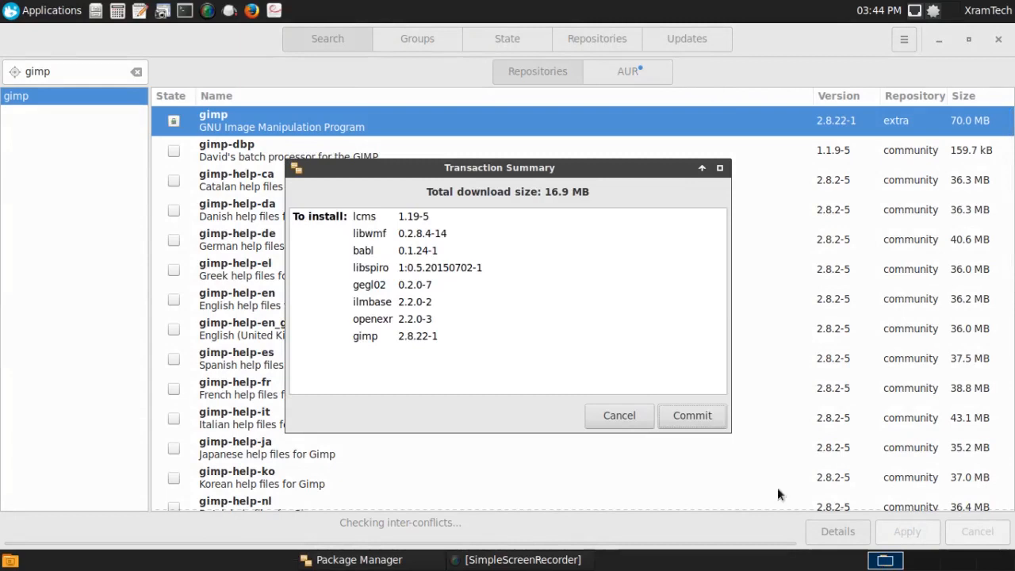
pyautogui.click(692, 415)
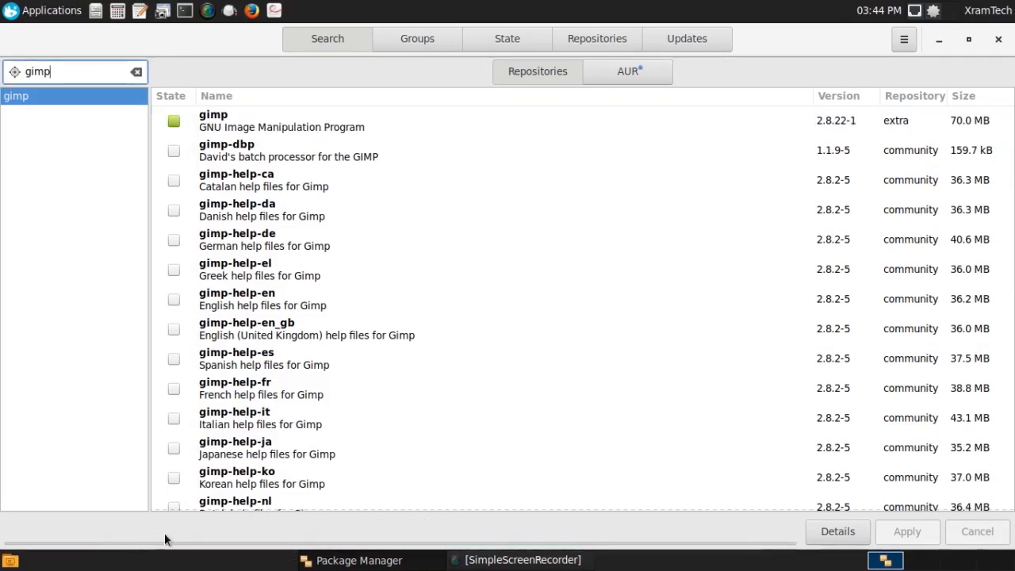
pyautogui.moveTo(244, 263)
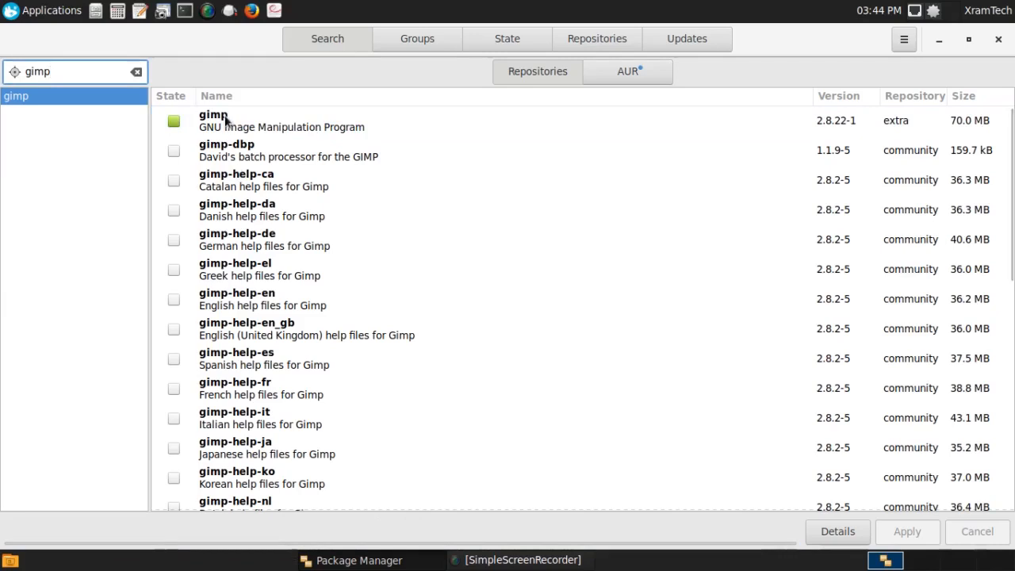
pyautogui.moveTo(225, 121)
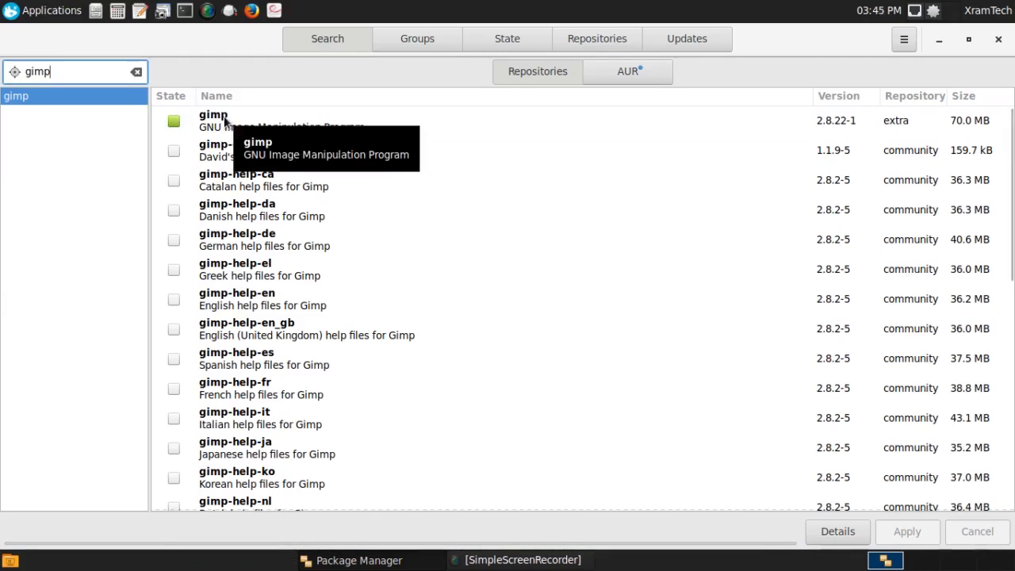
# Search Pamac for 'brother hll2320d' and mark the brother-hll2320d AUR driver for installation
pyautogui.click(137, 71)
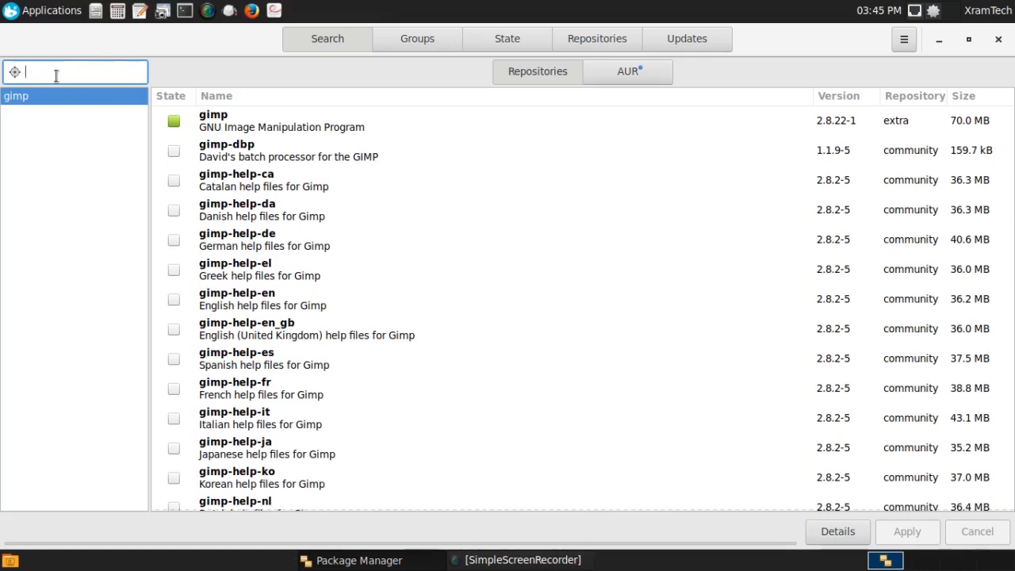
pyautogui.write('b')
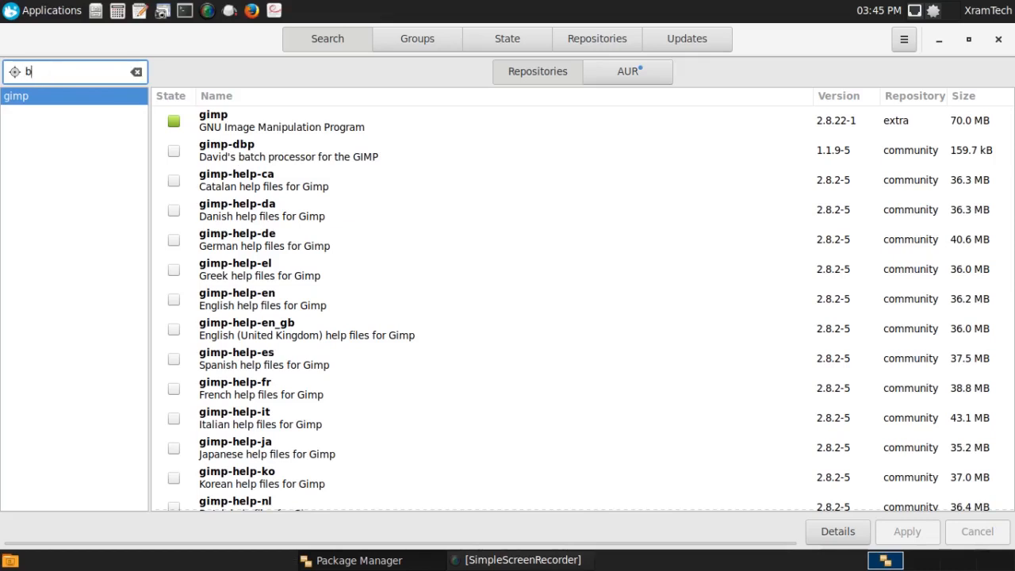
pyautogui.write('rother')
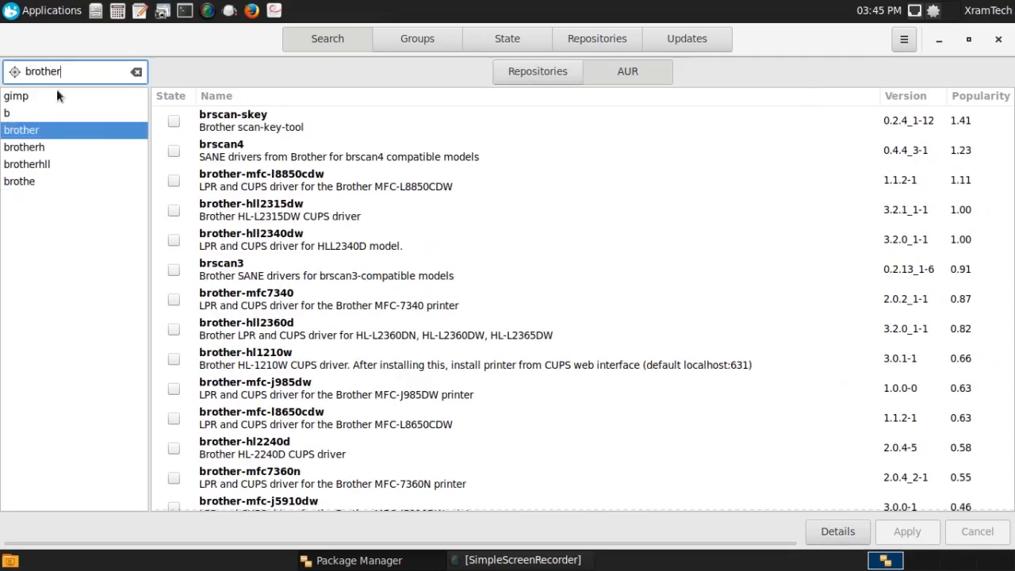
pyautogui.write('hll23')
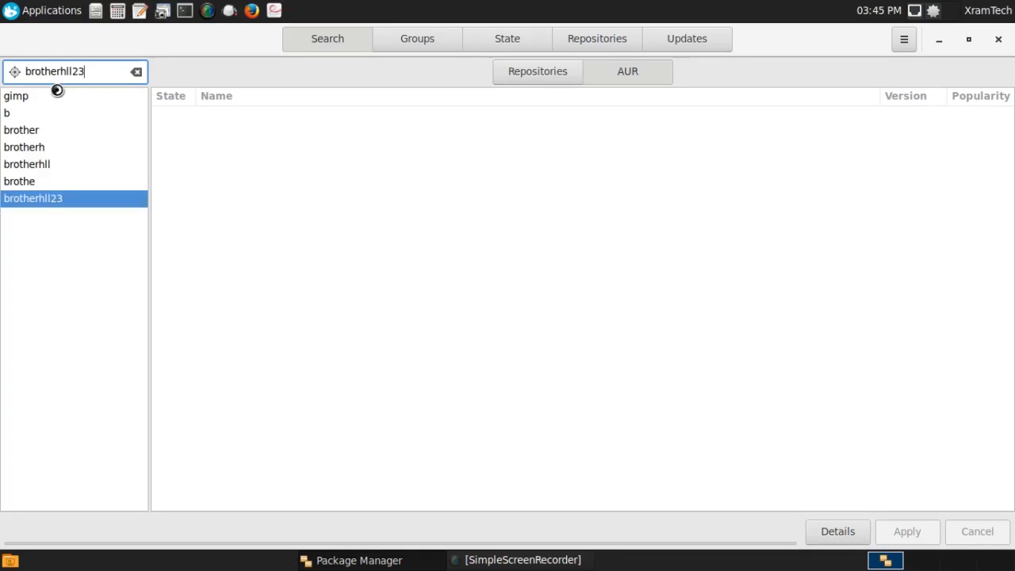
pyautogui.write('2')
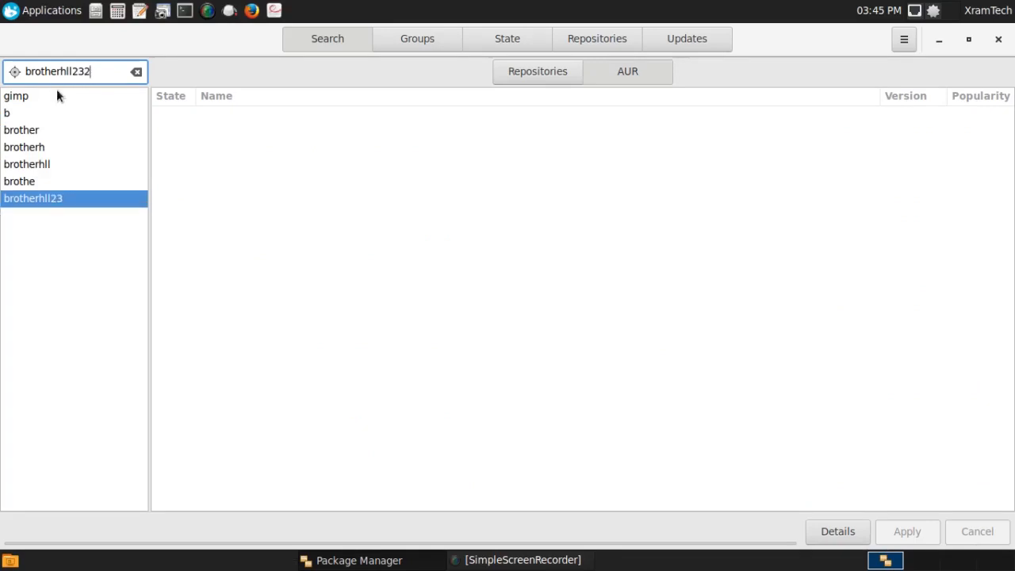
pyautogui.write('0')
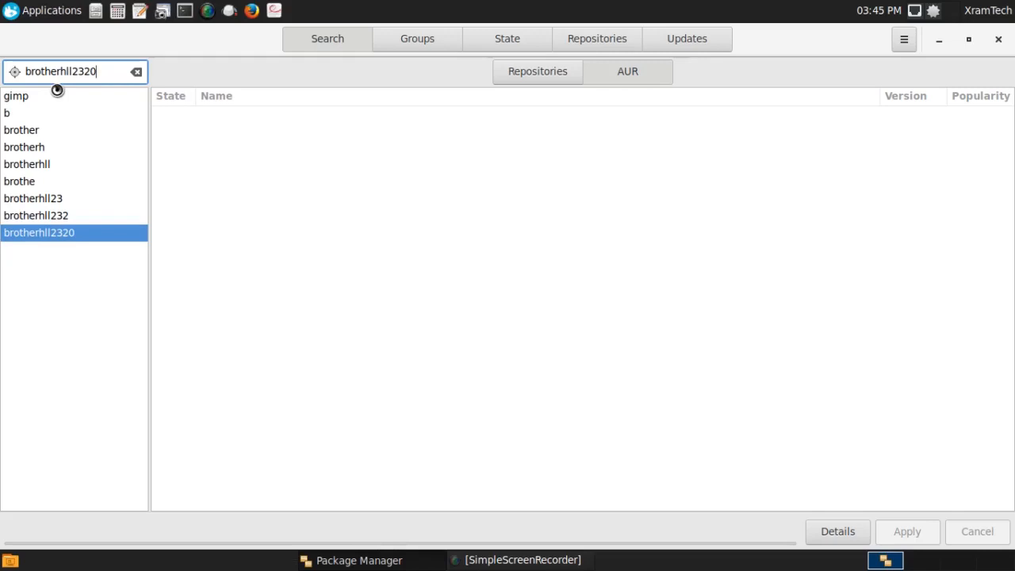
pyautogui.write('d')
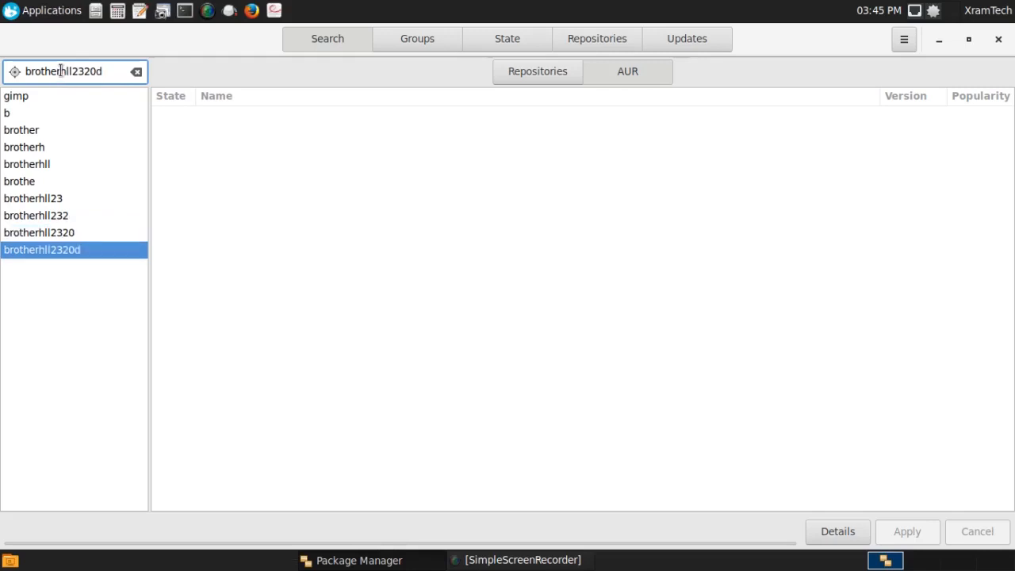
pyautogui.write('" "')
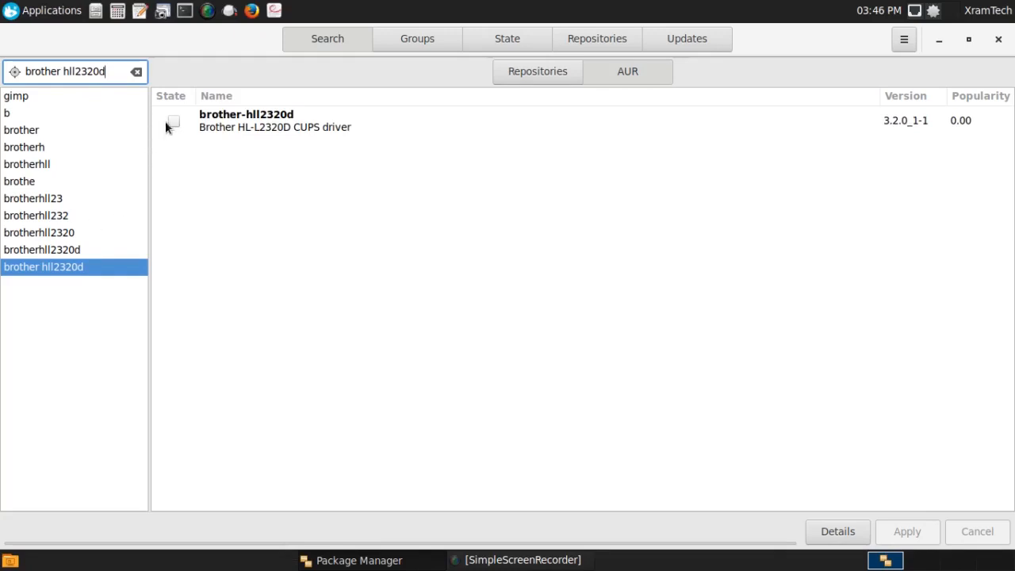
pyautogui.moveTo(173, 125)
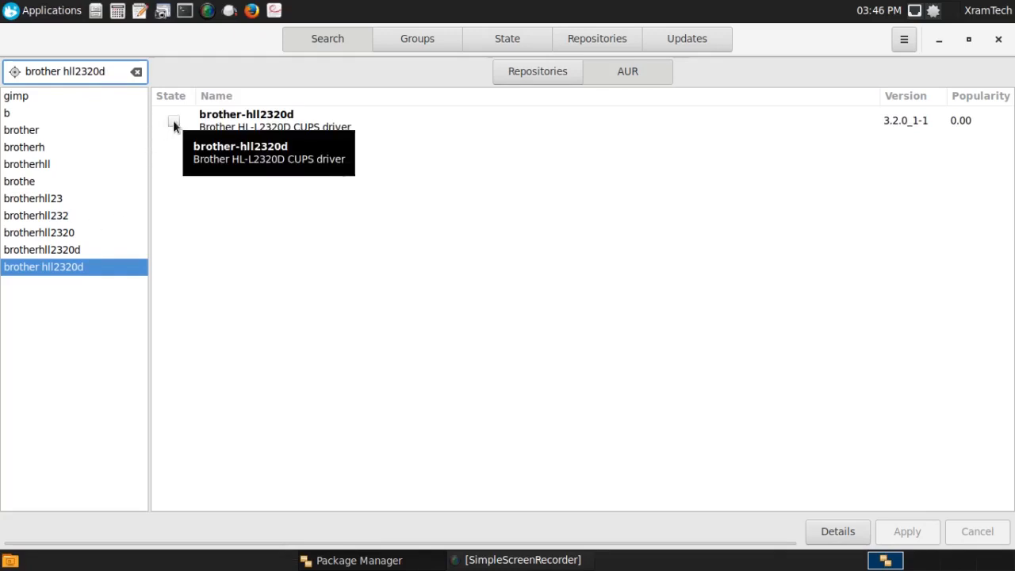
pyautogui.click(173, 124)
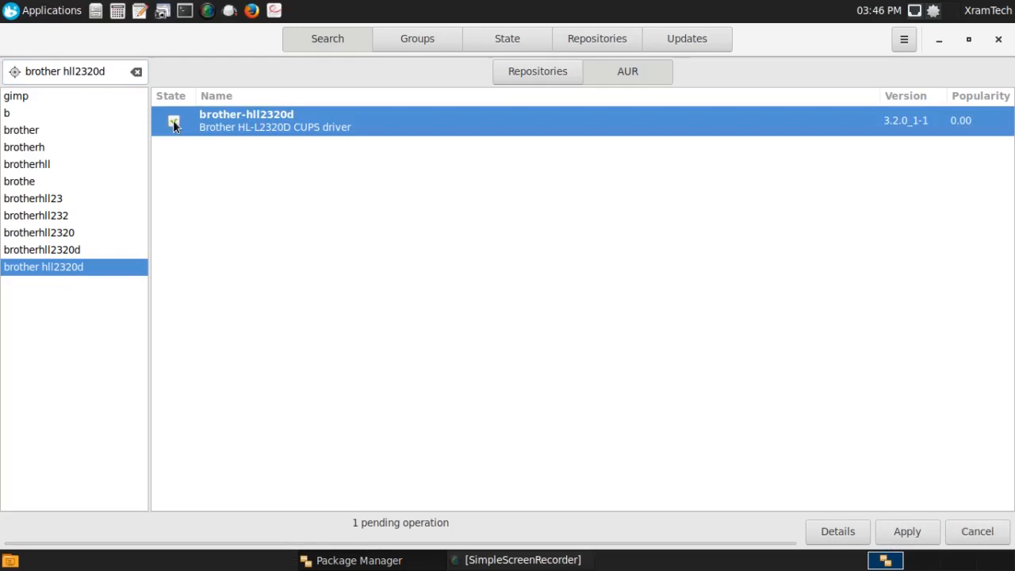
# Apply and commit the transaction so the brother-hll2320d driver builds and installs, then clear the search
pyautogui.click(175, 121)
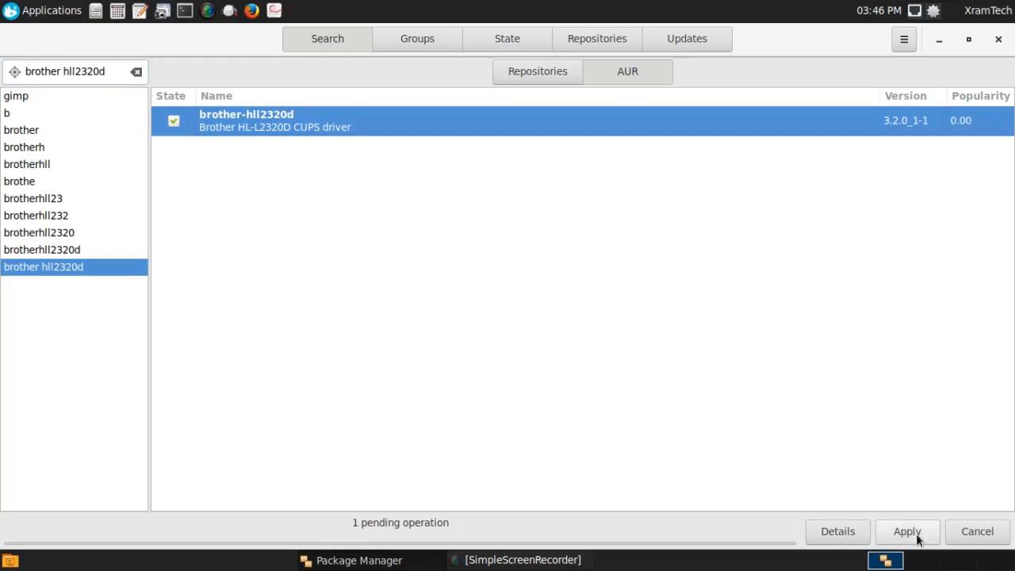
pyautogui.click(908, 532)
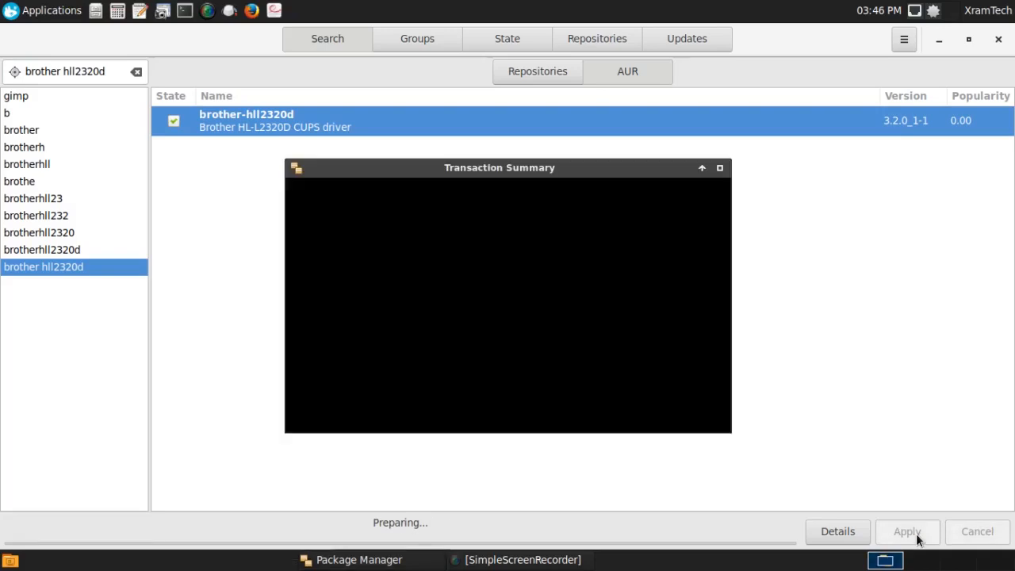
pyautogui.click(907, 531)
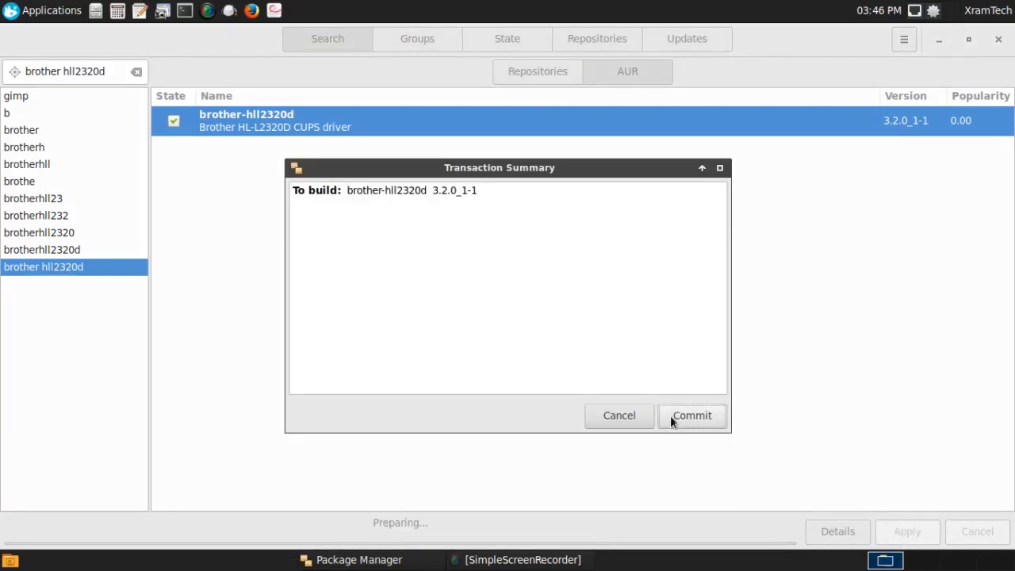
pyautogui.click(691, 416)
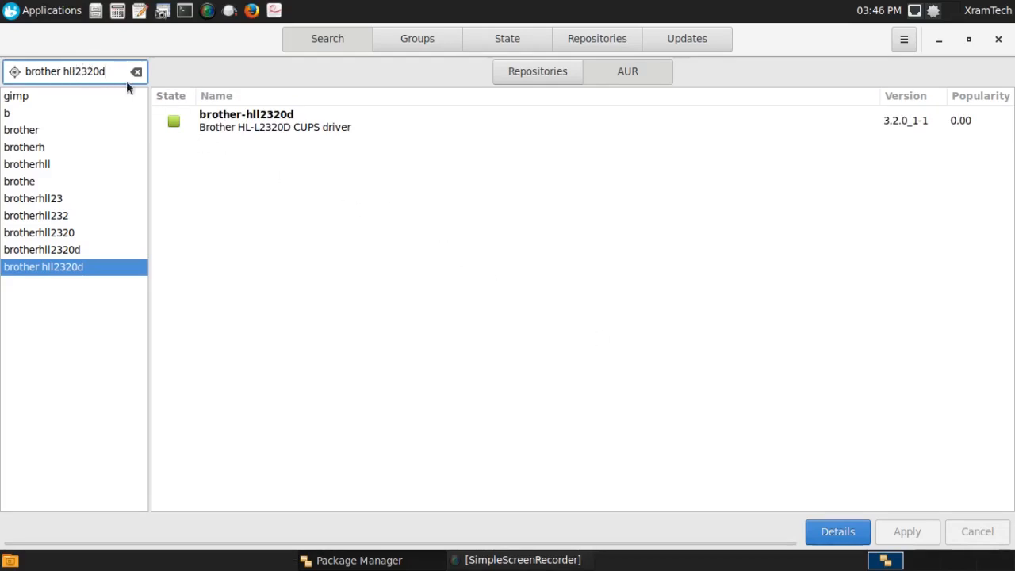
pyautogui.click(136, 71)
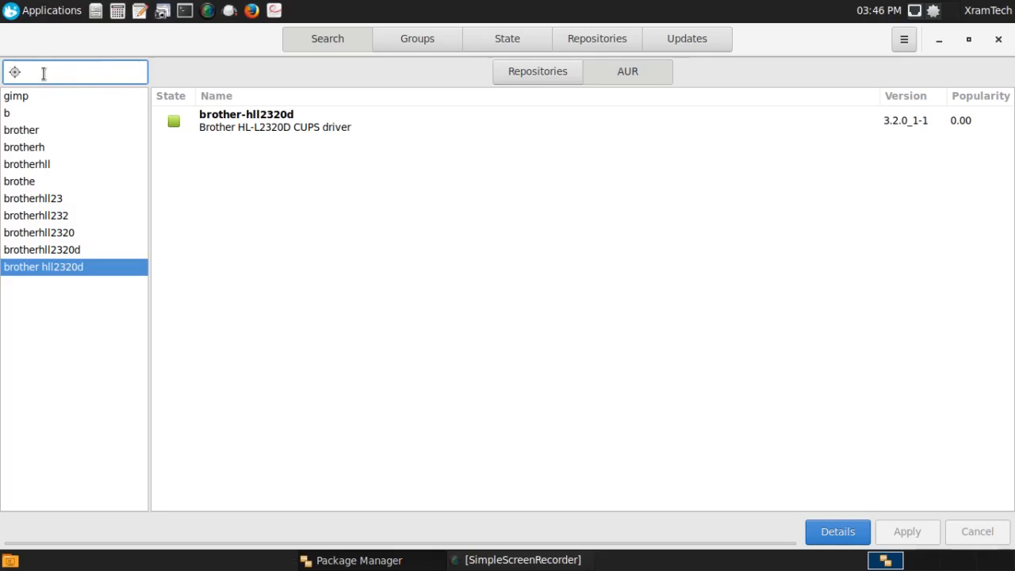
# Search for 'brother cups' and mark brother-cups-wrapper-common for installation
pyautogui.write('brother cups')
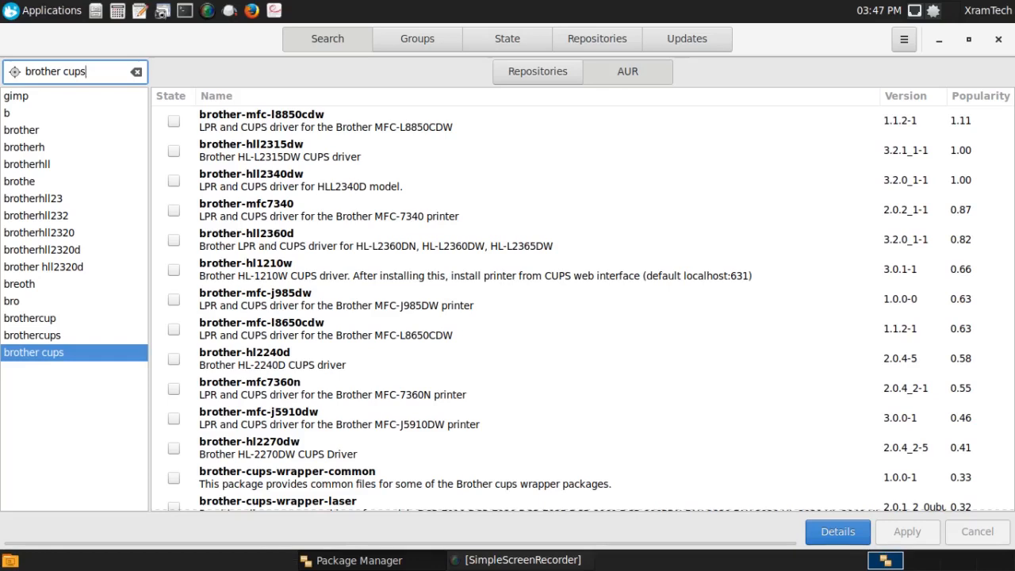
pyautogui.moveTo(159, 170)
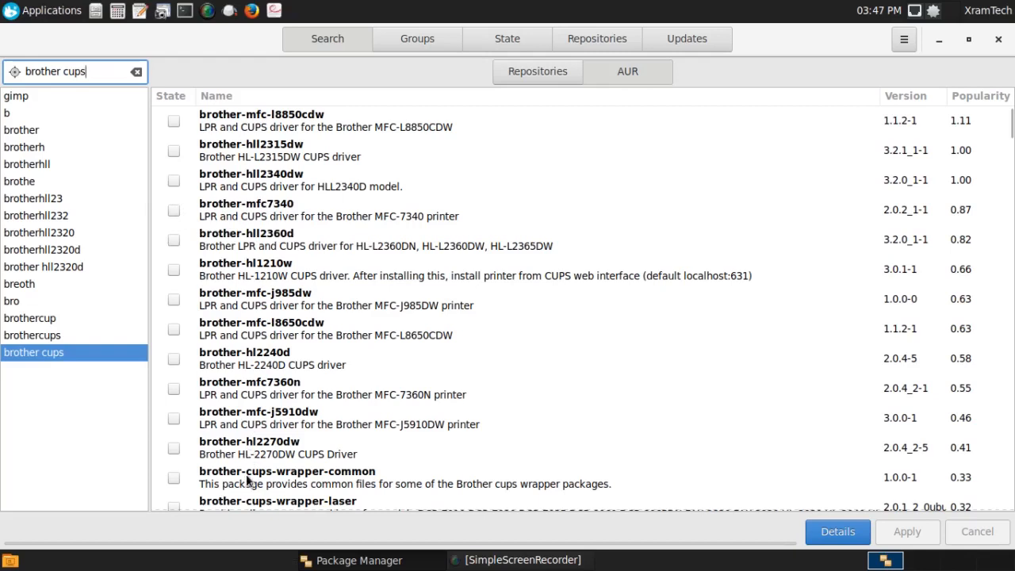
pyautogui.moveTo(175, 479)
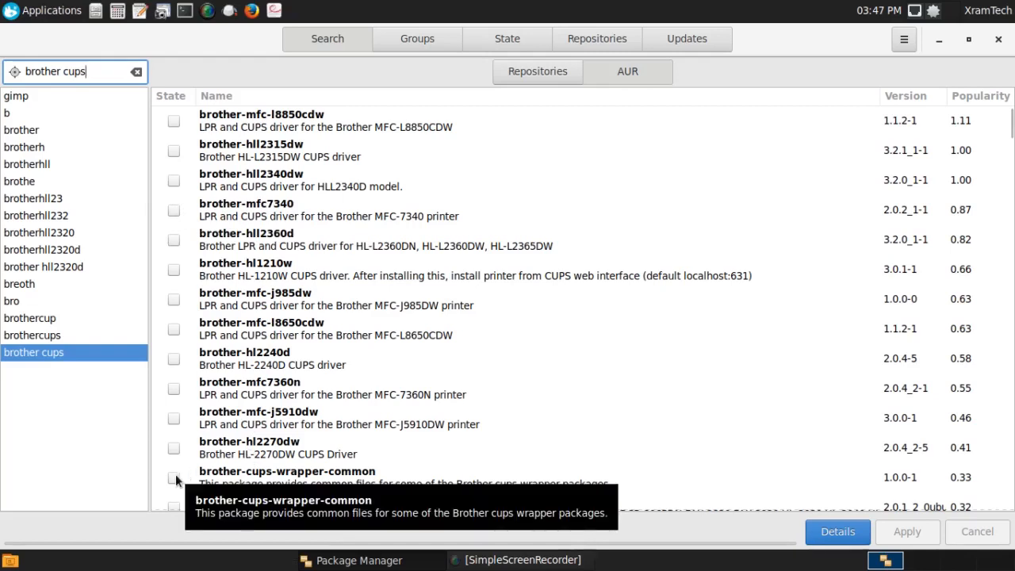
pyautogui.click(175, 476)
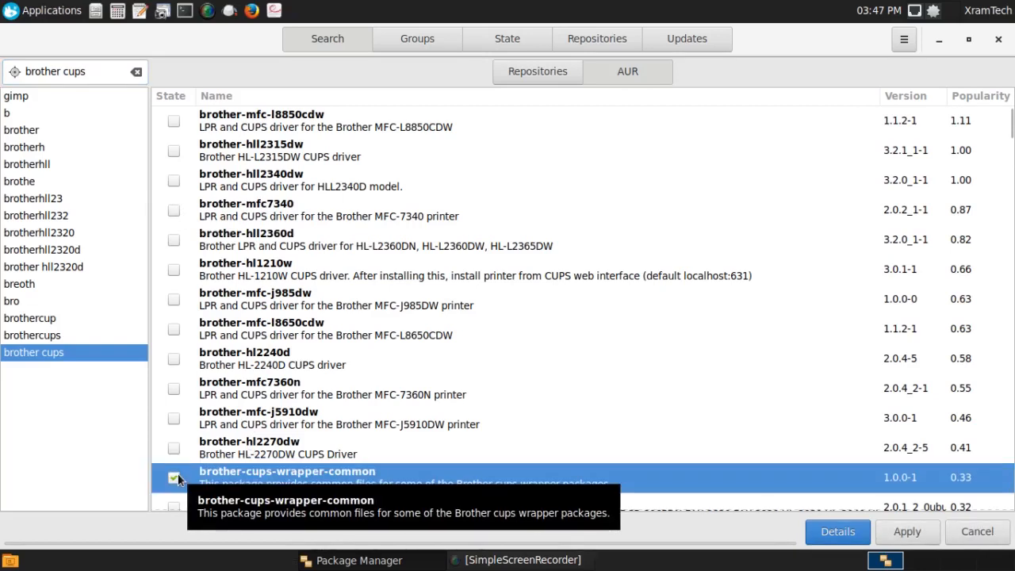
# Apply and commit the brother-cups-wrapper-common install and show the build progress log
pyautogui.click(175, 476)
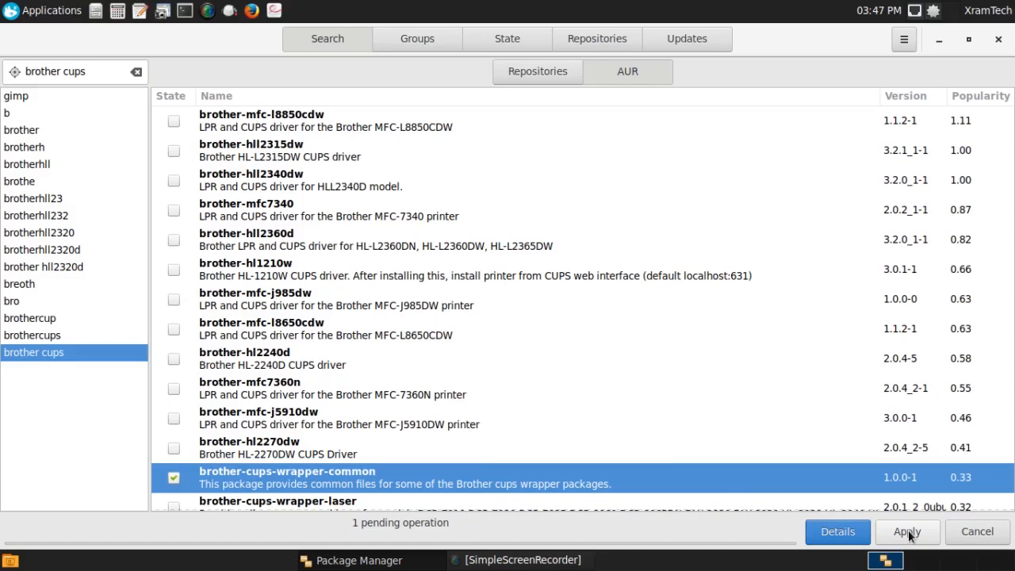
pyautogui.click(907, 531)
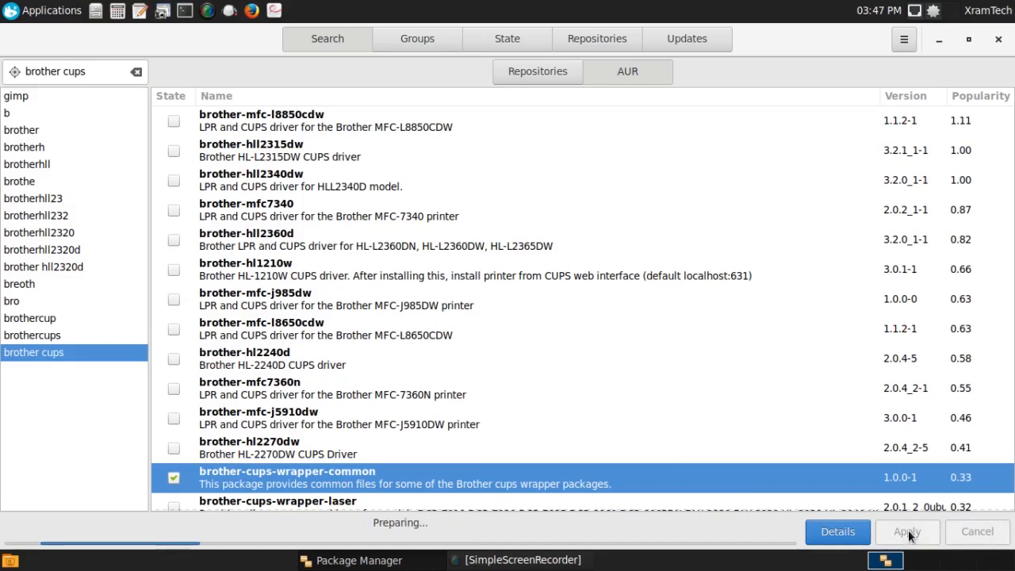
pyautogui.click(907, 531)
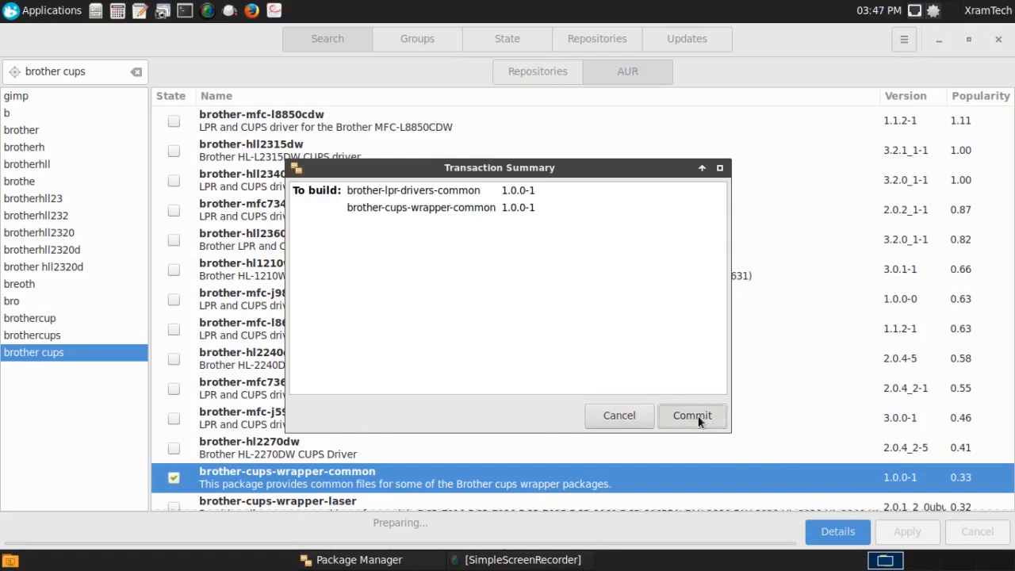
pyautogui.click(692, 416)
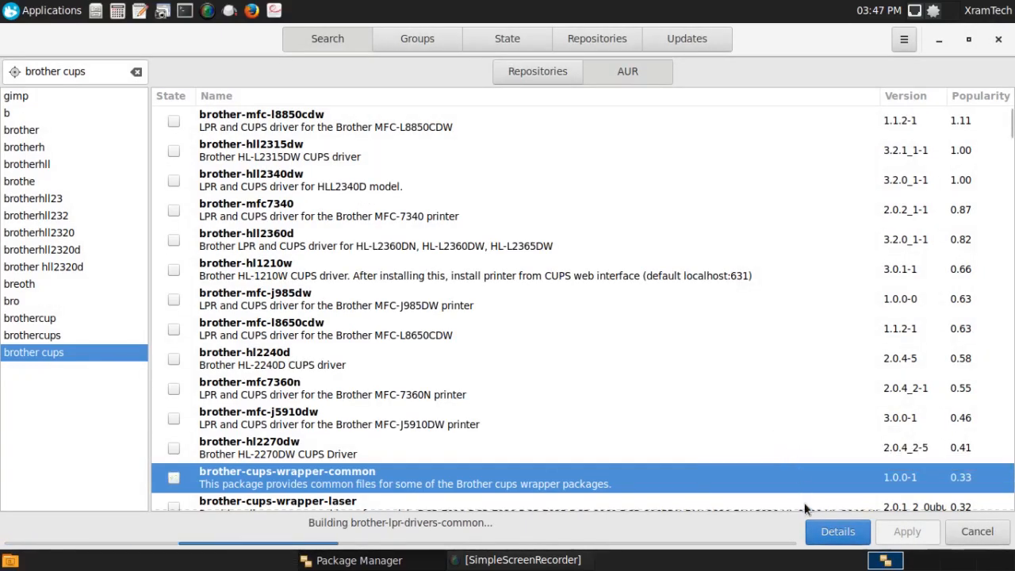
pyautogui.moveTo(798, 548)
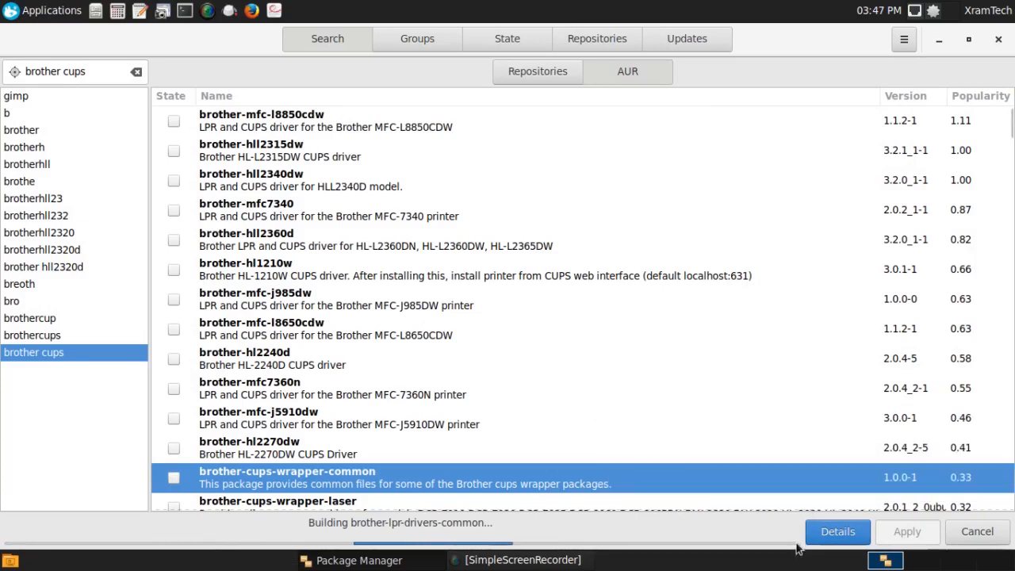
pyautogui.moveTo(799, 549)
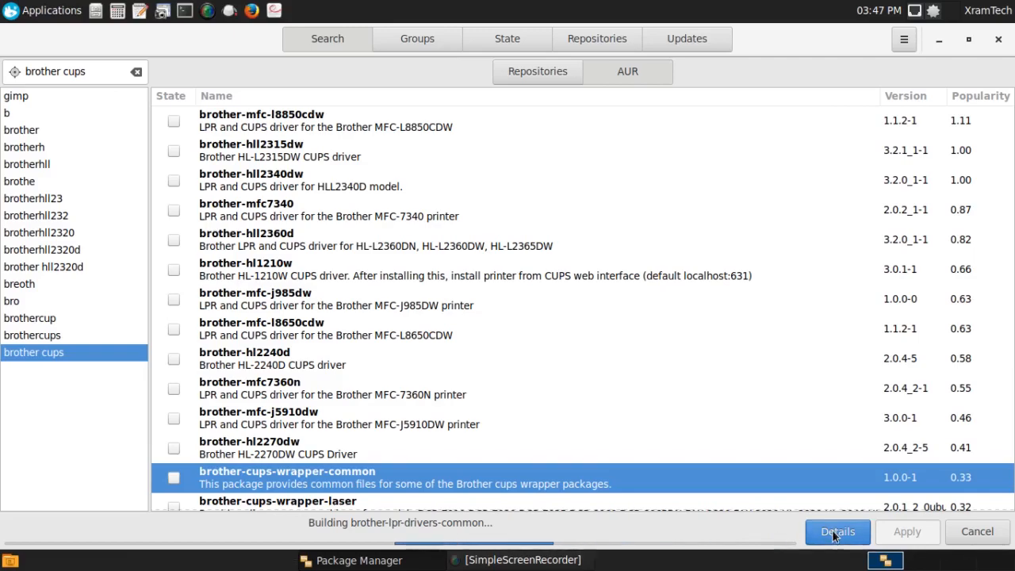
pyautogui.click(837, 532)
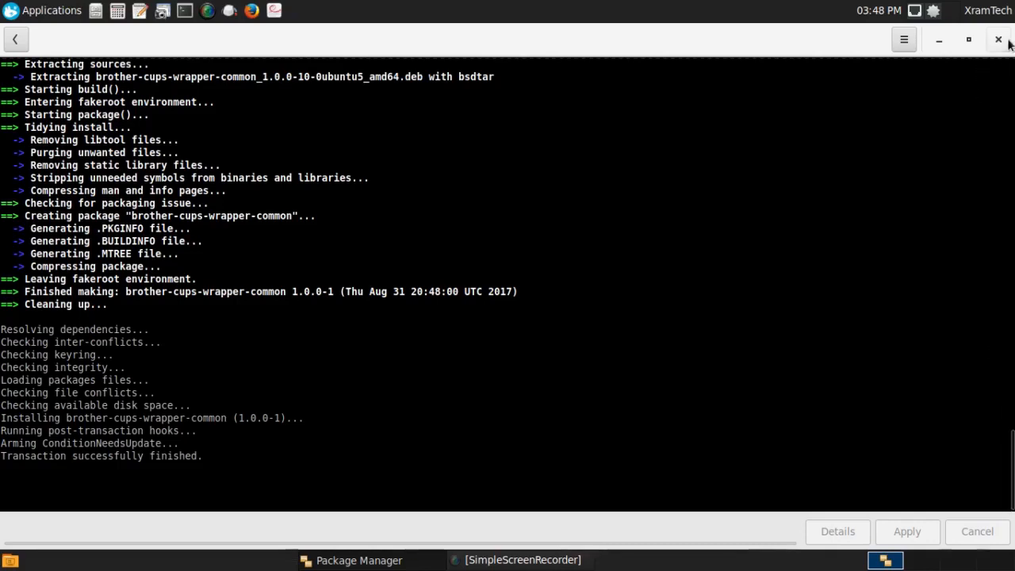
# Close Pamac once the transaction finishes successfully
pyautogui.click(999, 38)
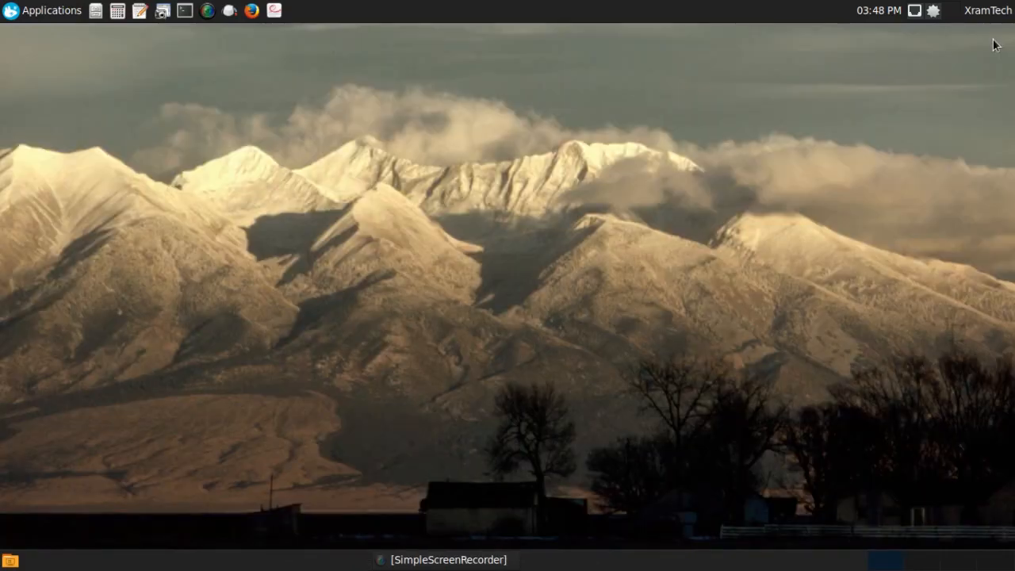
pyautogui.moveTo(363, 173)
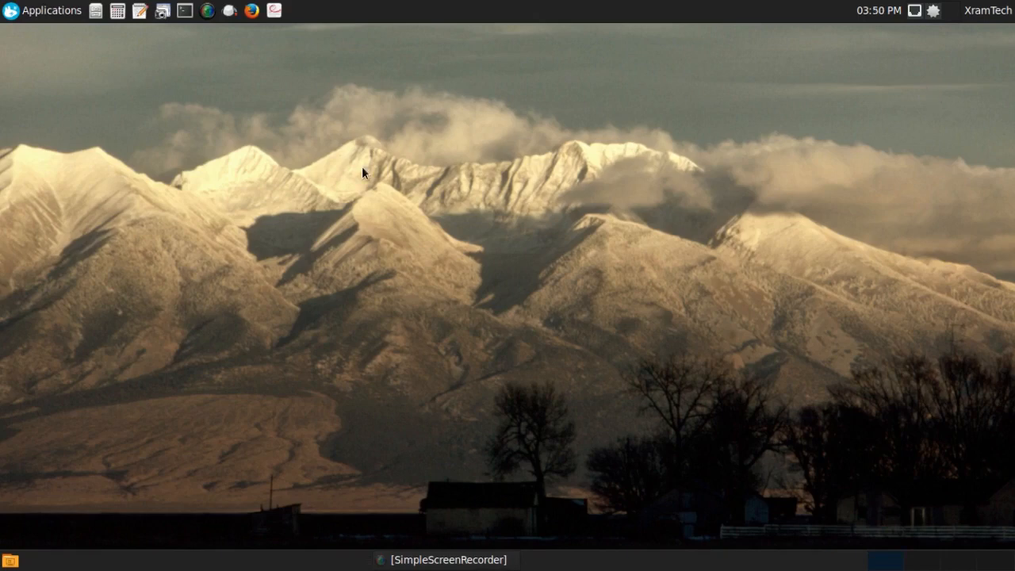
pyautogui.moveTo(102, 101)
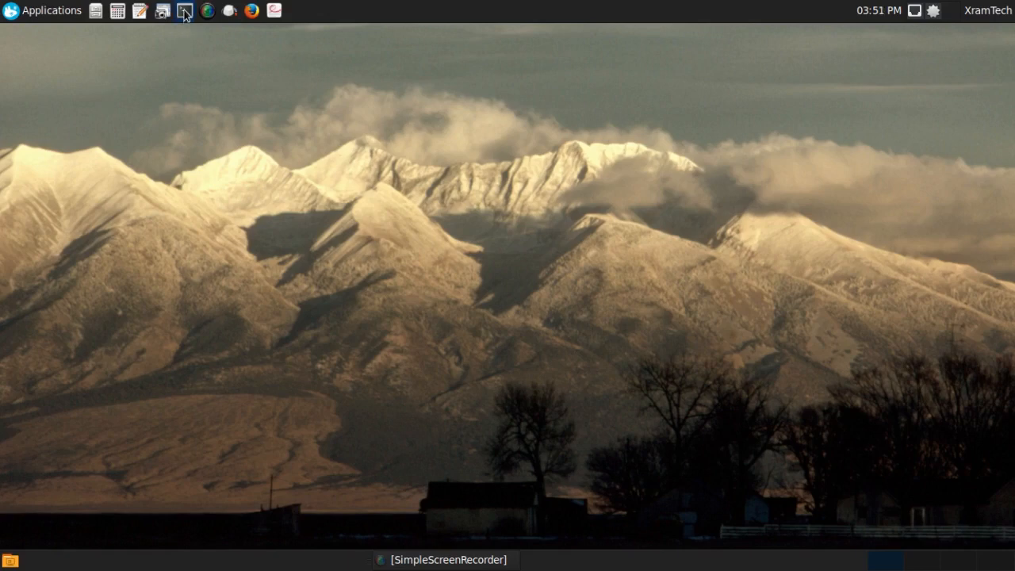
pyautogui.moveTo(184, 9)
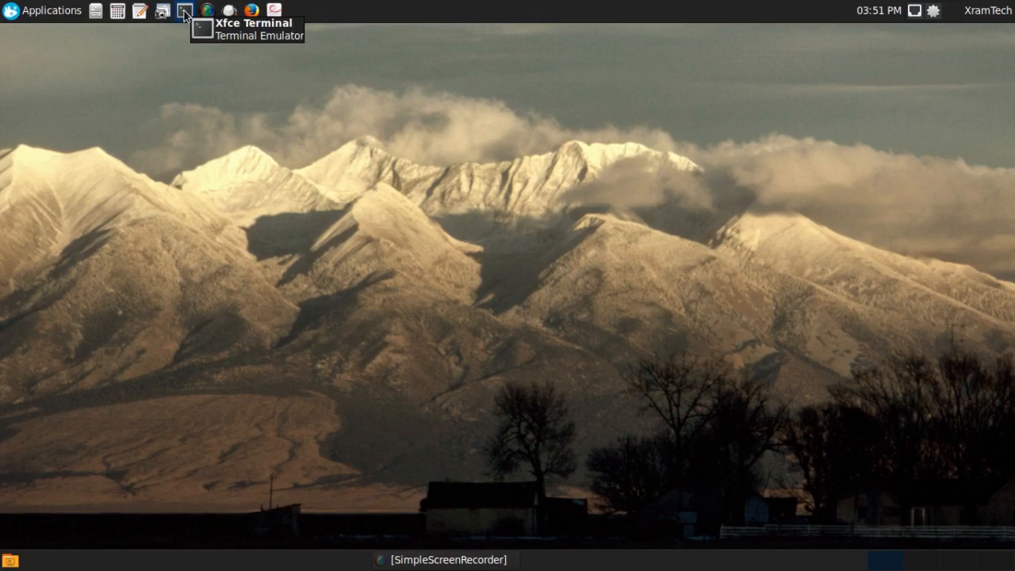
# Launch Xfce Terminal from the top panel
pyautogui.click(184, 9)
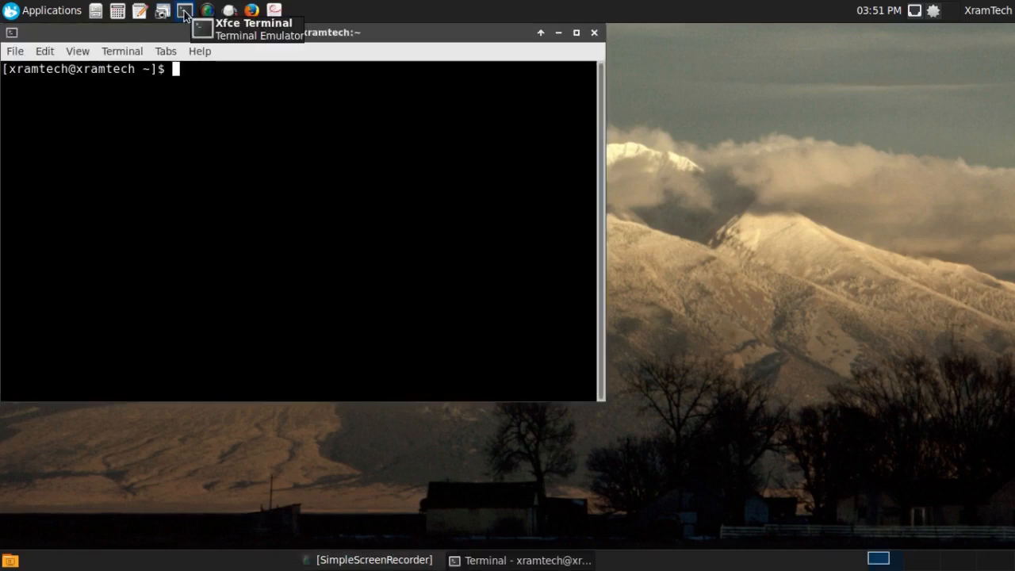
# Run free to show about 3.9 GB total memory, then close the terminal
pyautogui.write('fr')
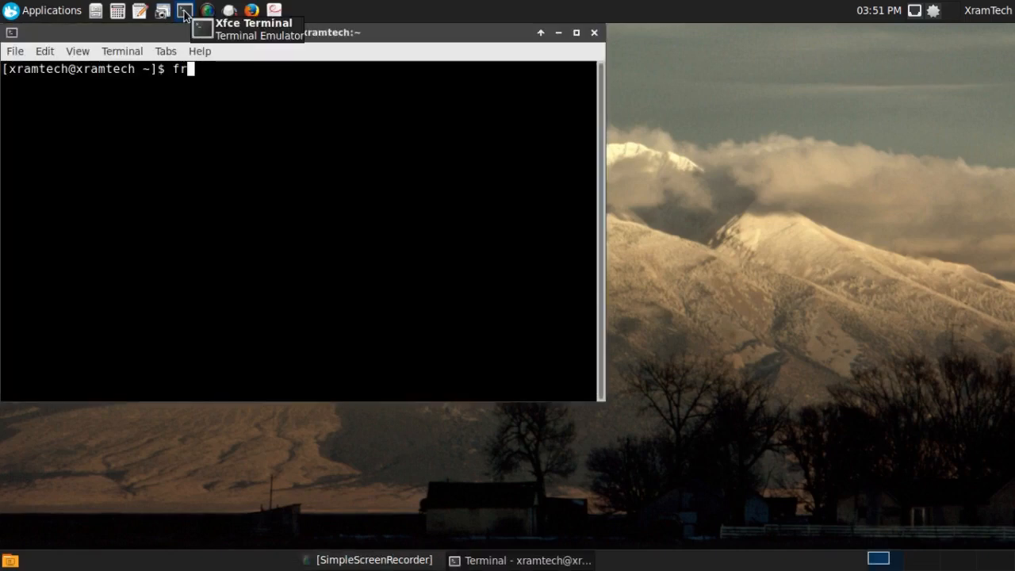
pyautogui.write('ee')
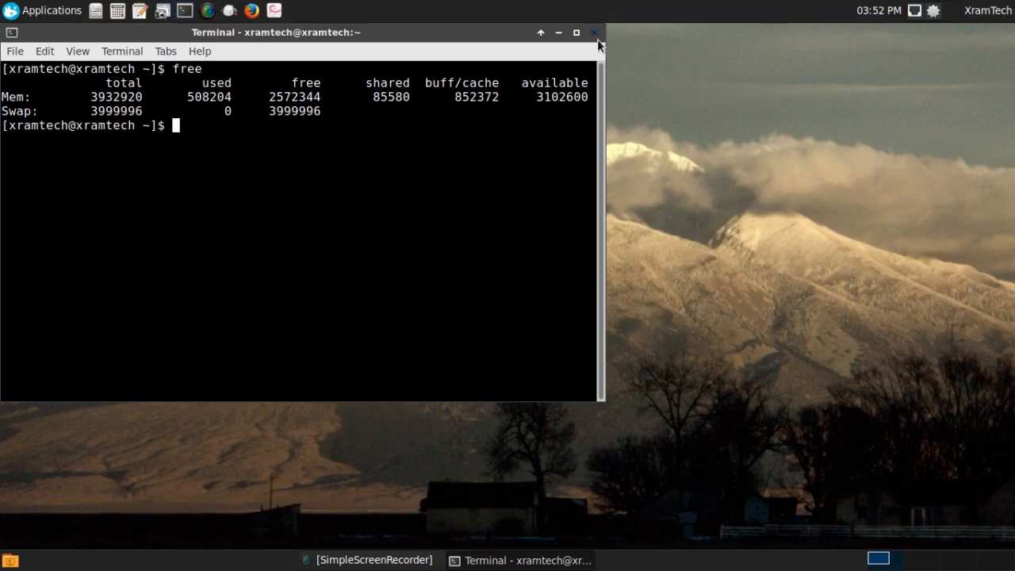
pyautogui.click(593, 31)
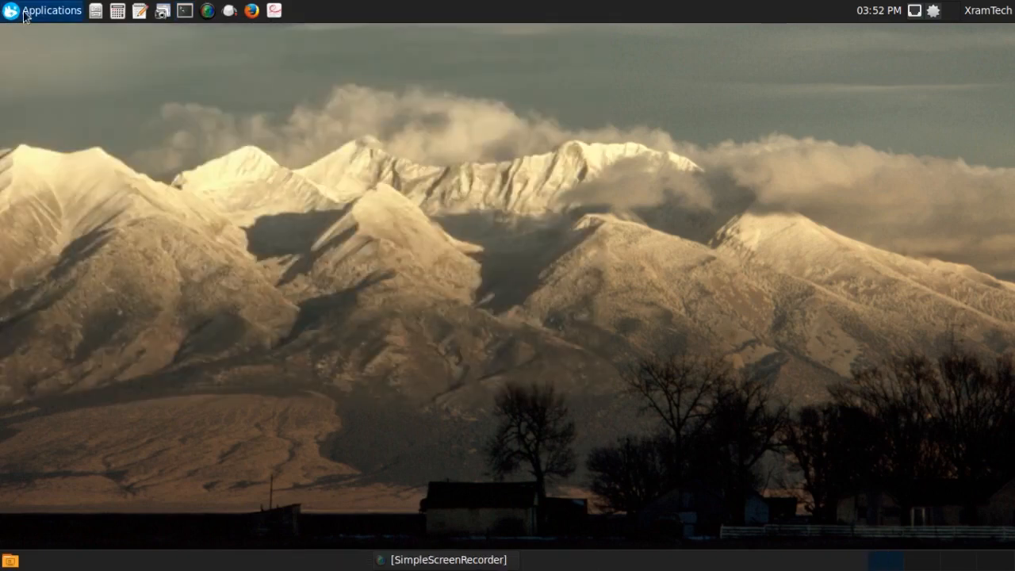
pyautogui.click(51, 9)
pyautogui.write('a')
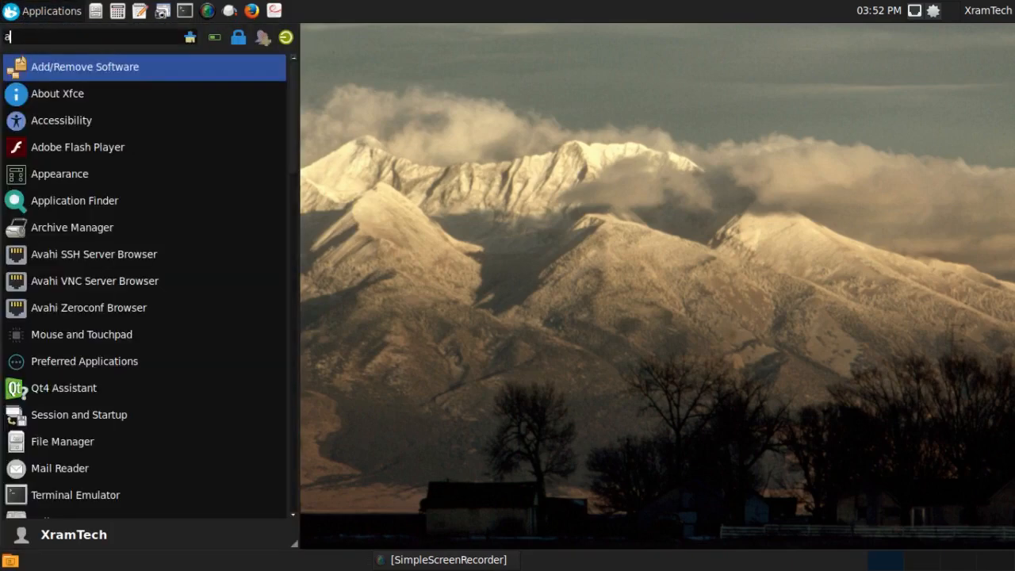
pyautogui.write('bo')
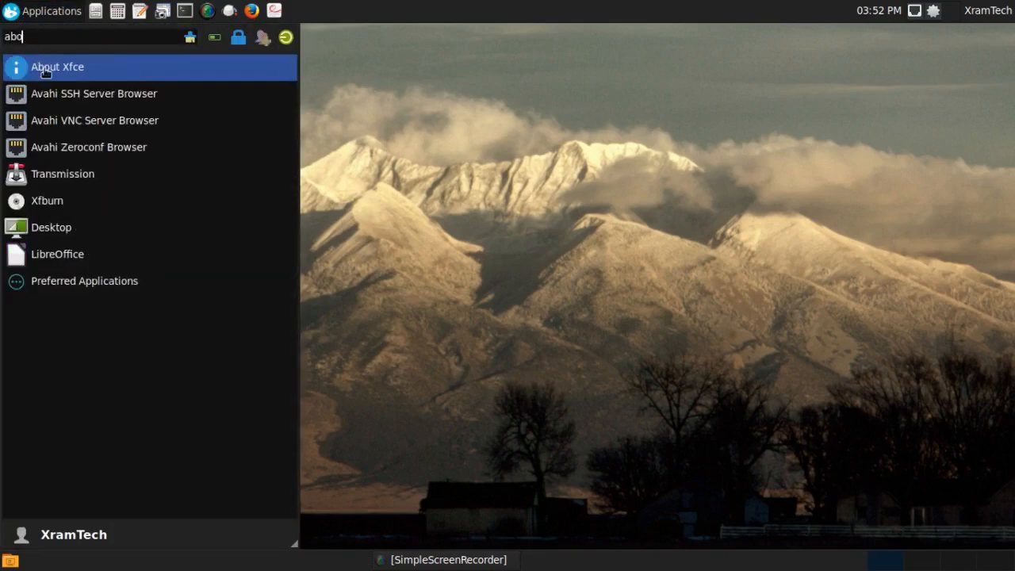
pyautogui.click(57, 67)
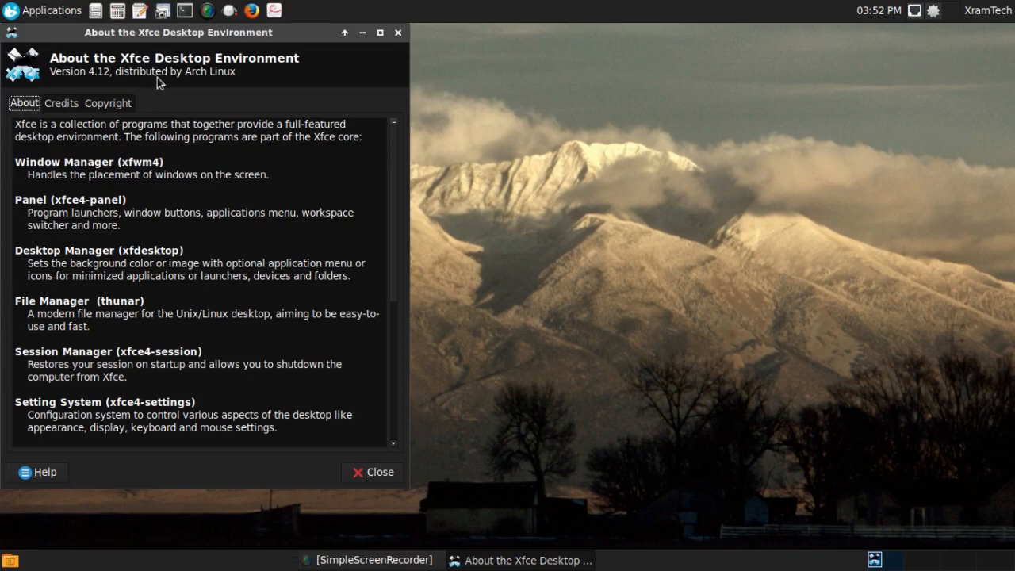
pyautogui.moveTo(257, 80)
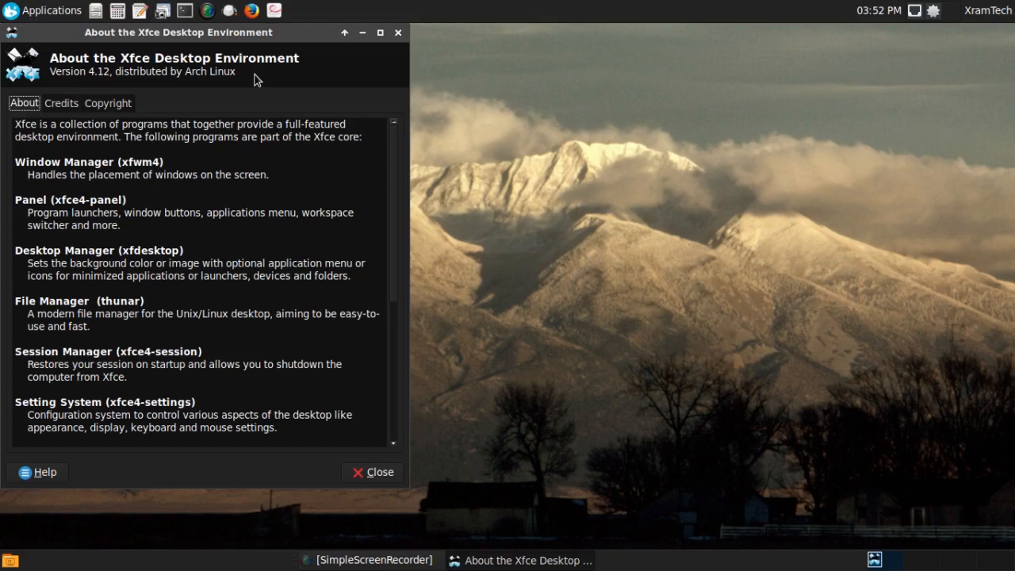
pyautogui.moveTo(384, 57)
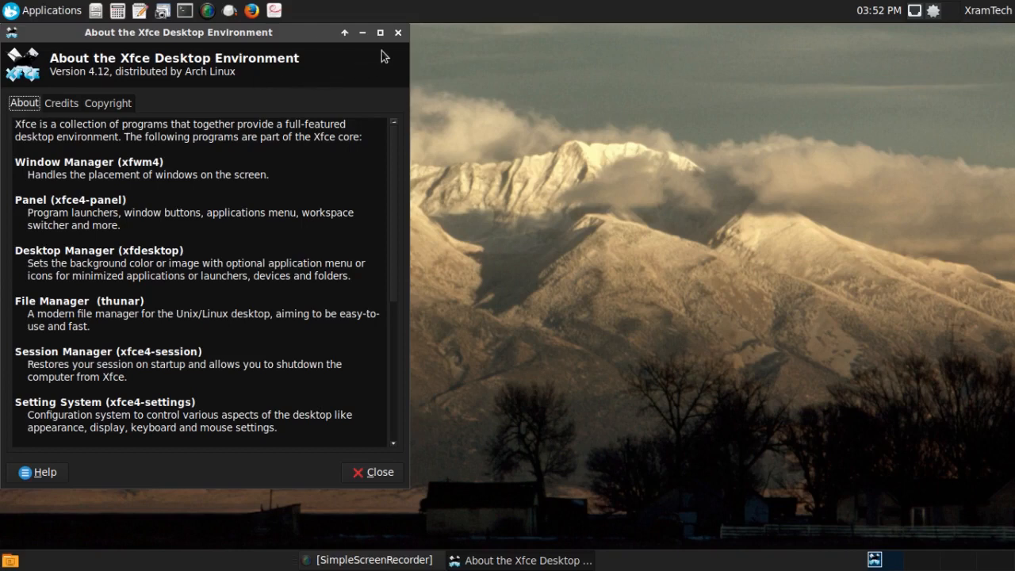
pyautogui.click(371, 473)
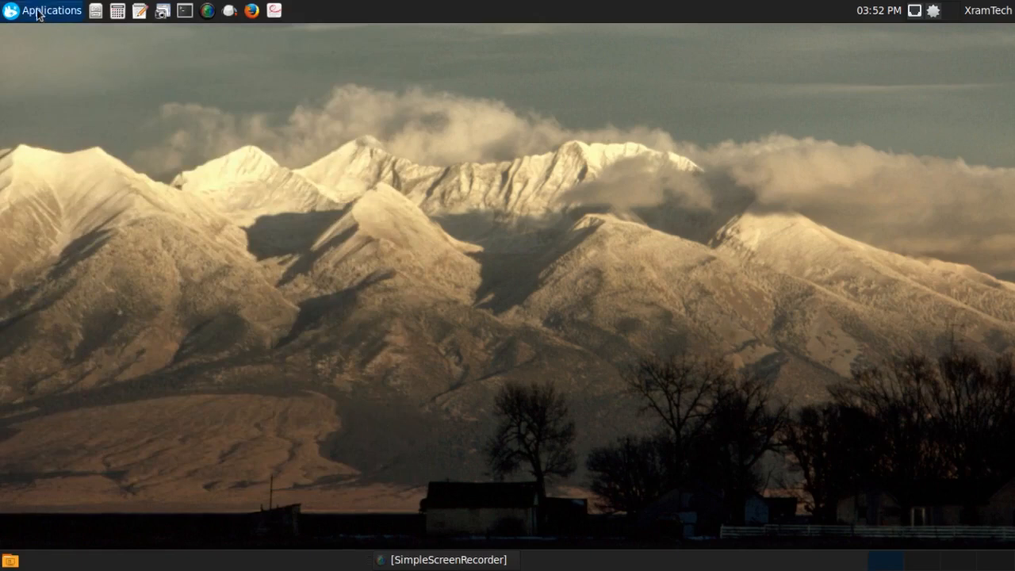
# Start LibreOffice Calc from the Whisker Menu's Office category
pyautogui.click(45, 9)
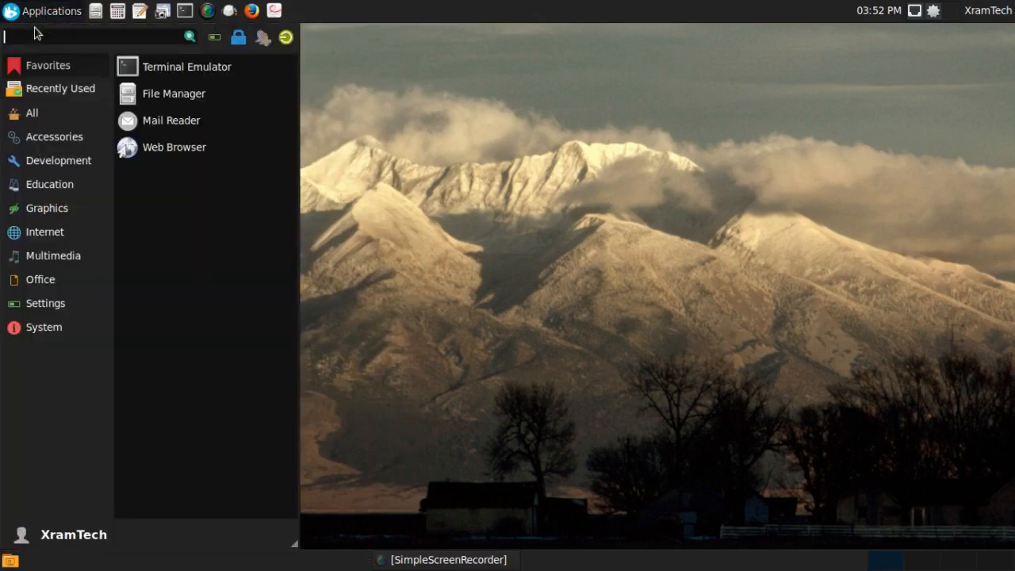
pyautogui.click(53, 255)
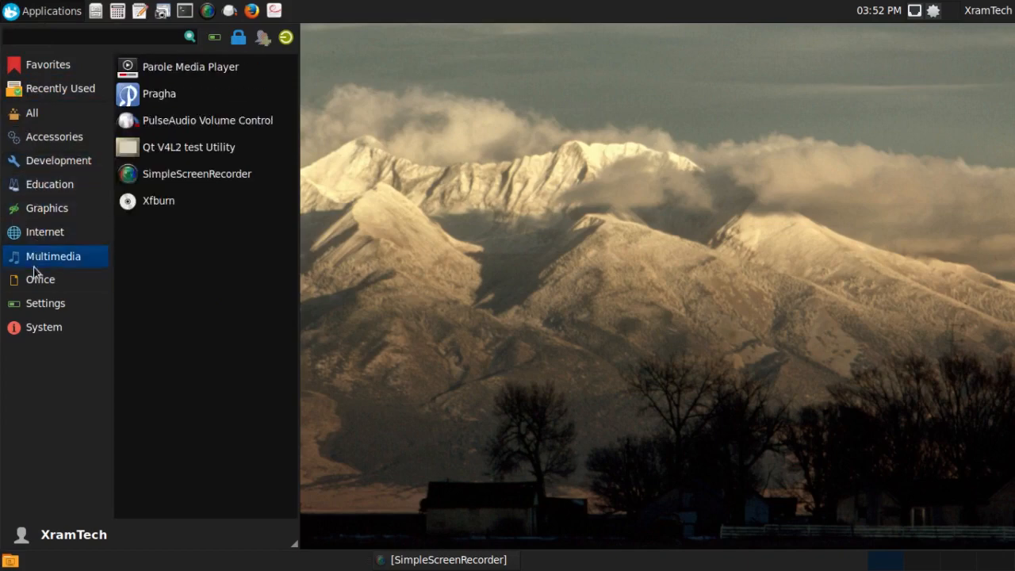
pyautogui.click(40, 279)
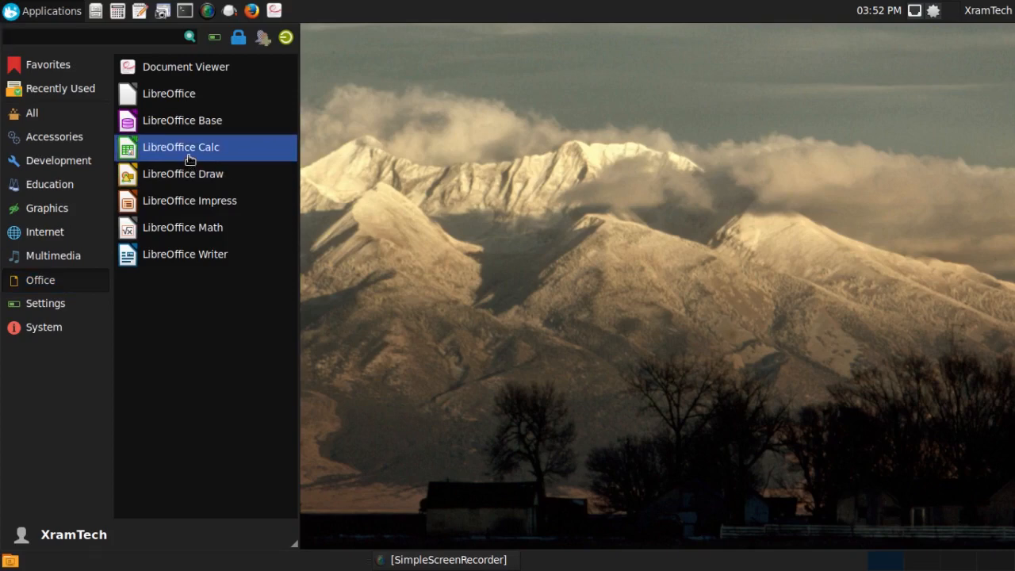
pyautogui.click(181, 146)
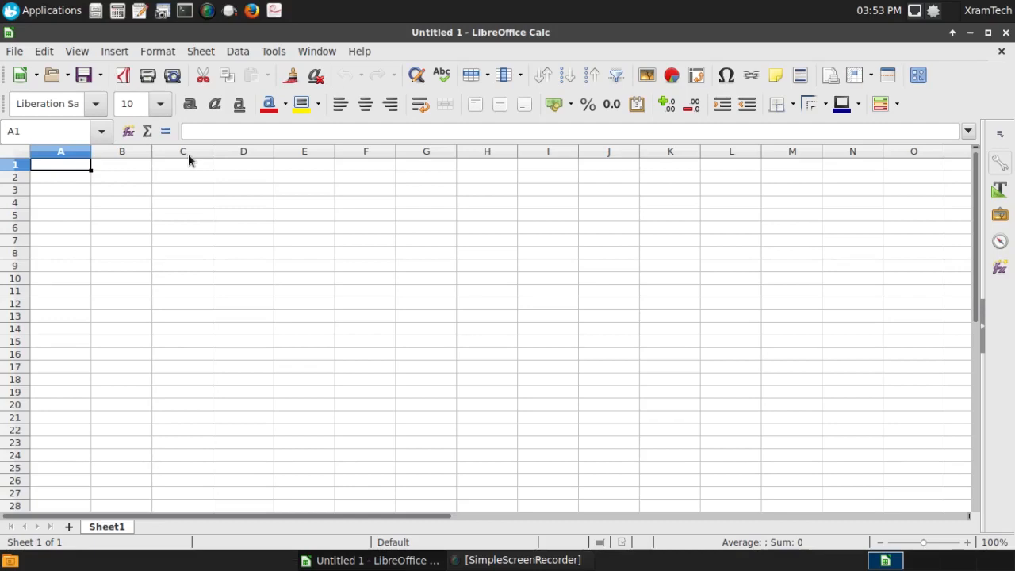
# View About LibreOffice showing version 5.4.0.3, then close the dialog
pyautogui.click(358, 51)
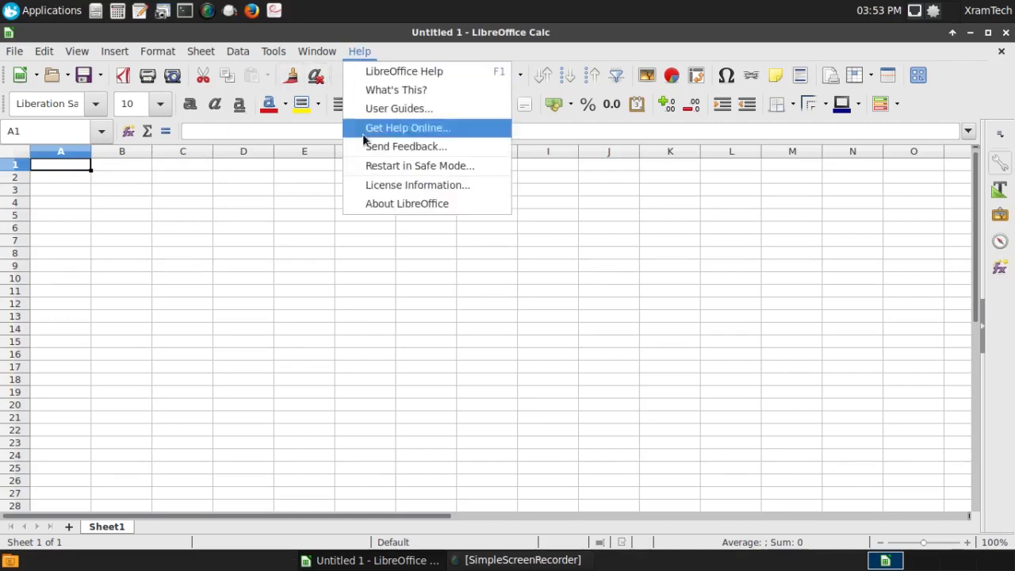
pyautogui.moveTo(406, 203)
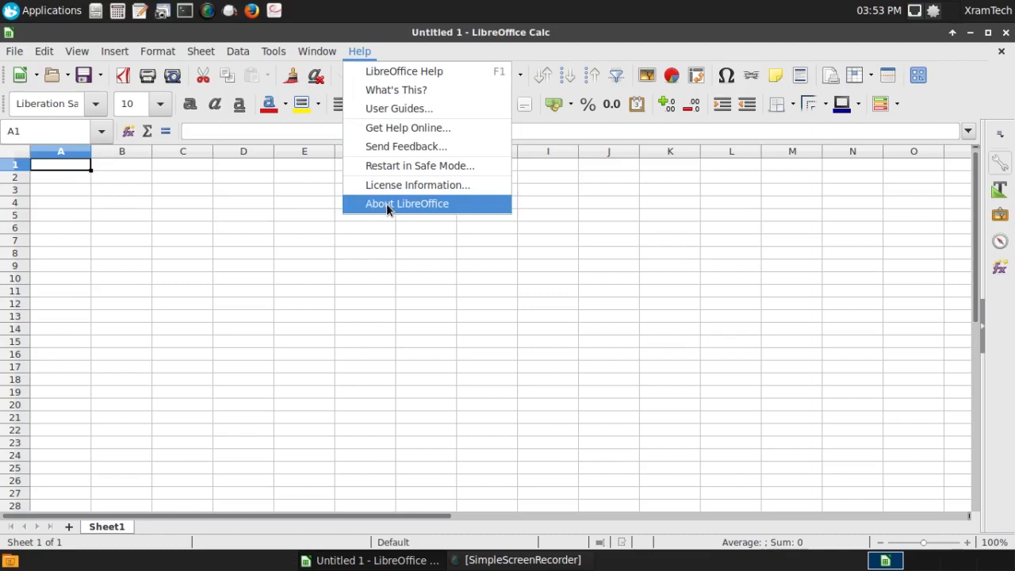
pyautogui.click(406, 203)
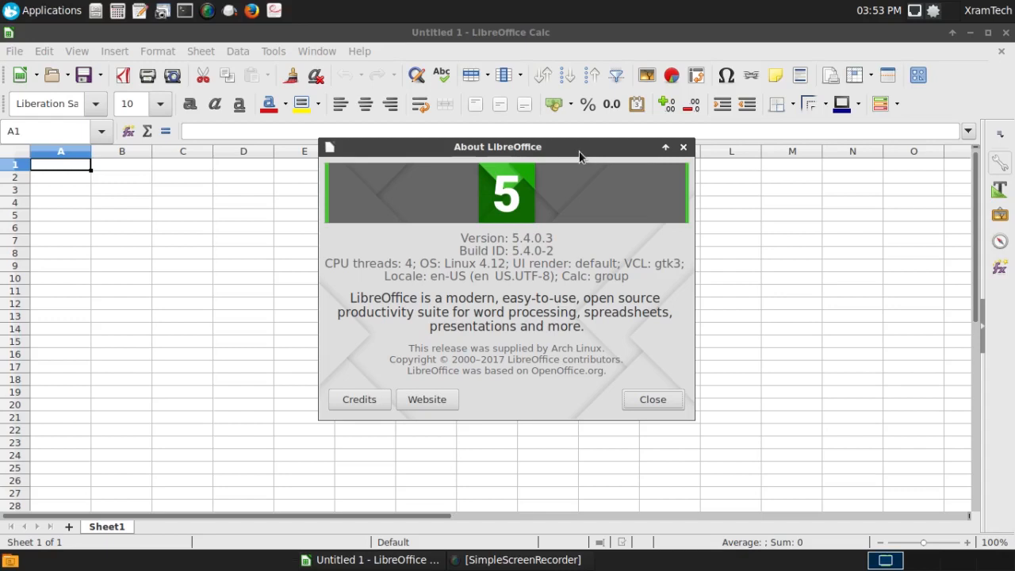
pyautogui.moveTo(680, 151)
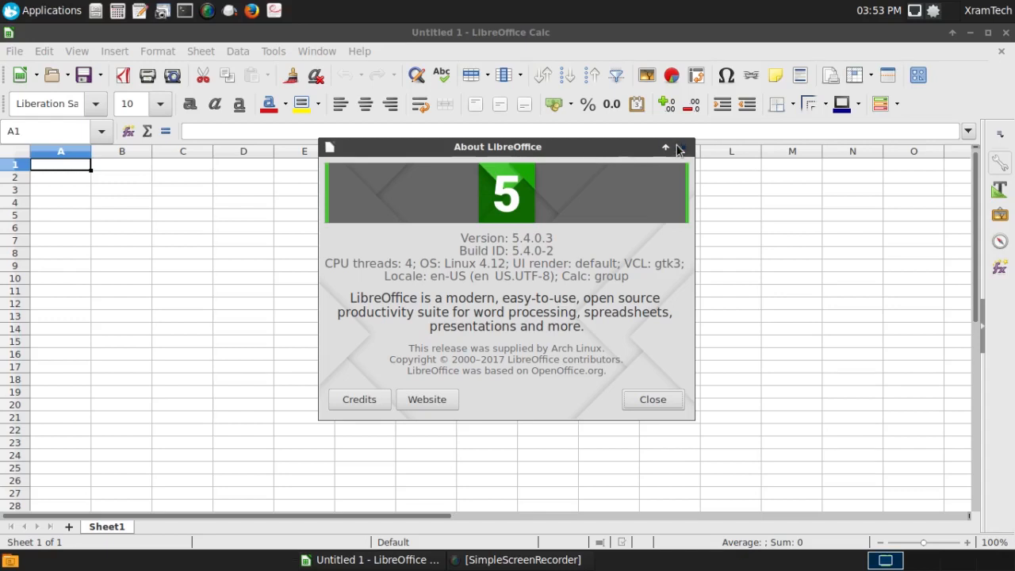
pyautogui.click(652, 400)
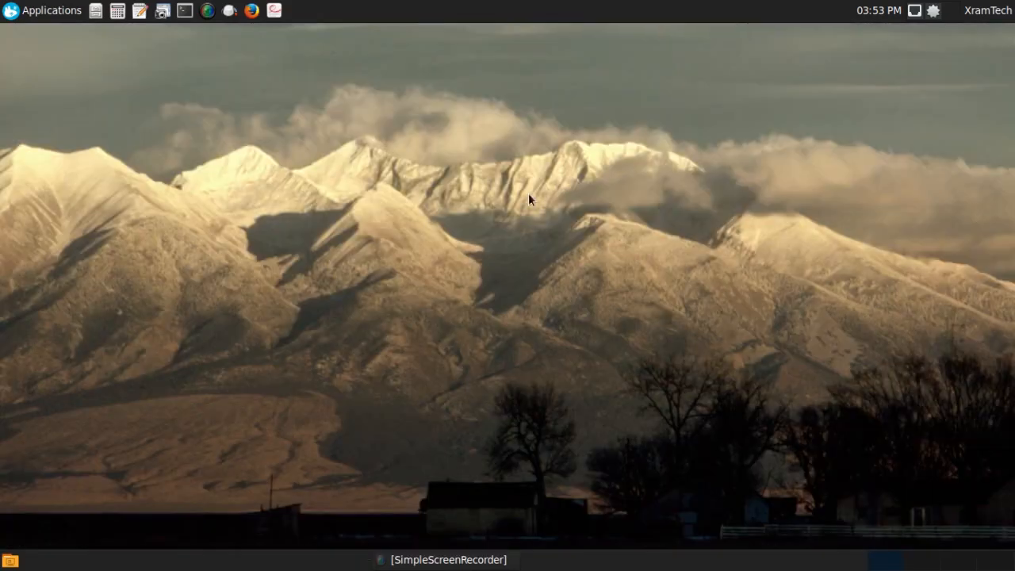
pyautogui.moveTo(115, 97)
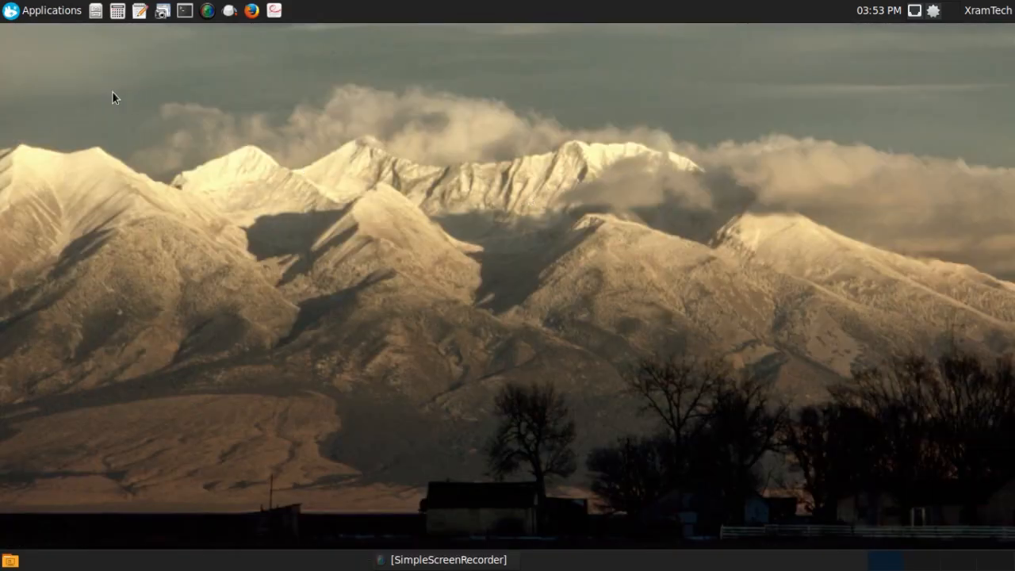